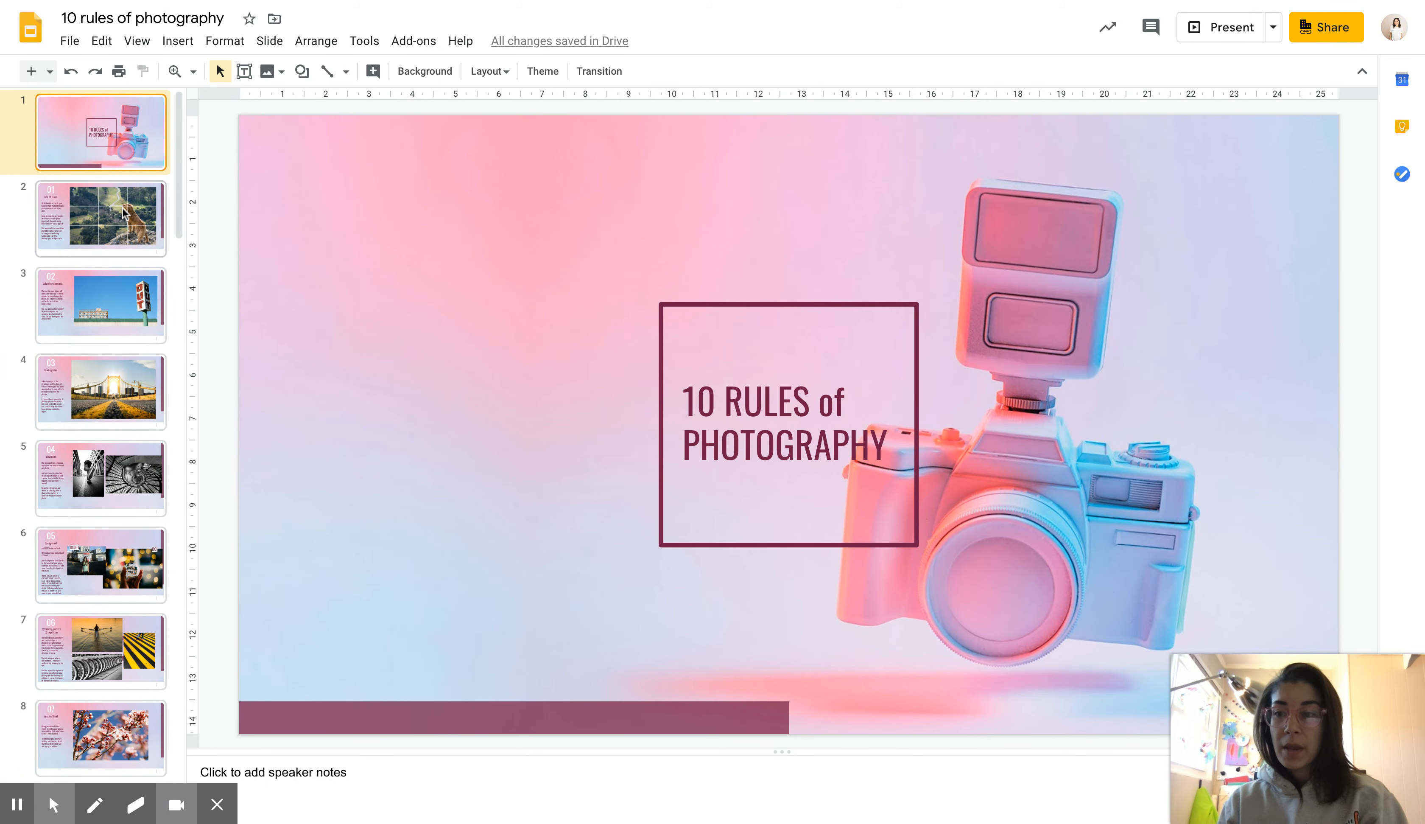
Show slide 2, rule 01 rule of thirds, with the gridded dog photo.
click(101, 217)
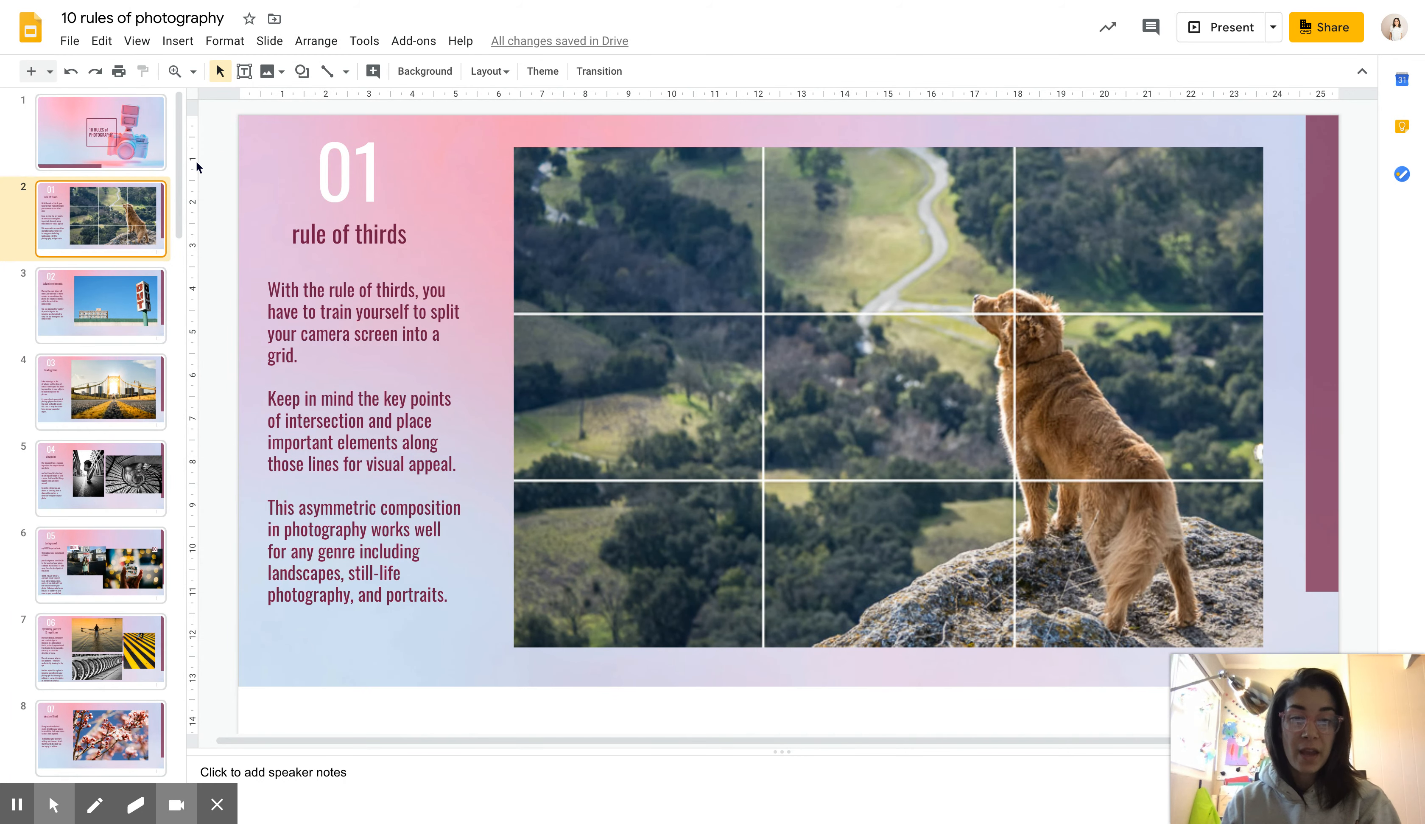
Show slide 3, rule 02 balancing elements, with the 'OUT' sign photo.
click(101, 306)
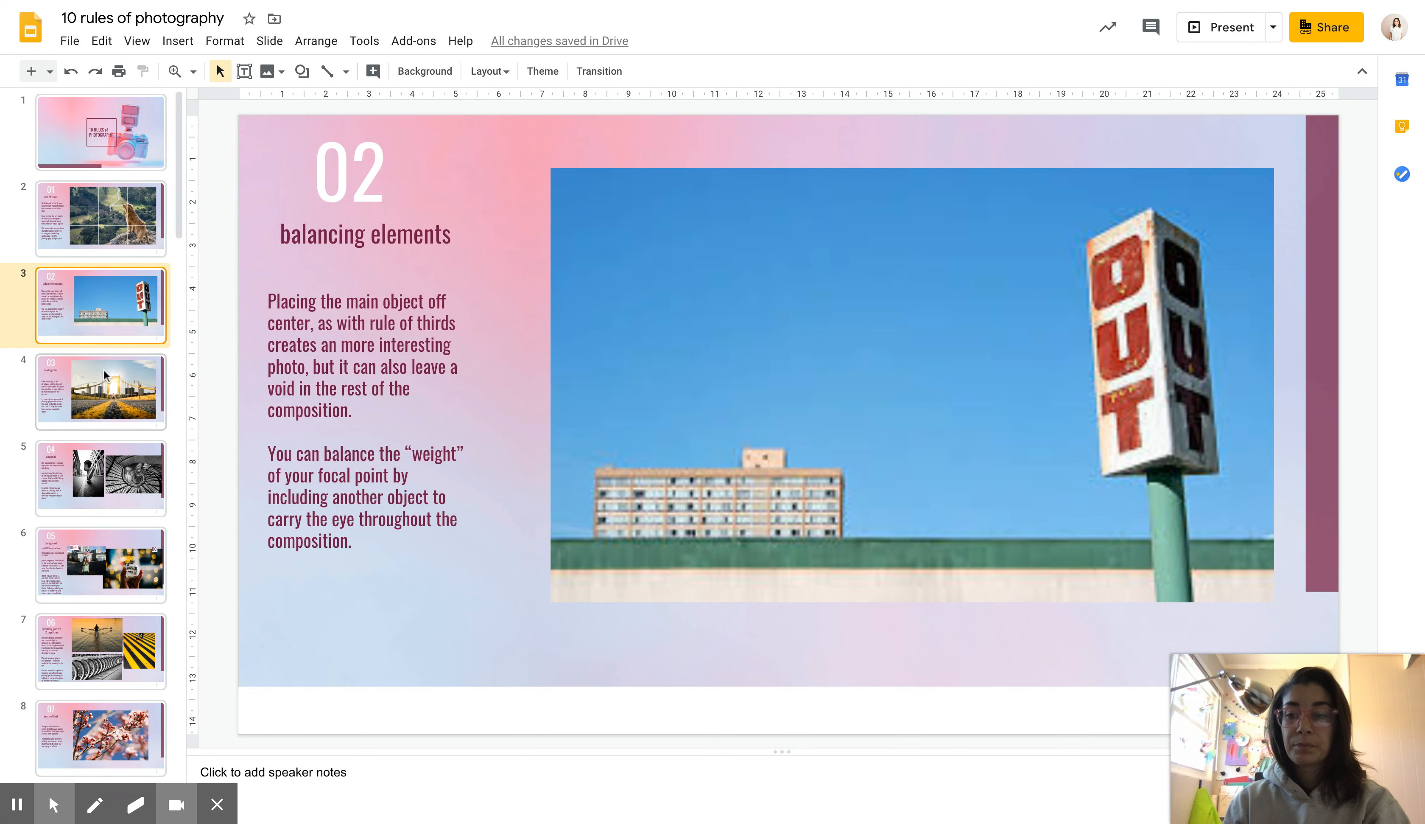
Show slide 4, rule 03 leading lines, with the bridge and road-lines photo.
click(101, 391)
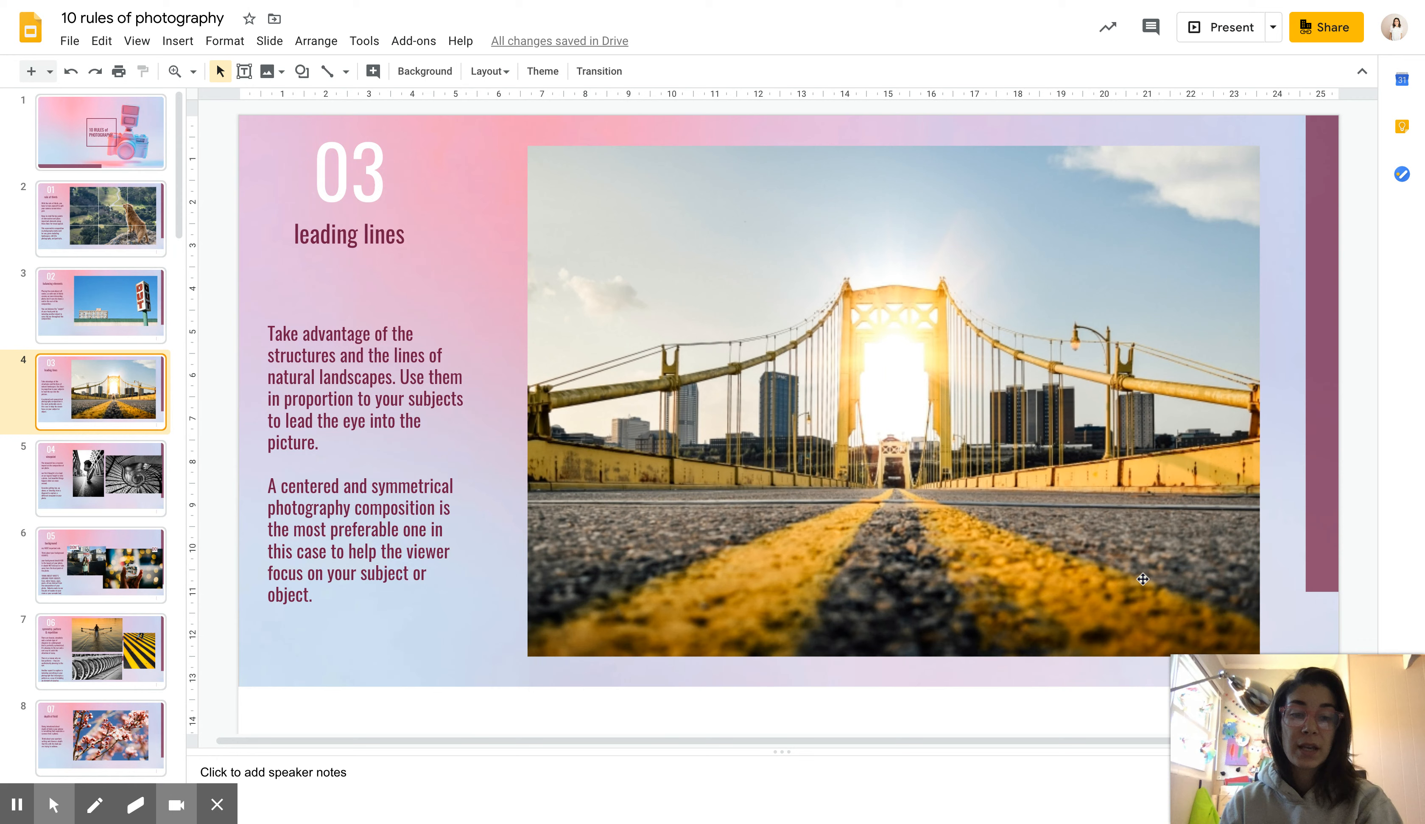
mouse_move(618, 445)
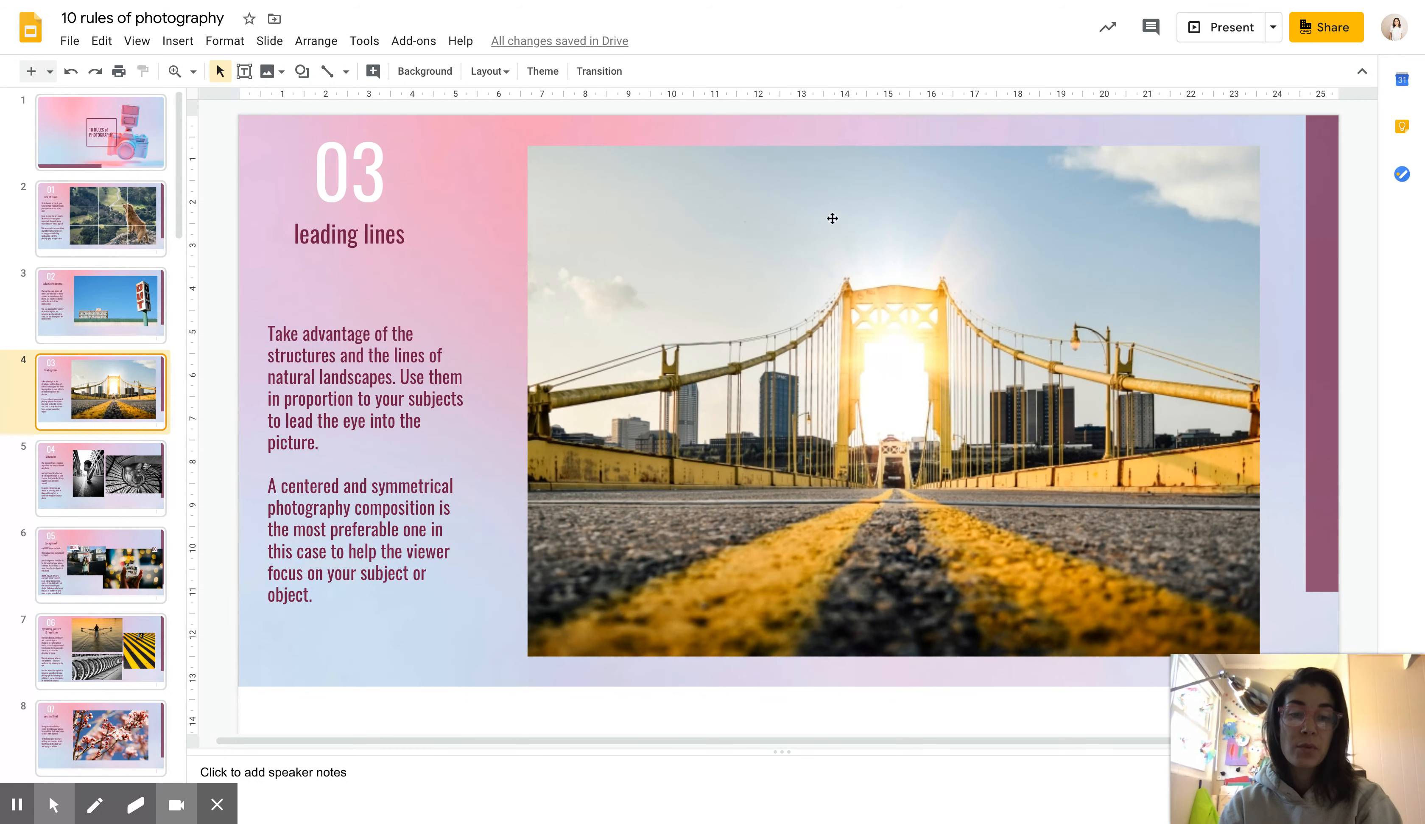
mouse_move(997, 386)
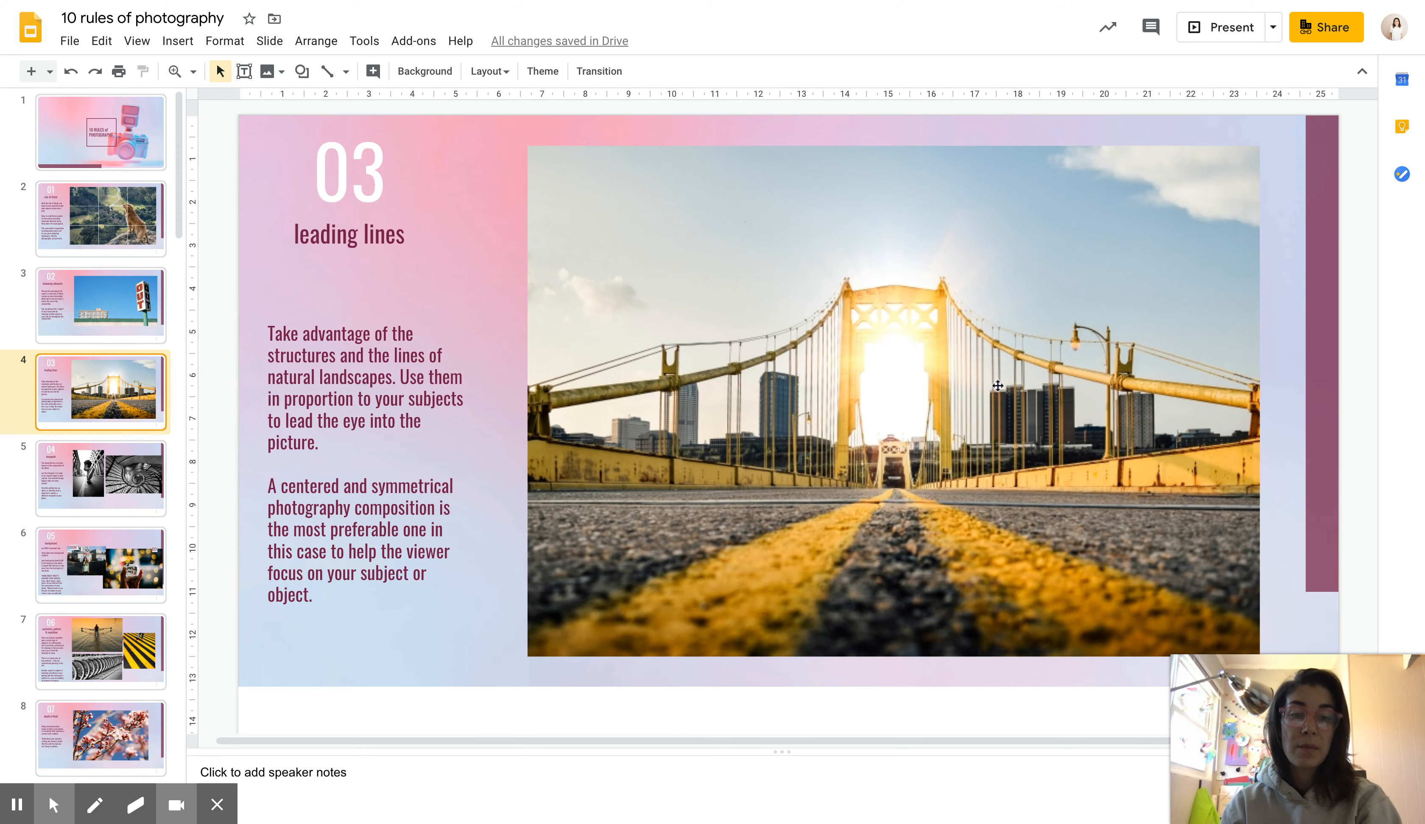
mouse_move(923, 326)
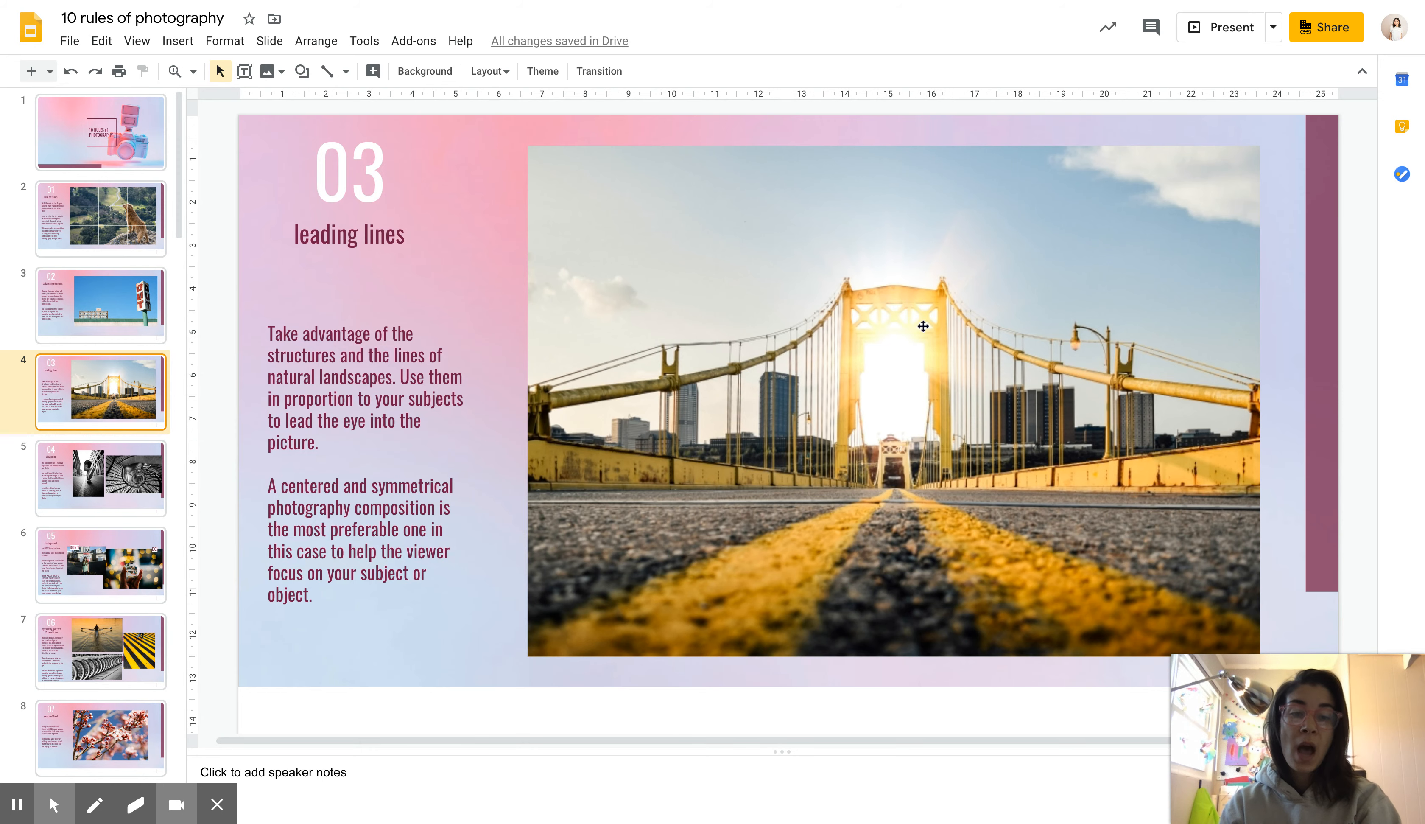
mouse_move(1200, 495)
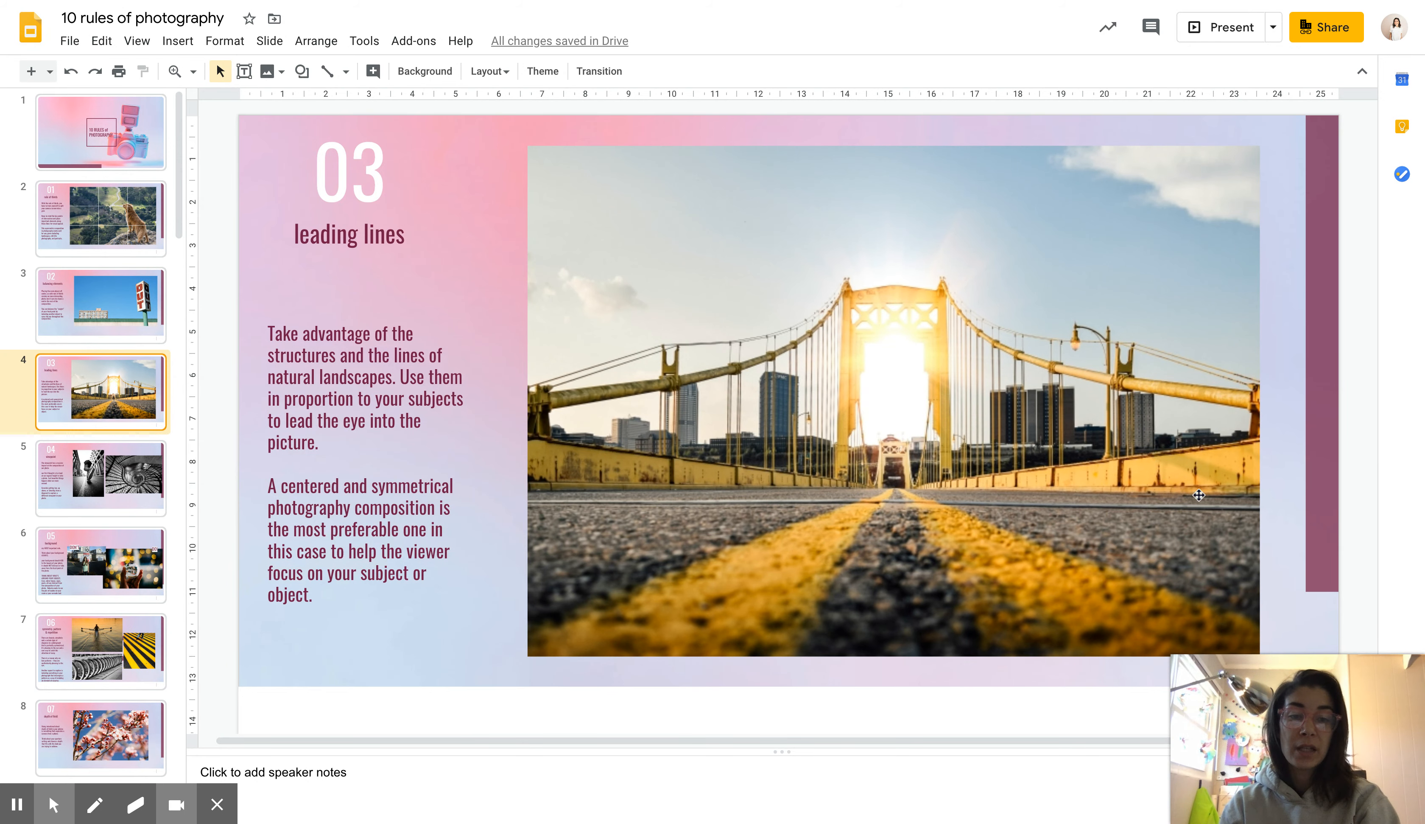
mouse_move(1030, 621)
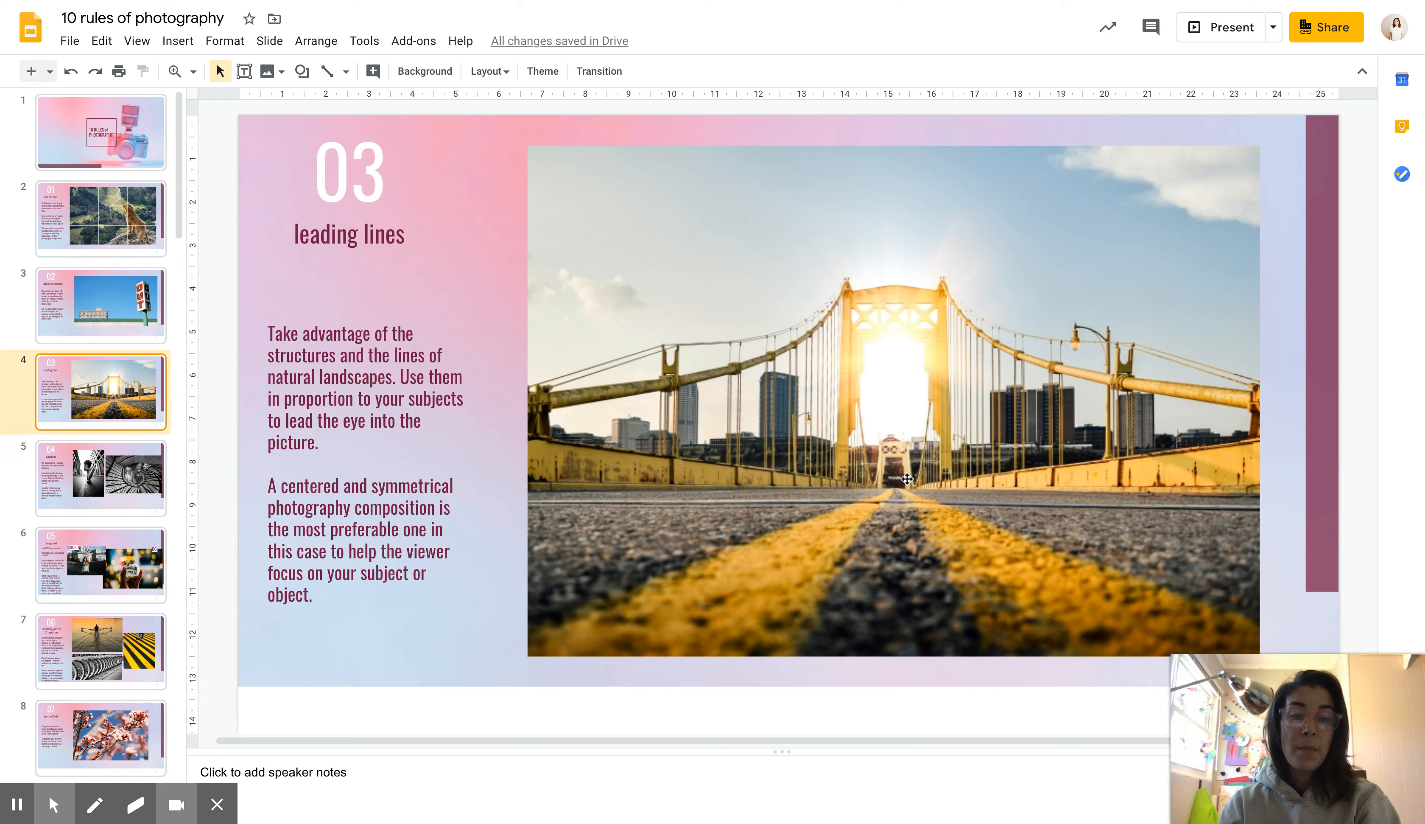
mouse_move(866, 394)
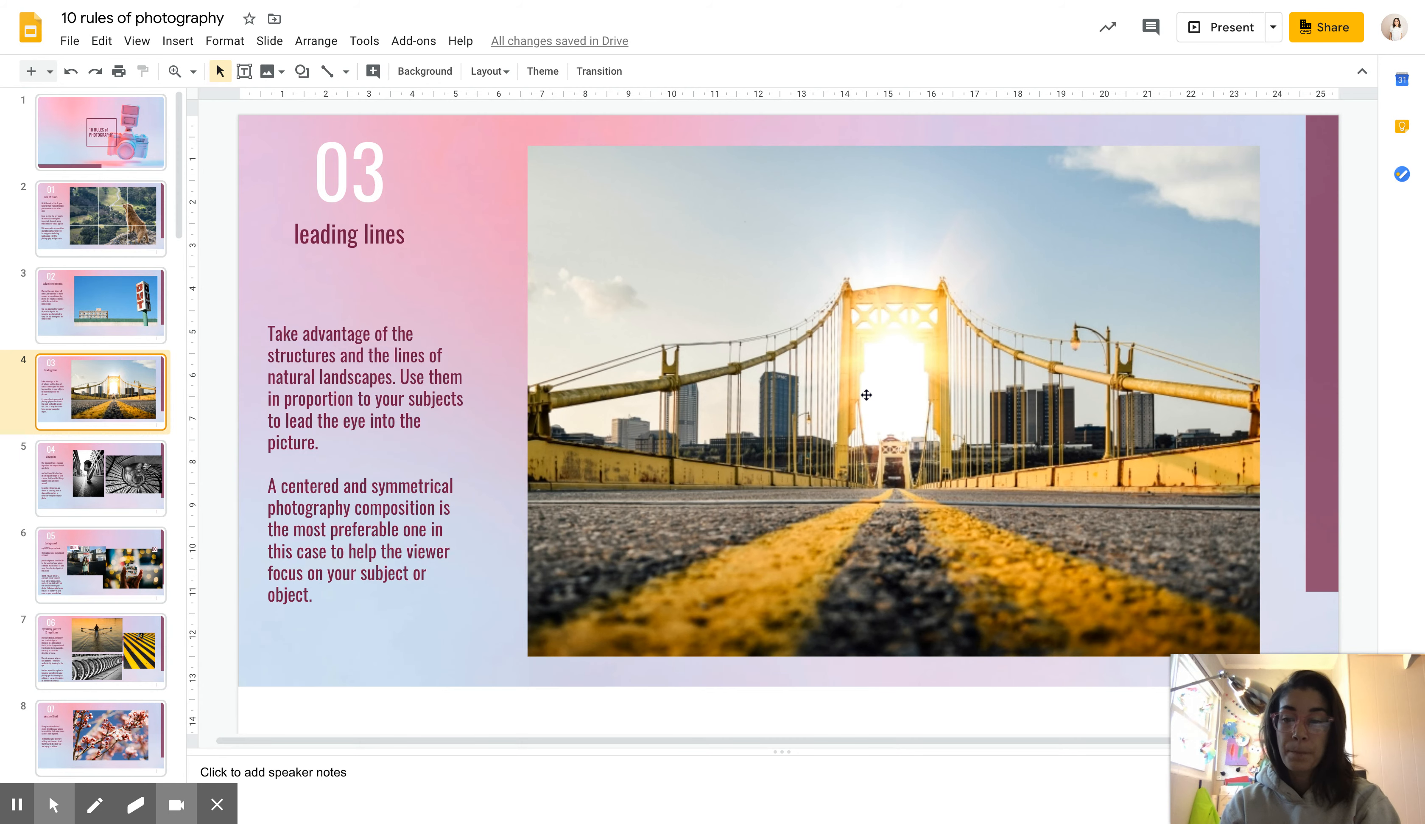
mouse_move(866, 401)
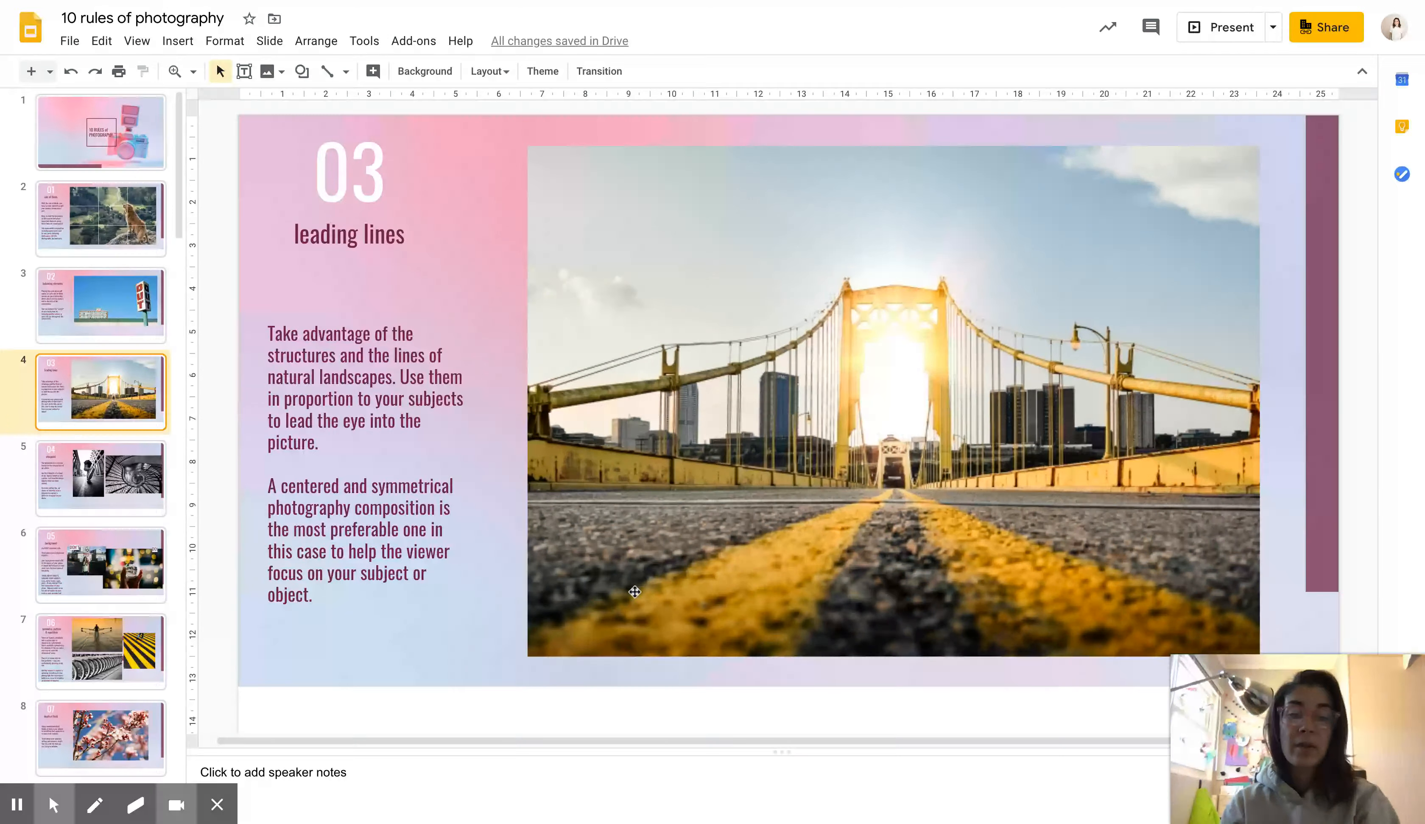
mouse_move(636, 598)
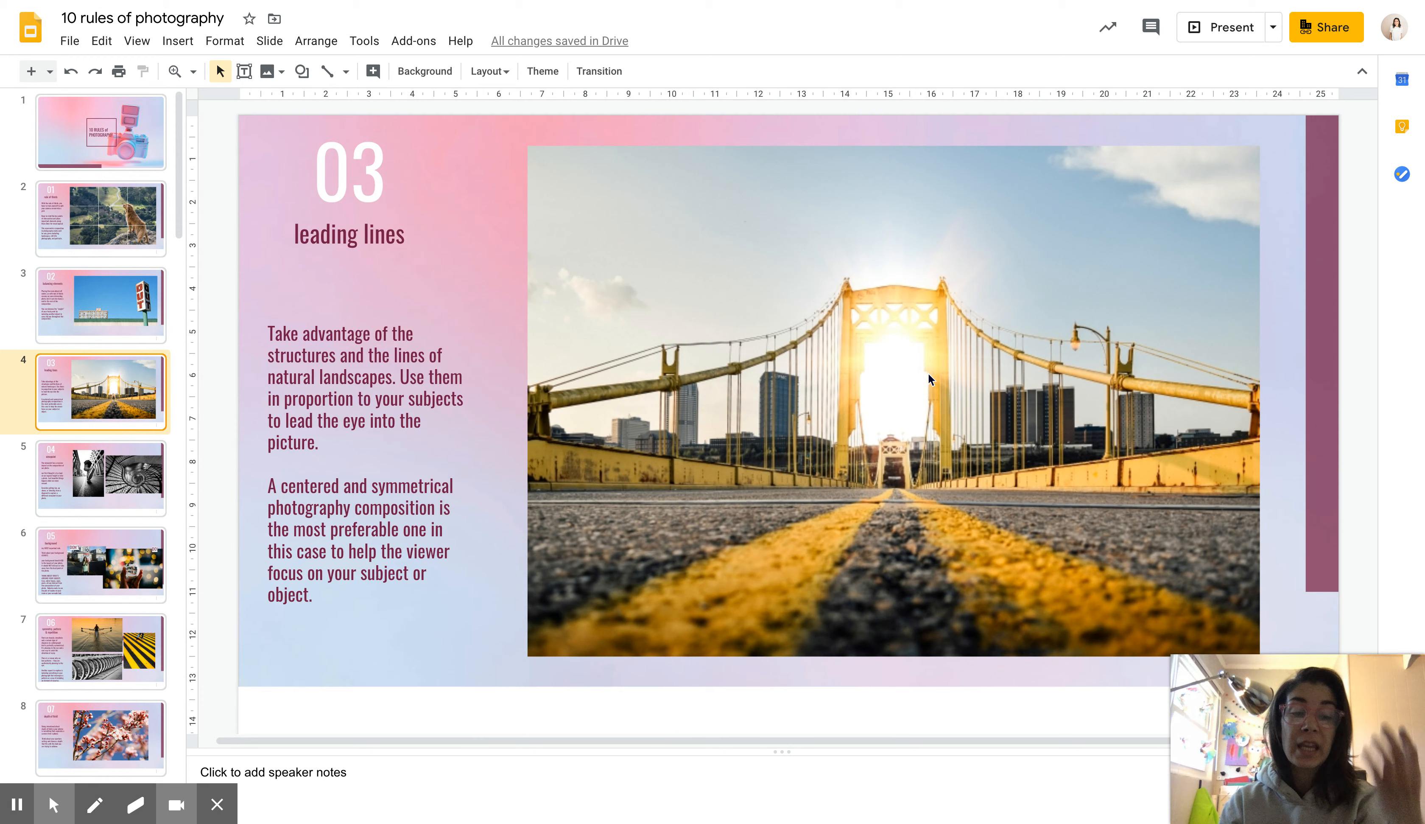
mouse_move(622, 476)
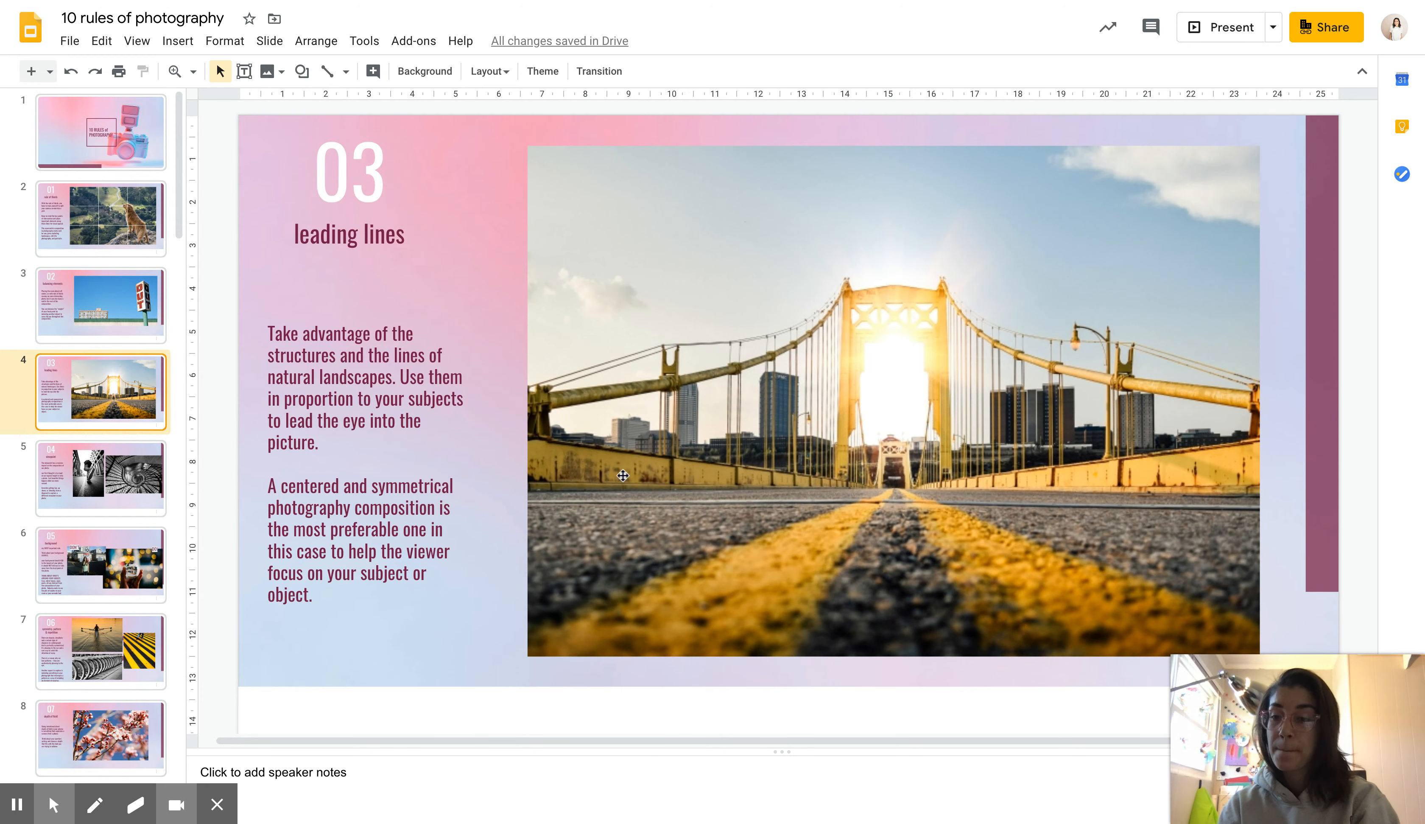
Show slide 5, rule 04 viewpoint, with the skateboarder and spiral staircase photos.
click(101, 478)
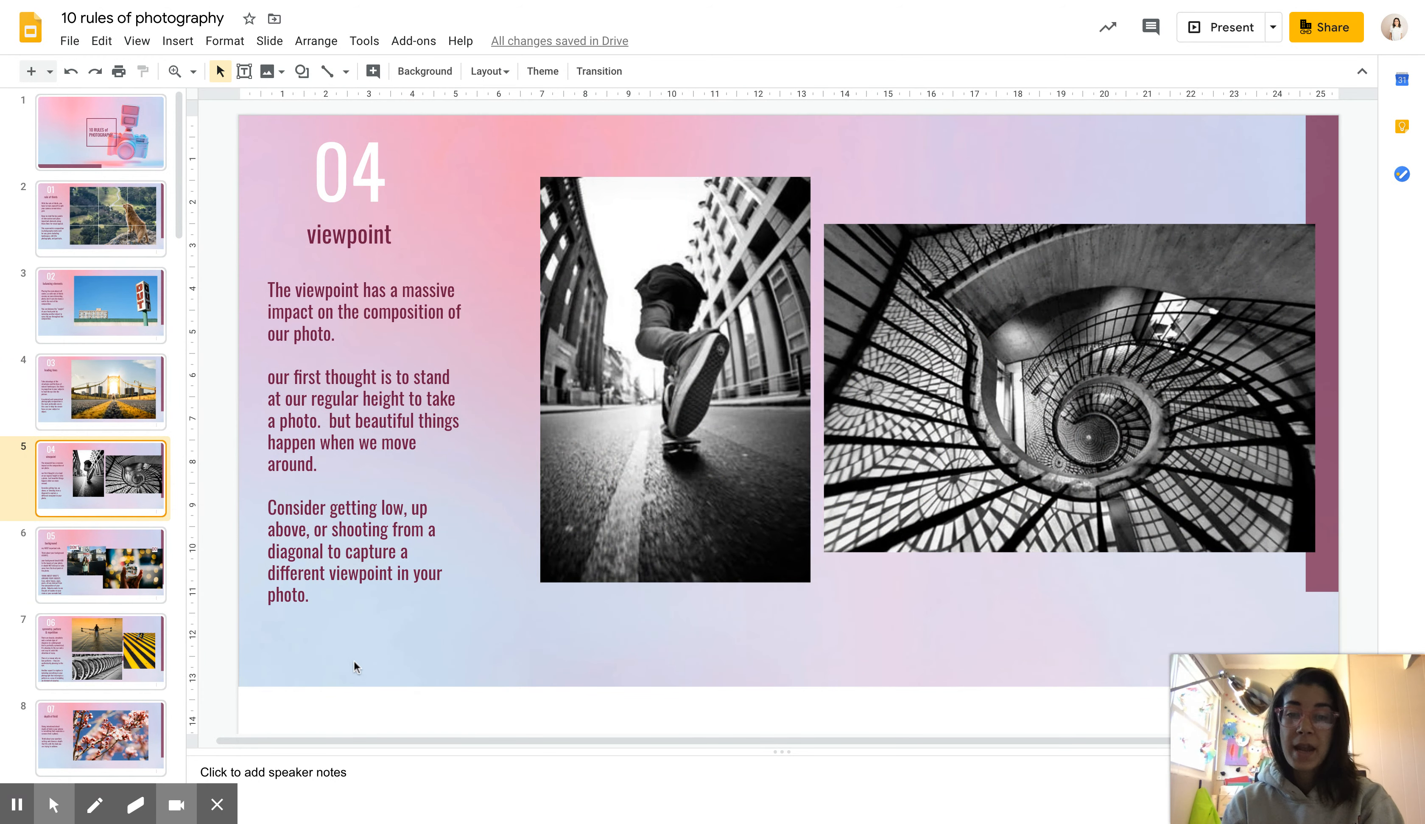
mouse_move(273, 661)
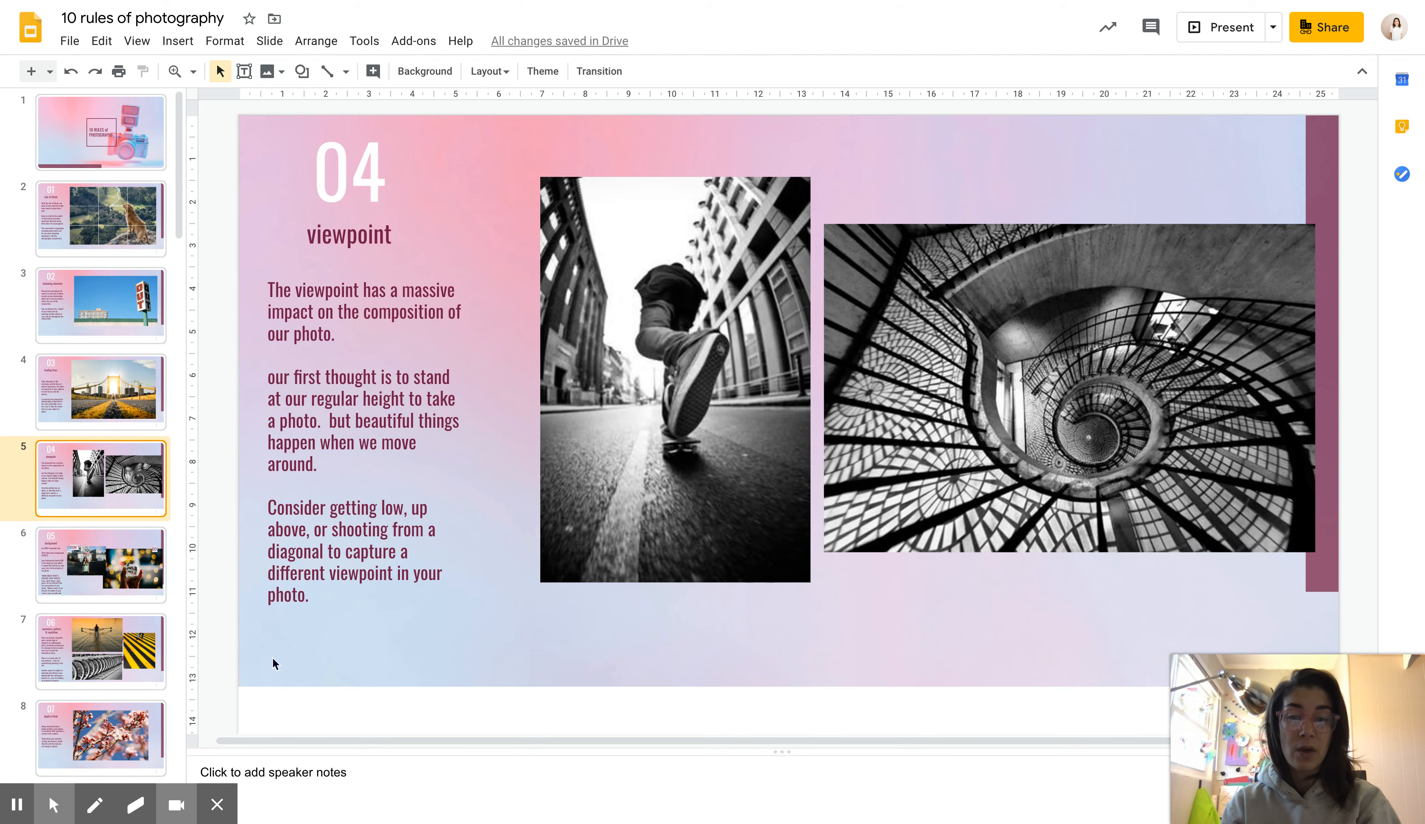
mouse_move(508, 389)
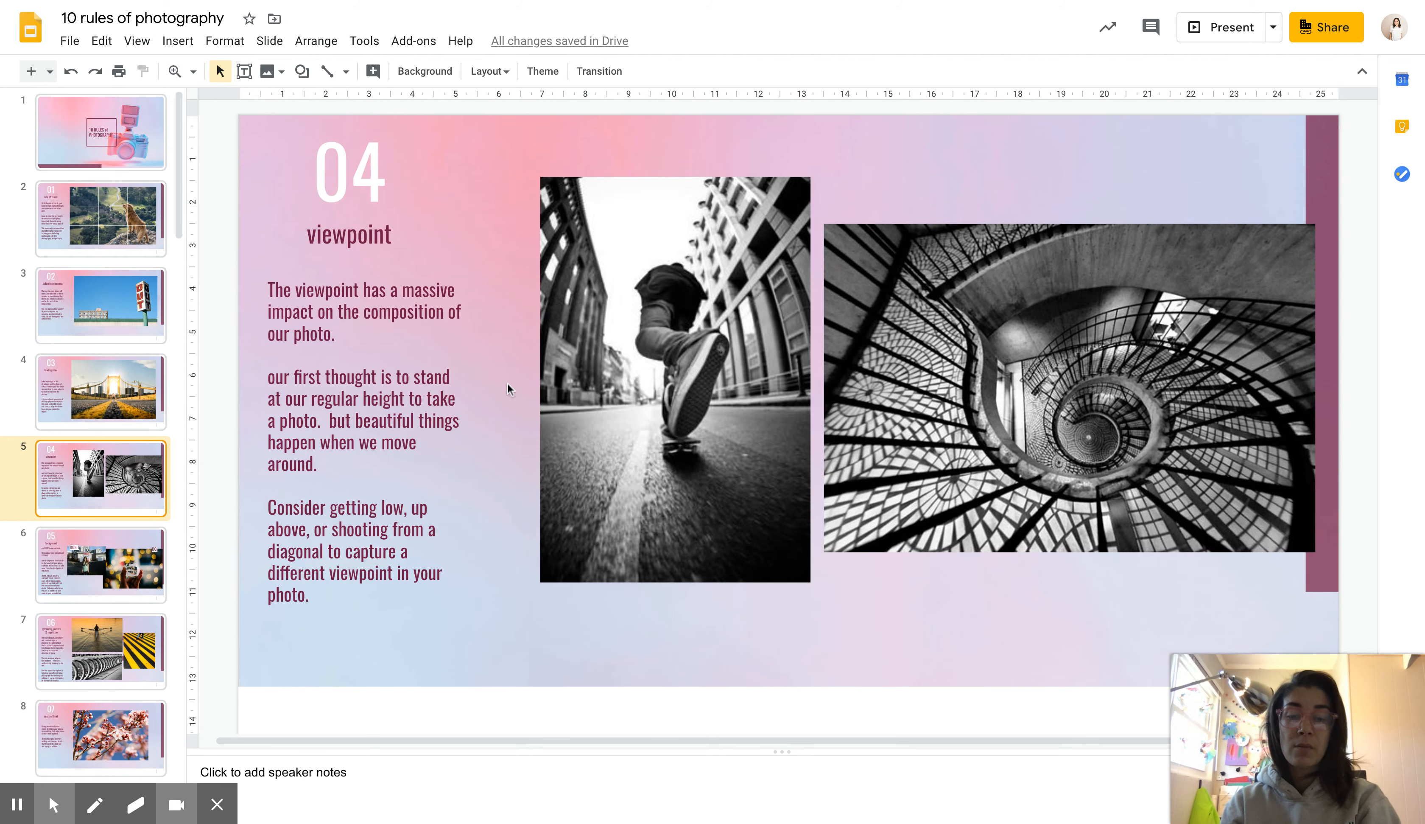
mouse_move(717, 198)
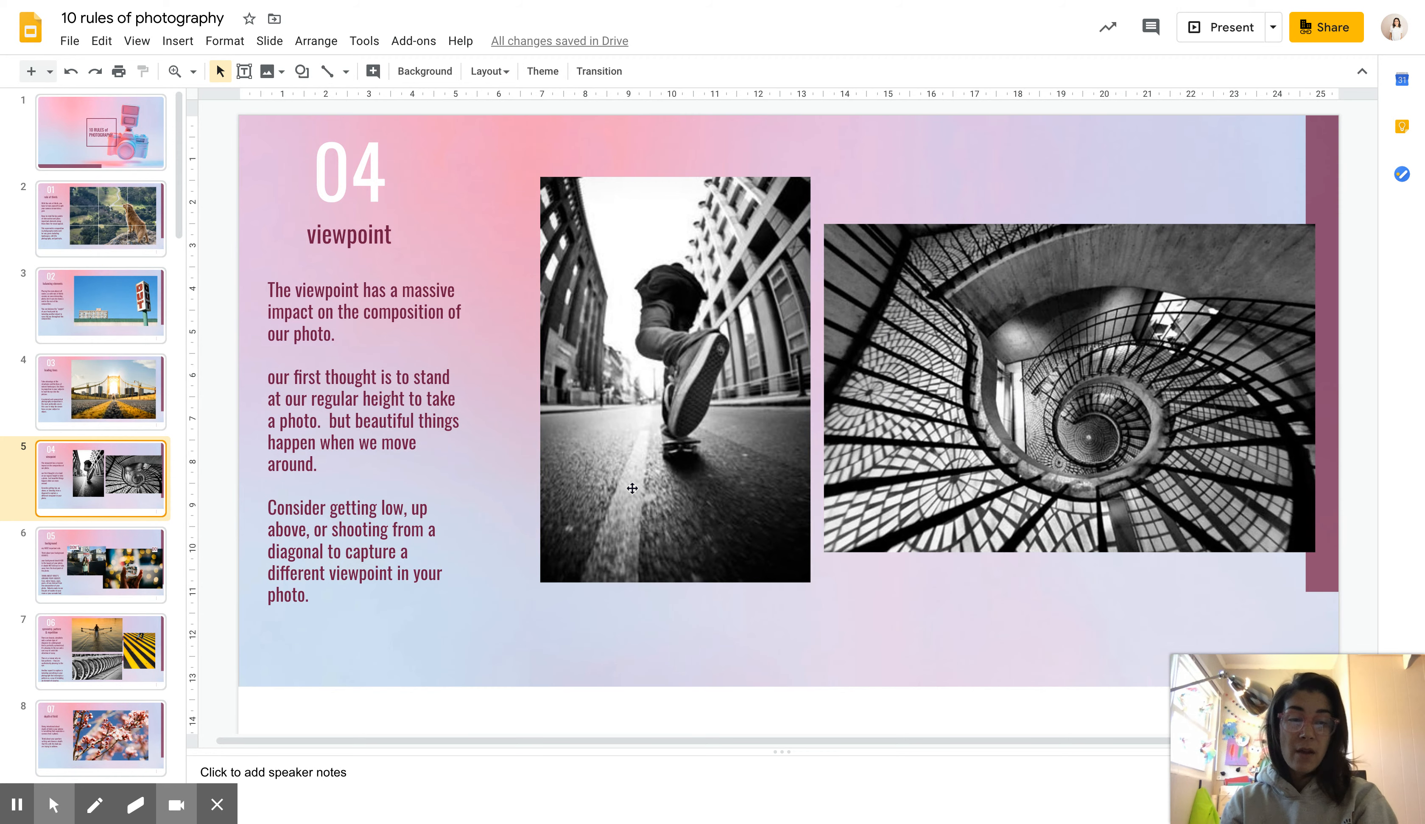
mouse_move(717, 282)
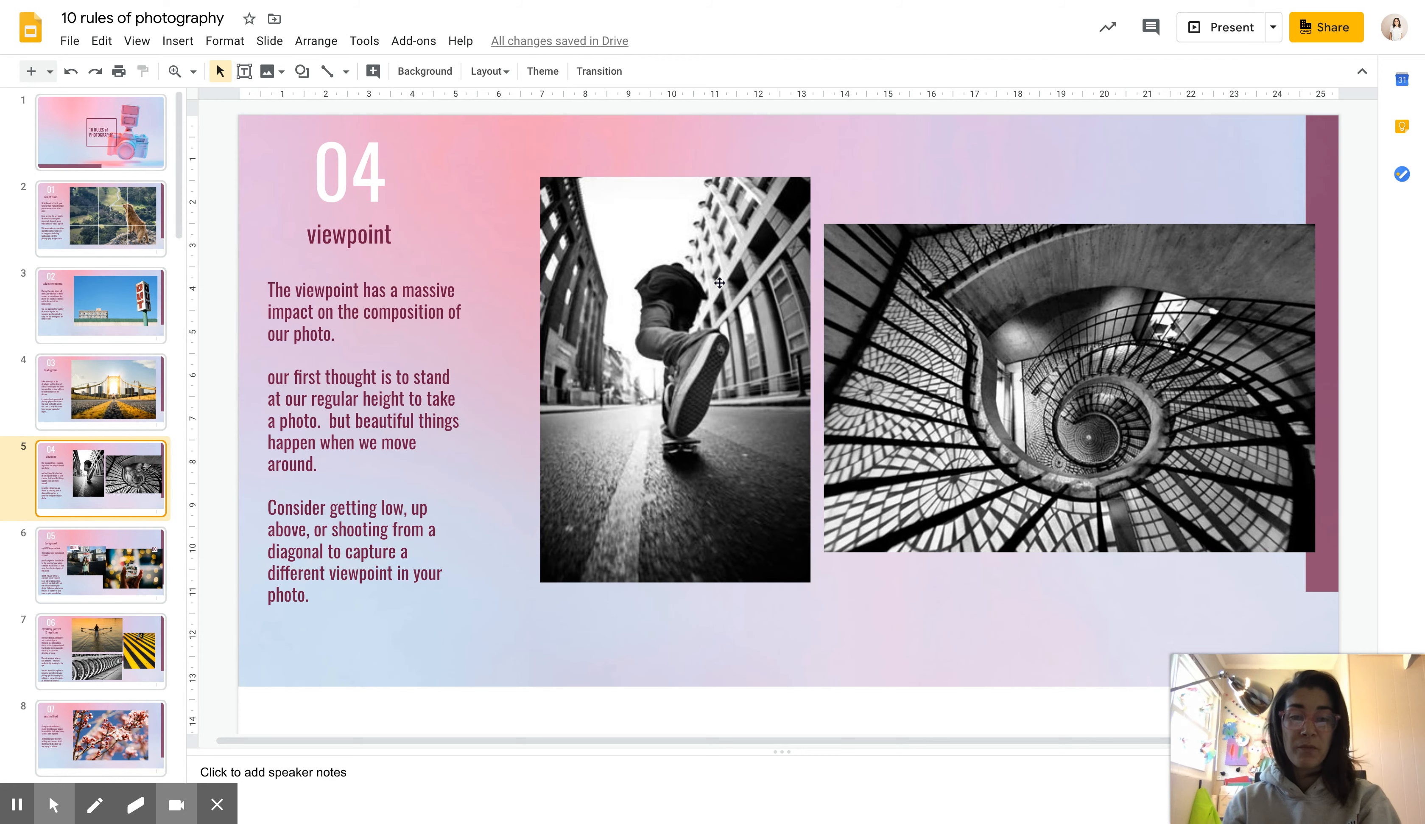
mouse_move(688, 333)
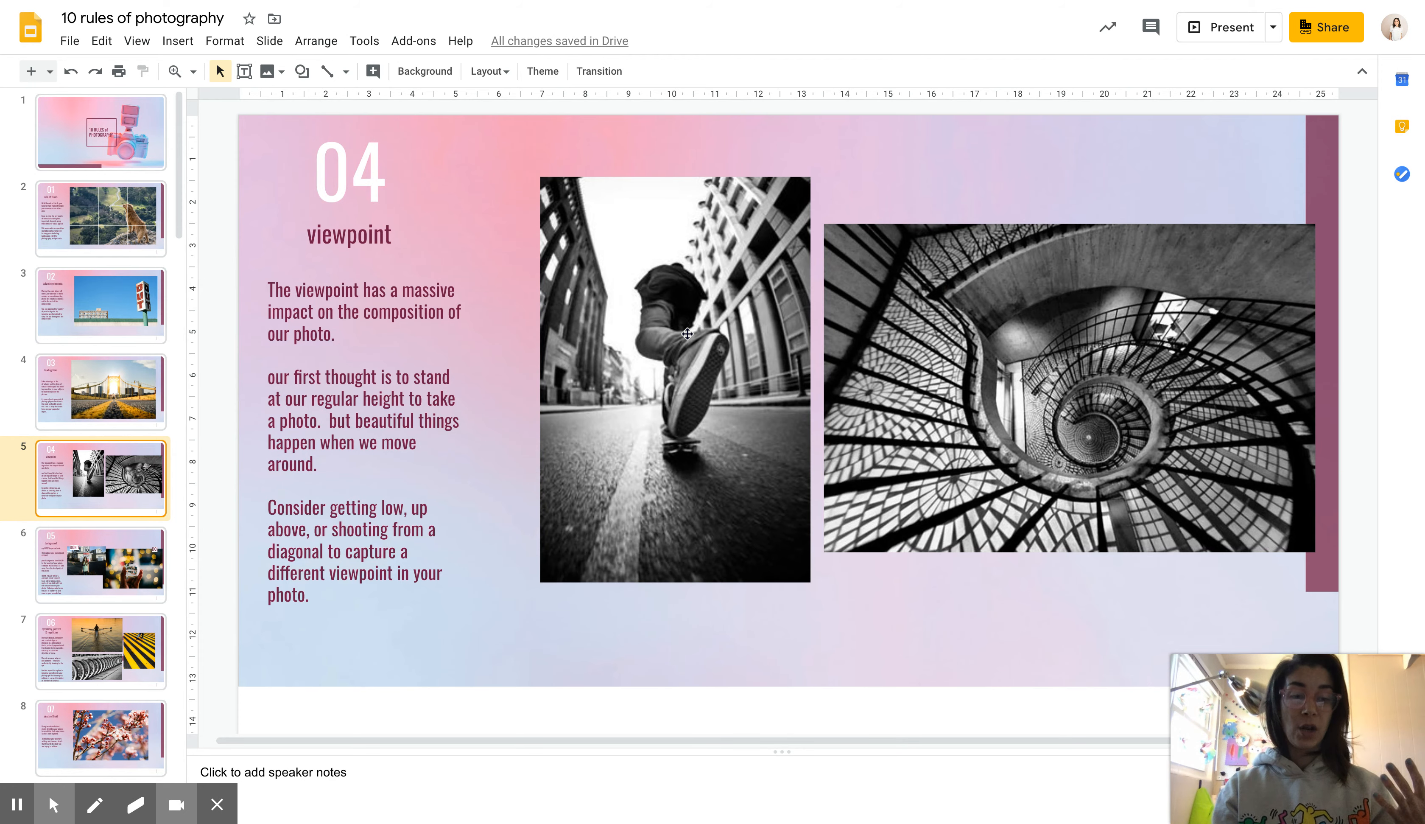
mouse_move(686, 339)
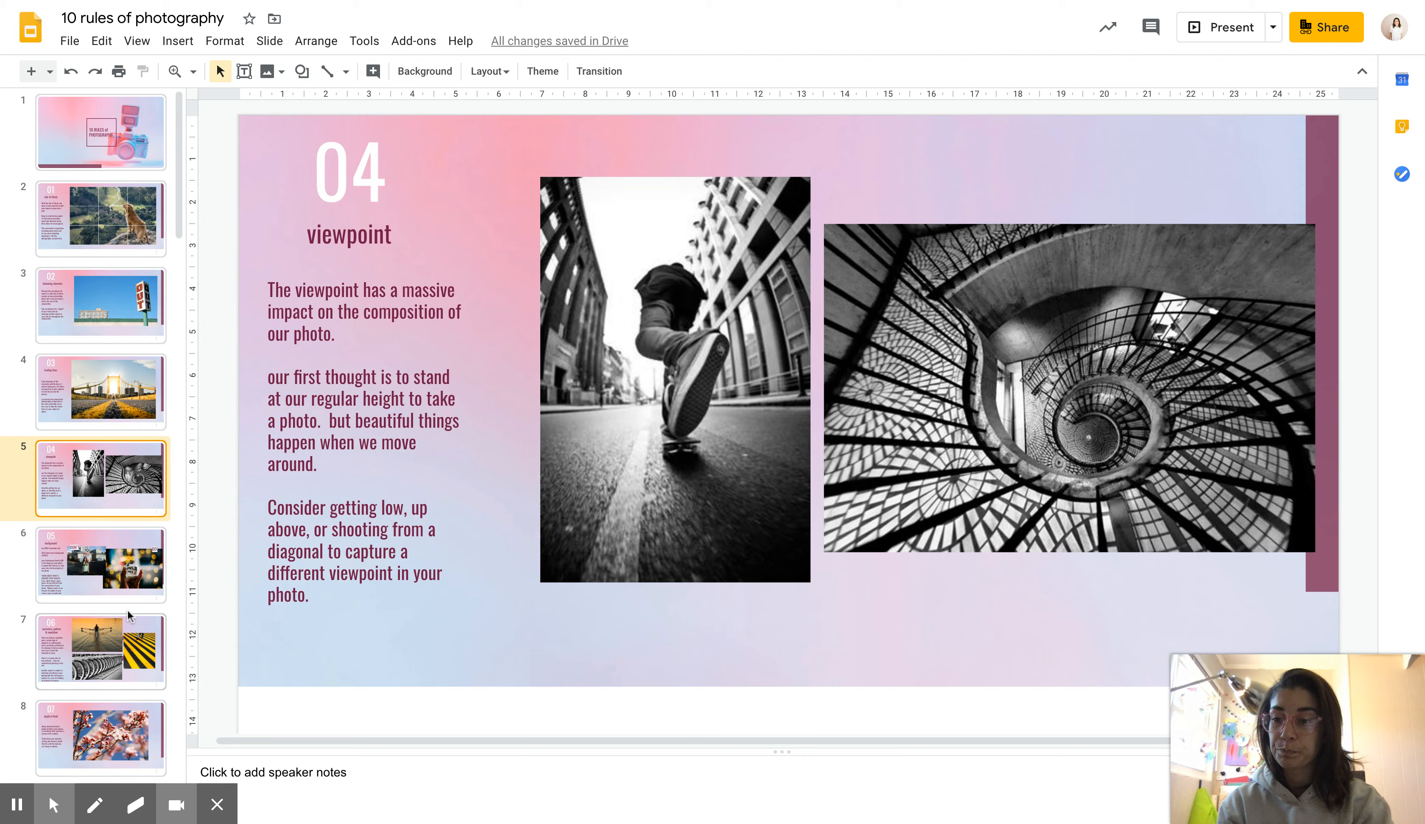
click(101, 563)
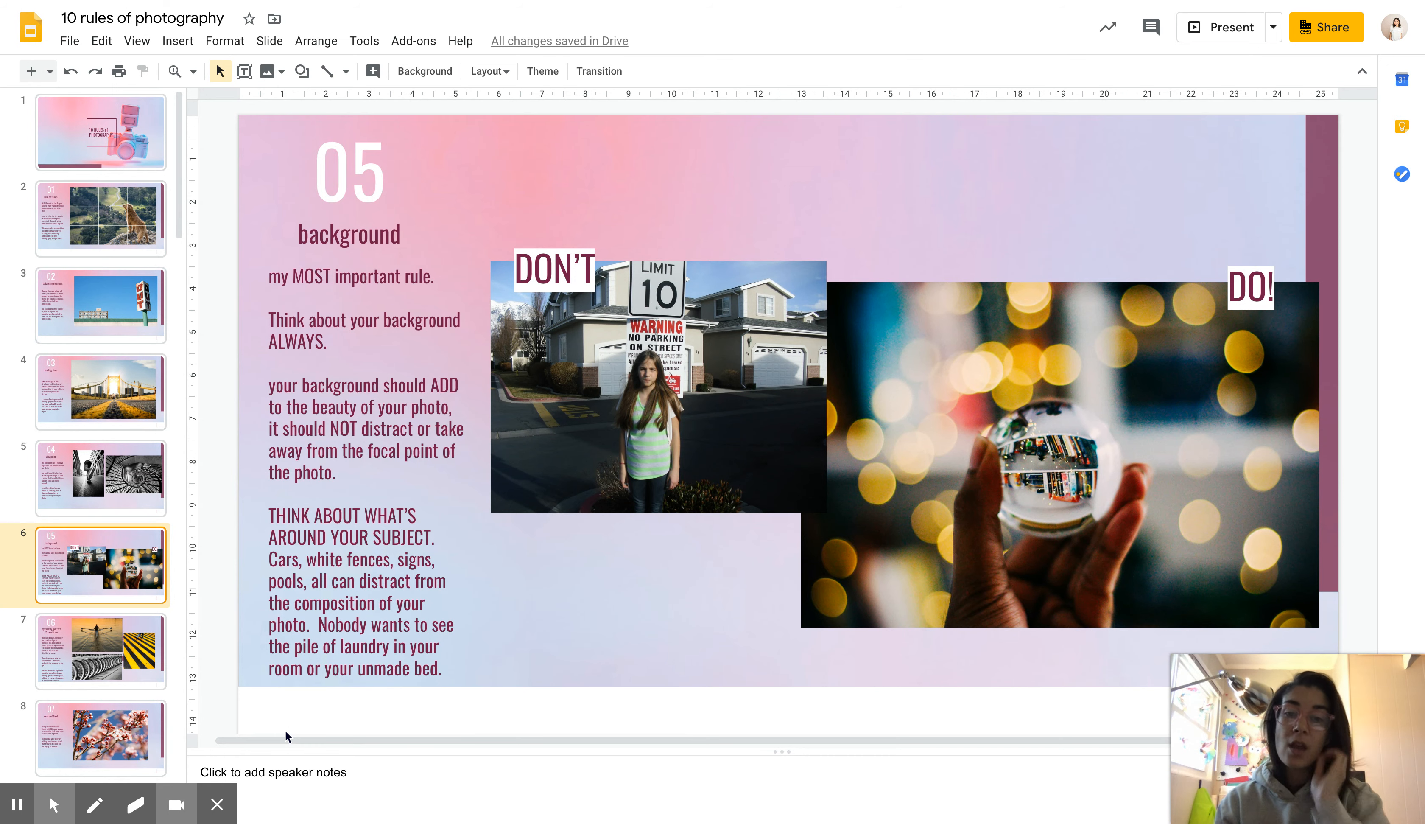
mouse_move(803, 565)
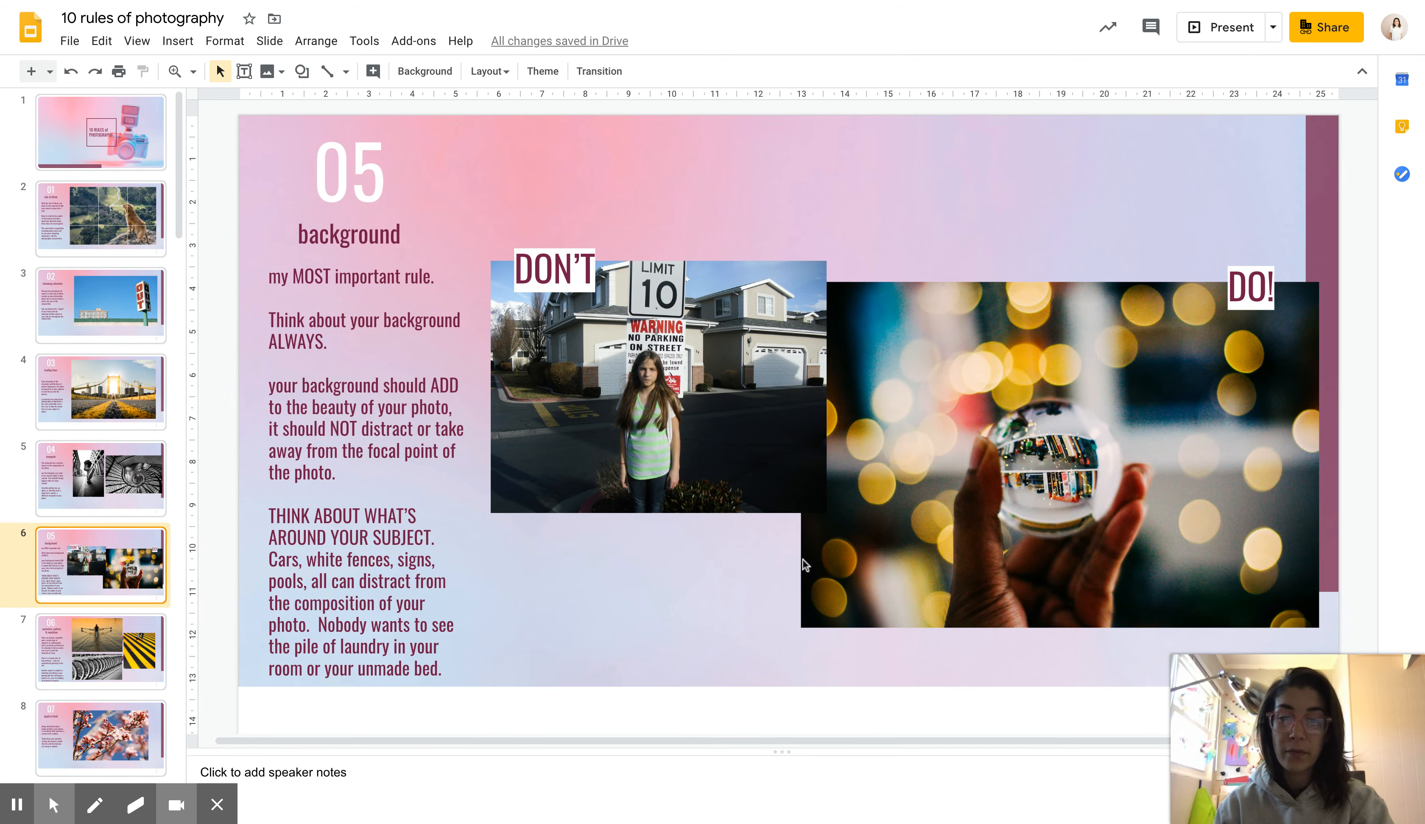
mouse_move(734, 645)
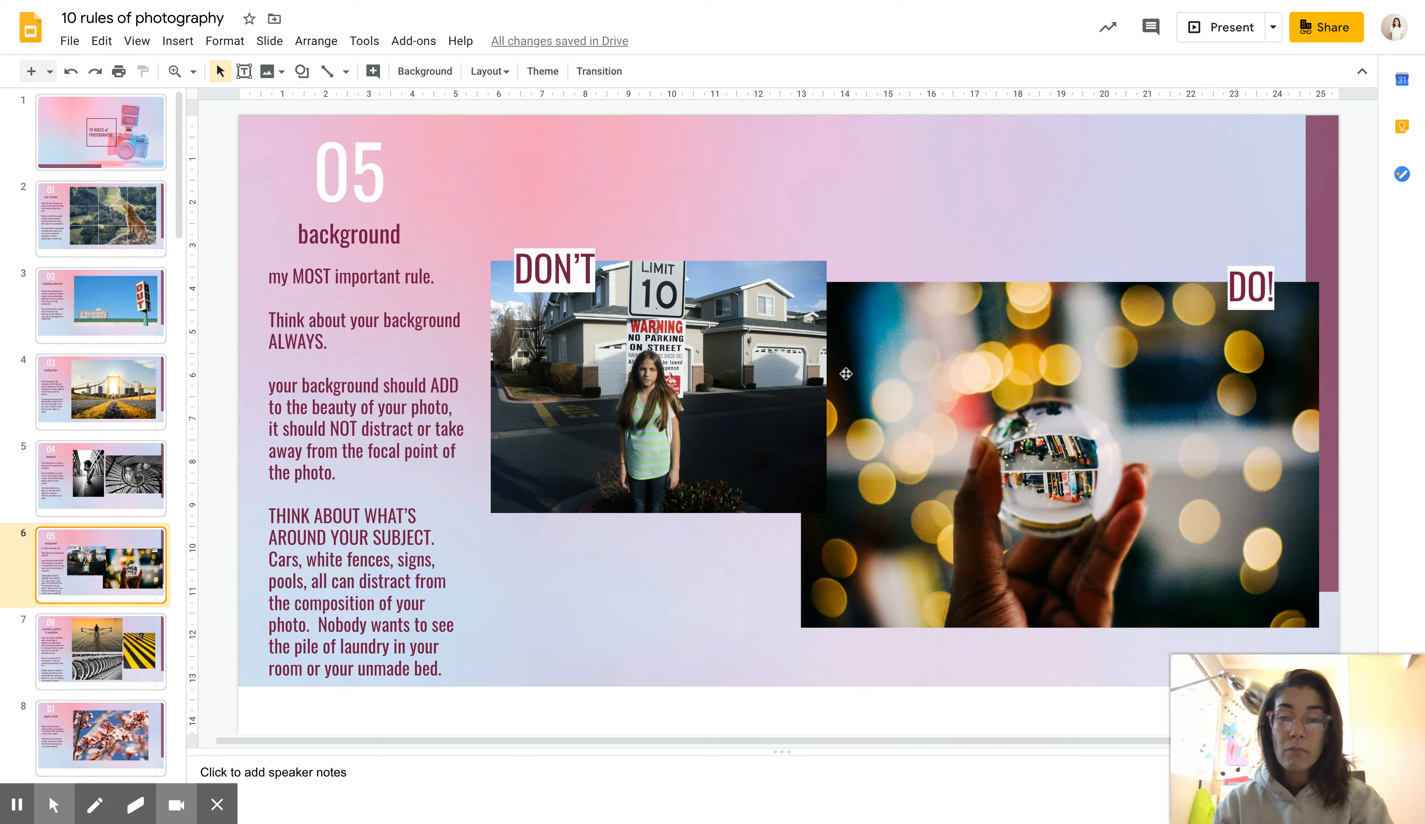
mouse_move(530, 491)
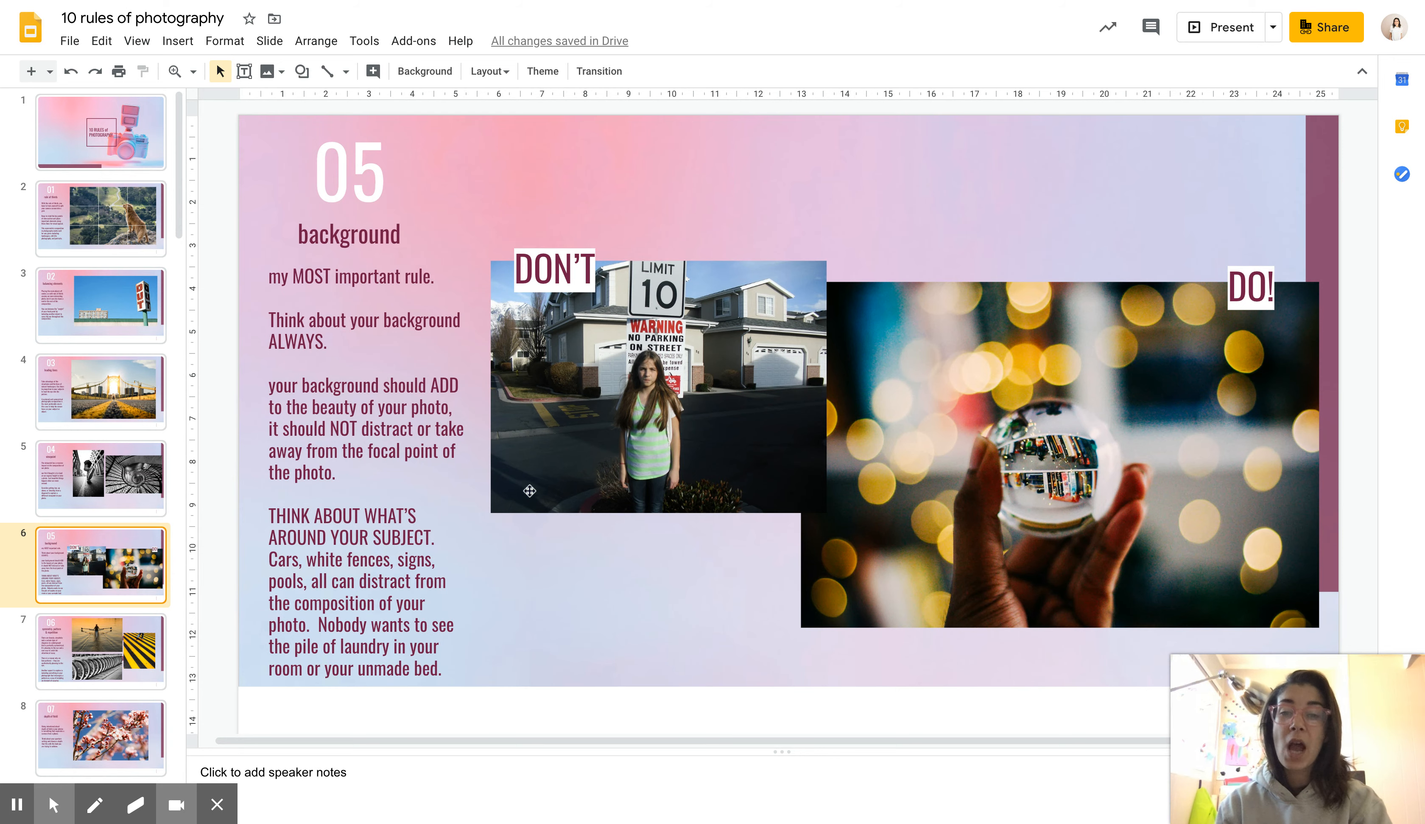
mouse_move(649, 610)
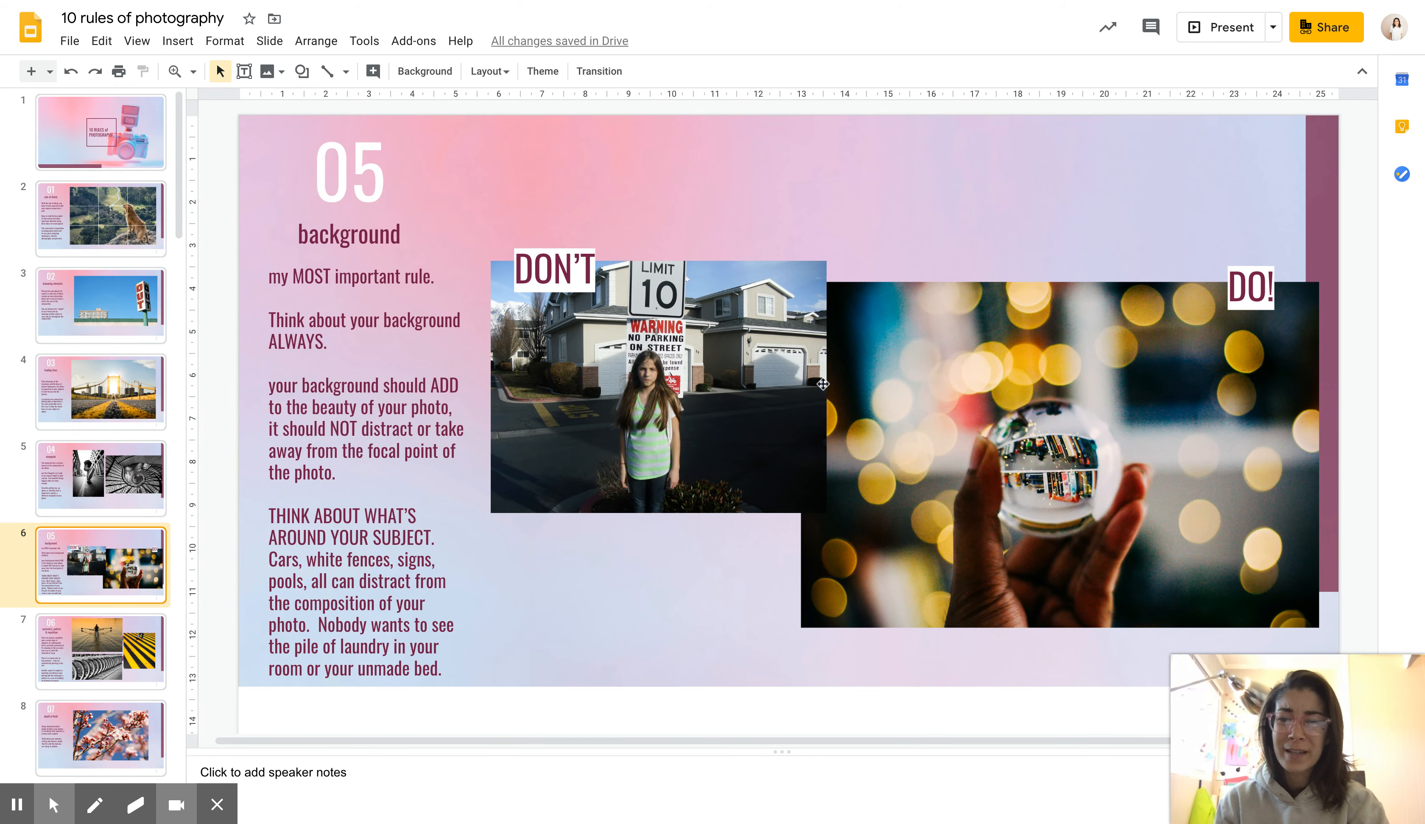
mouse_move(683, 408)
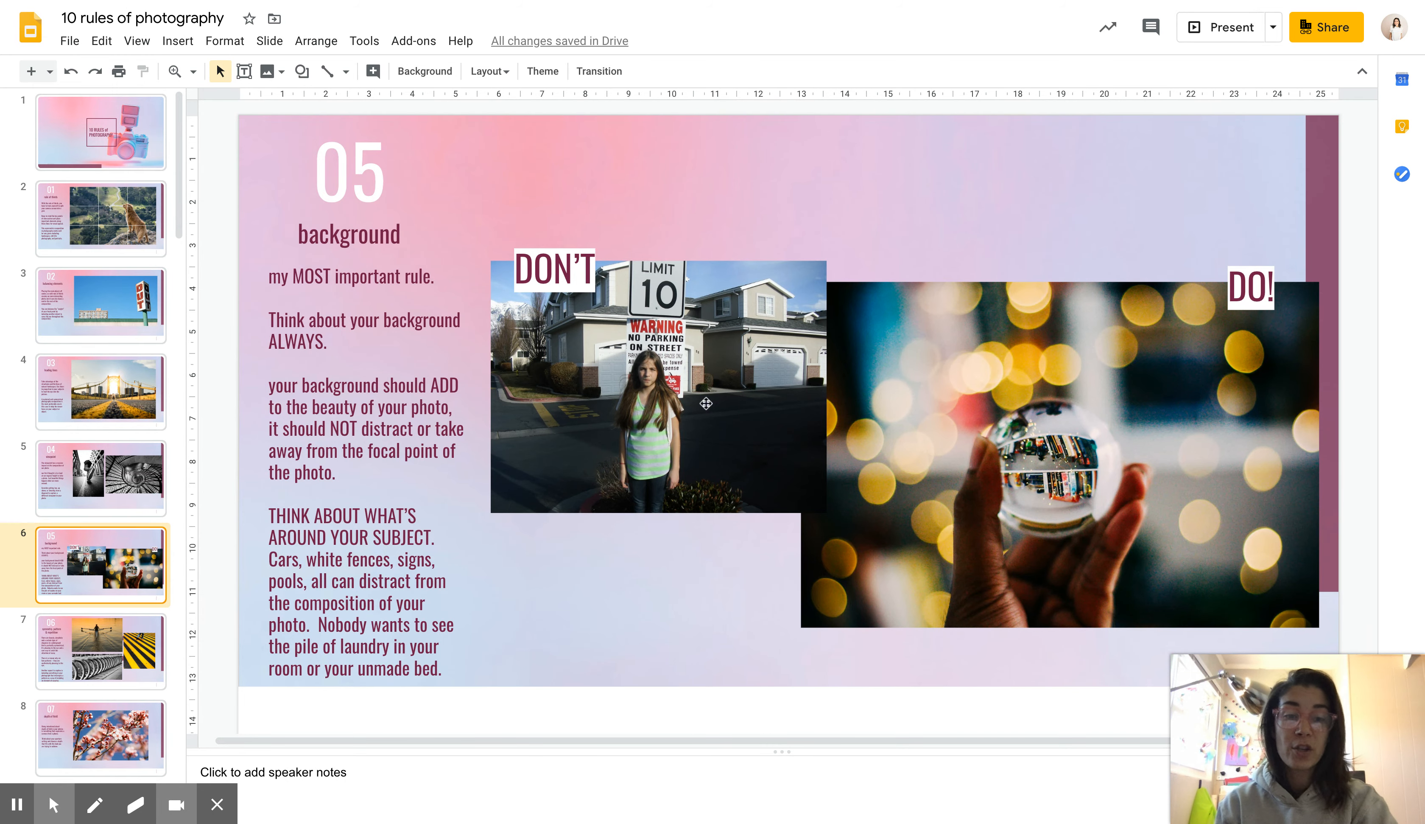
mouse_move(1224, 370)
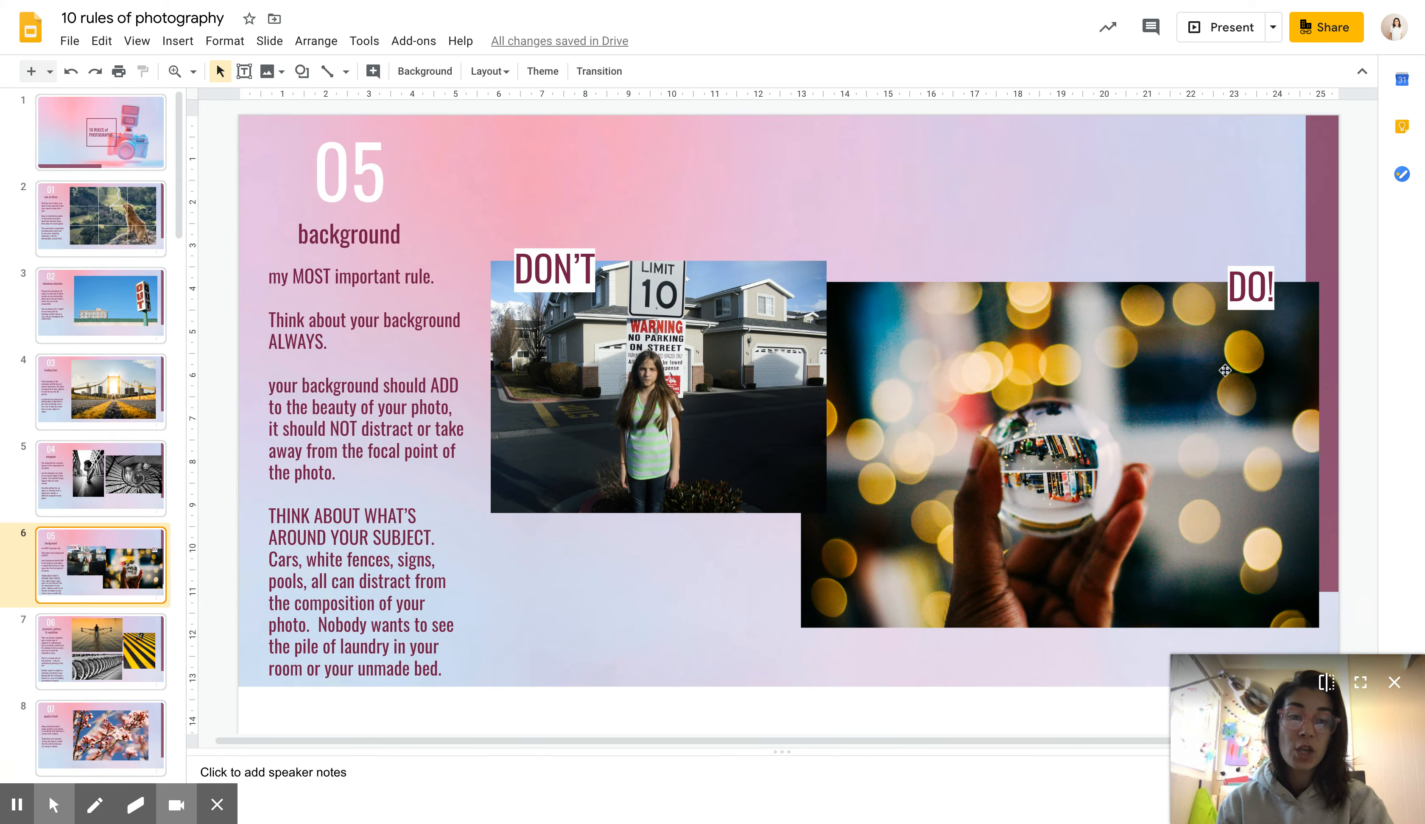
mouse_move(981, 606)
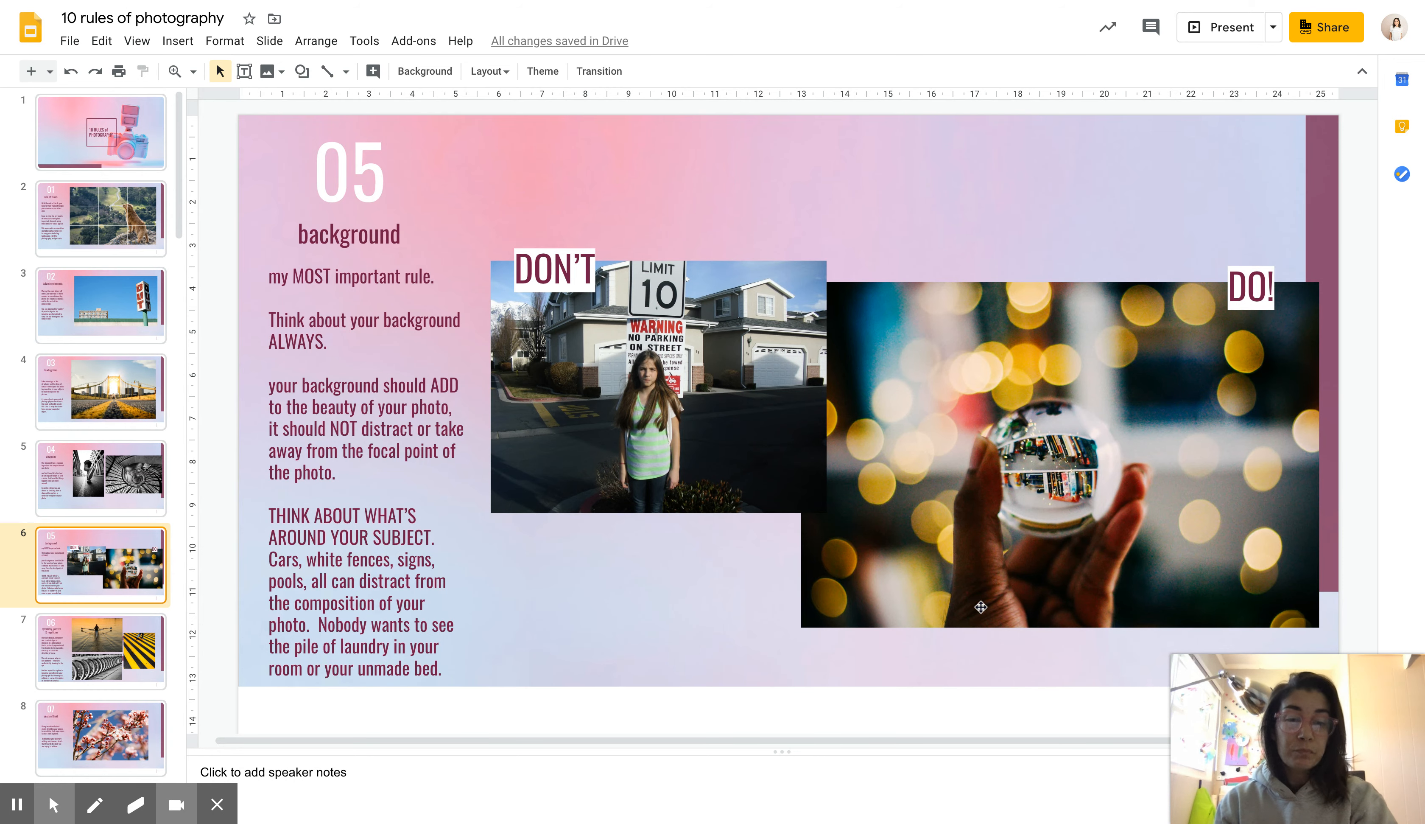
mouse_move(947, 632)
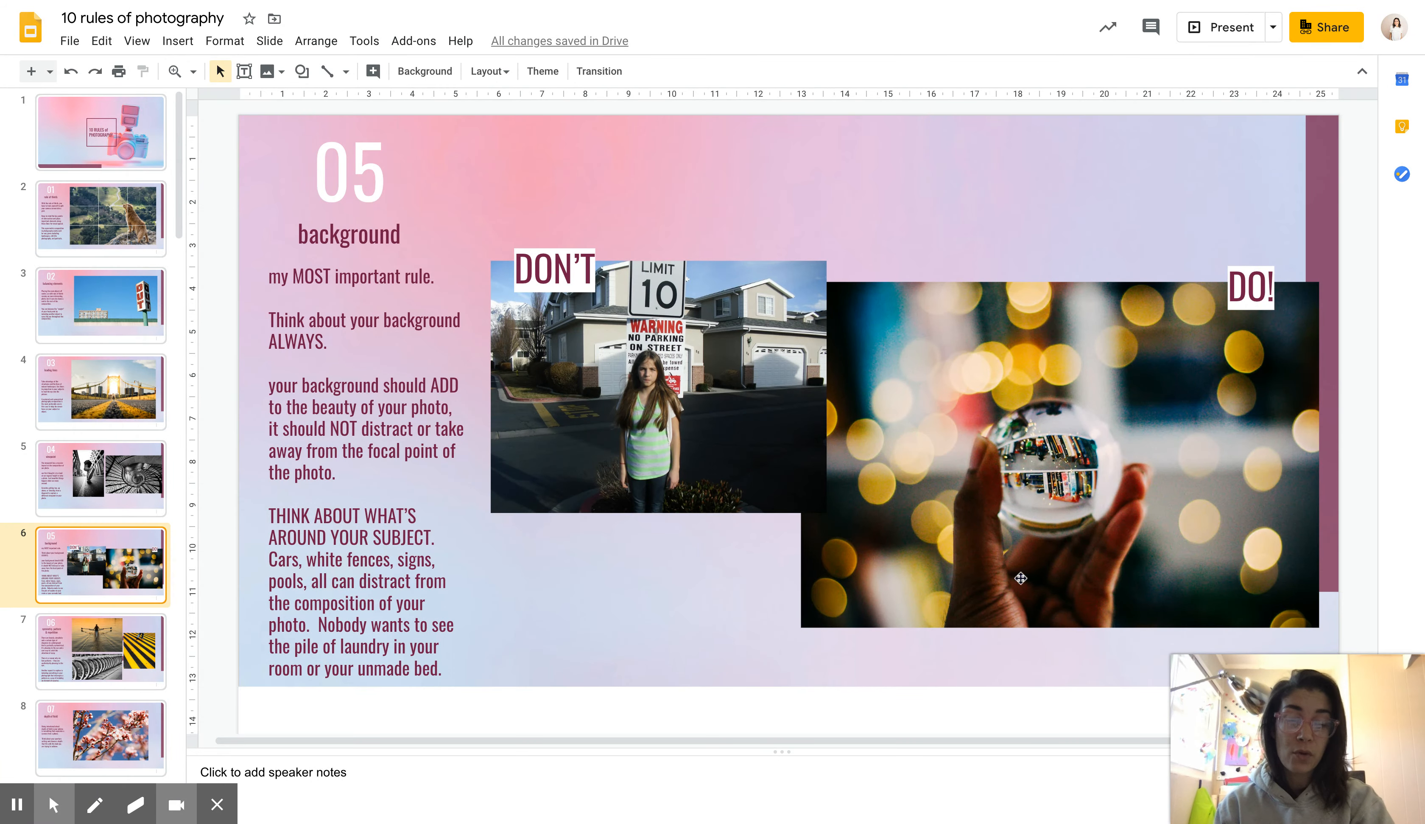
mouse_move(1166, 467)
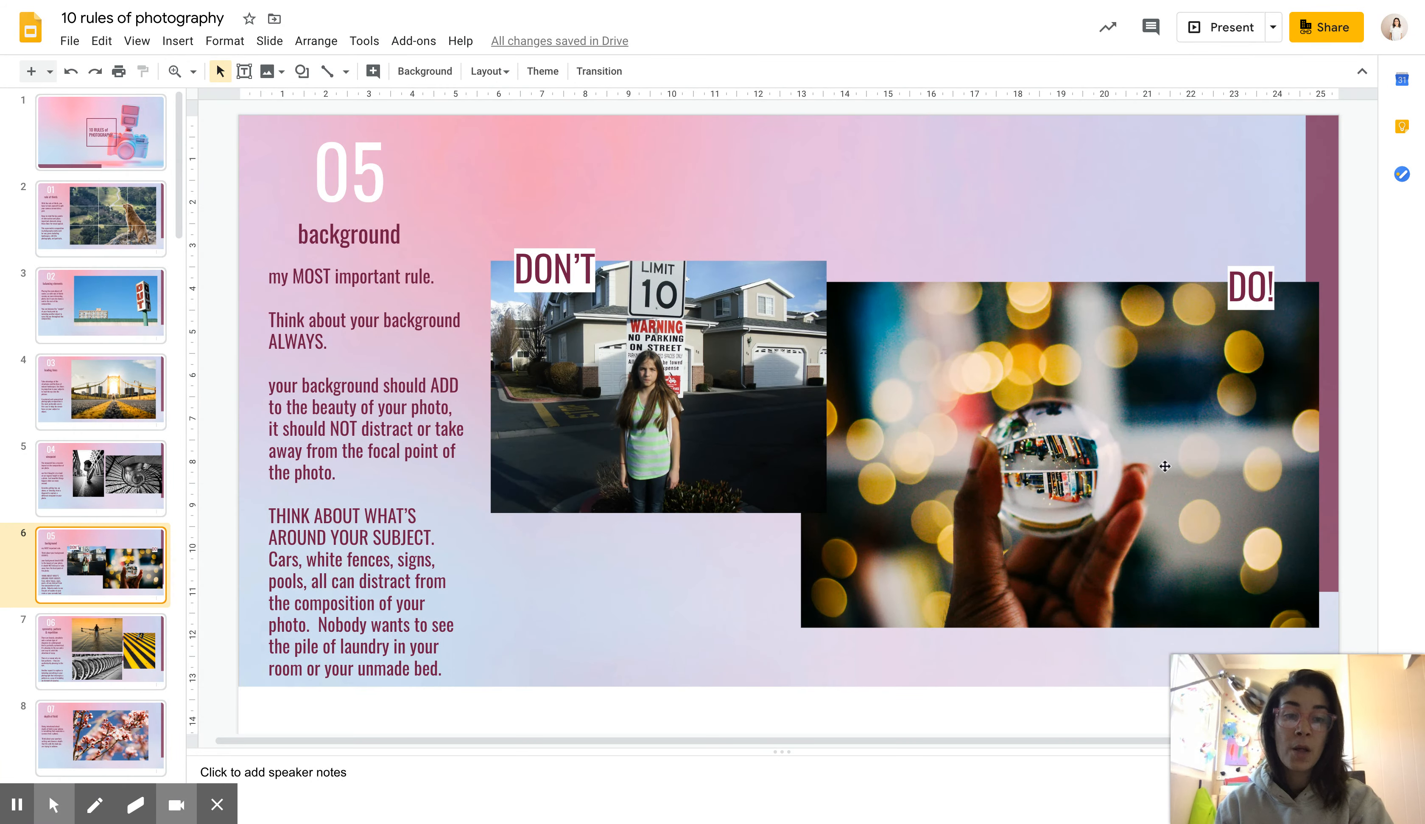
mouse_move(1089, 519)
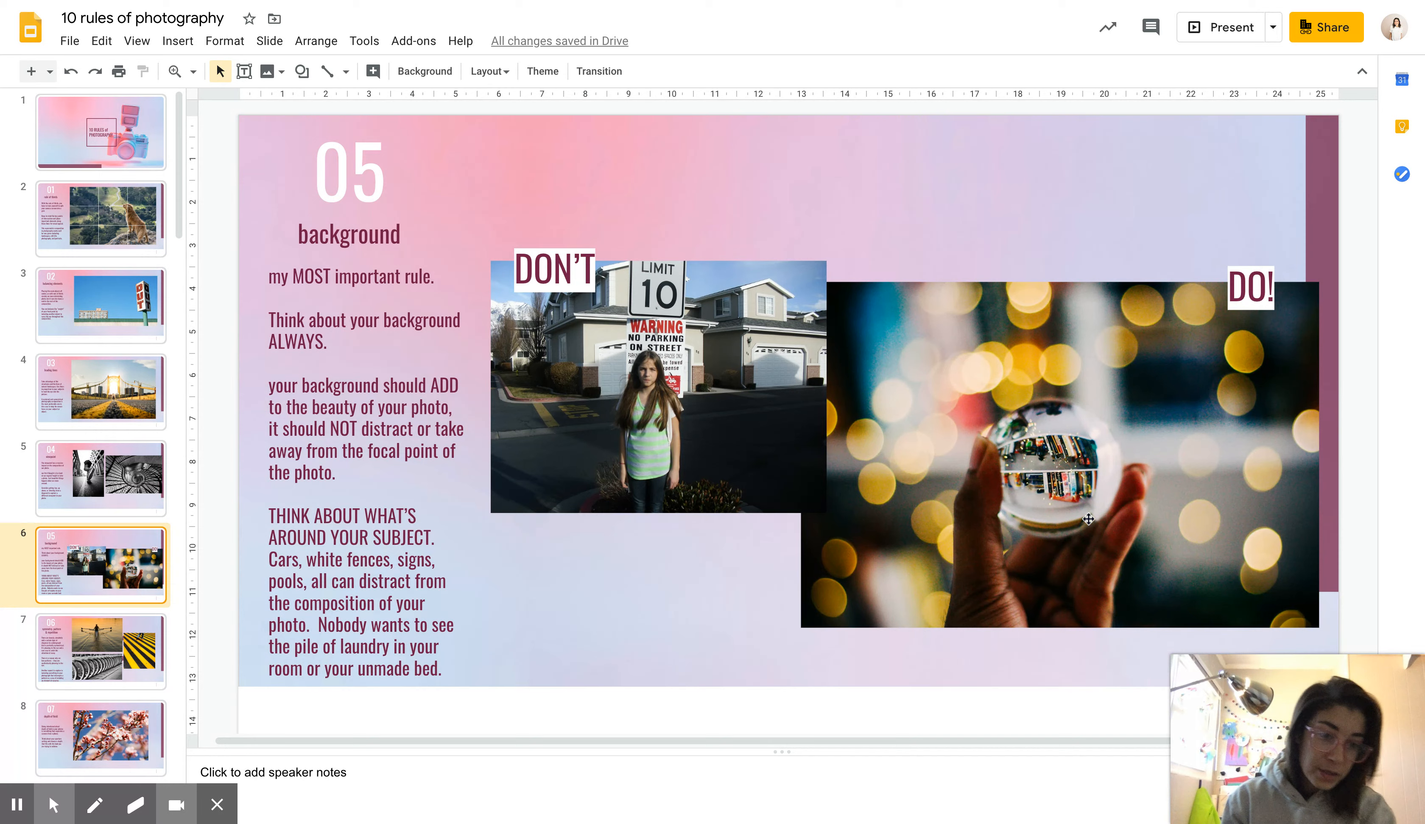
mouse_move(1007, 358)
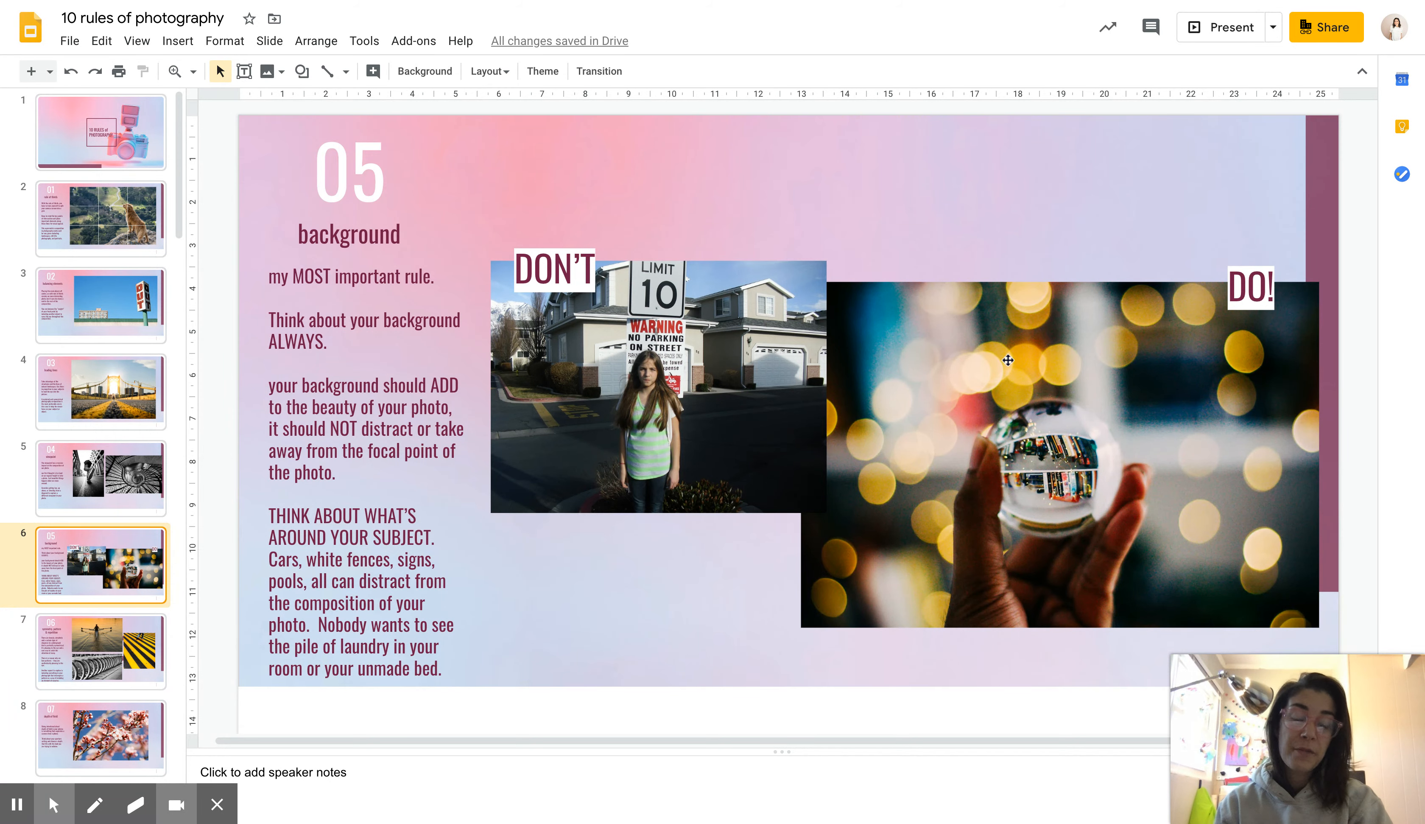
mouse_move(1014, 312)
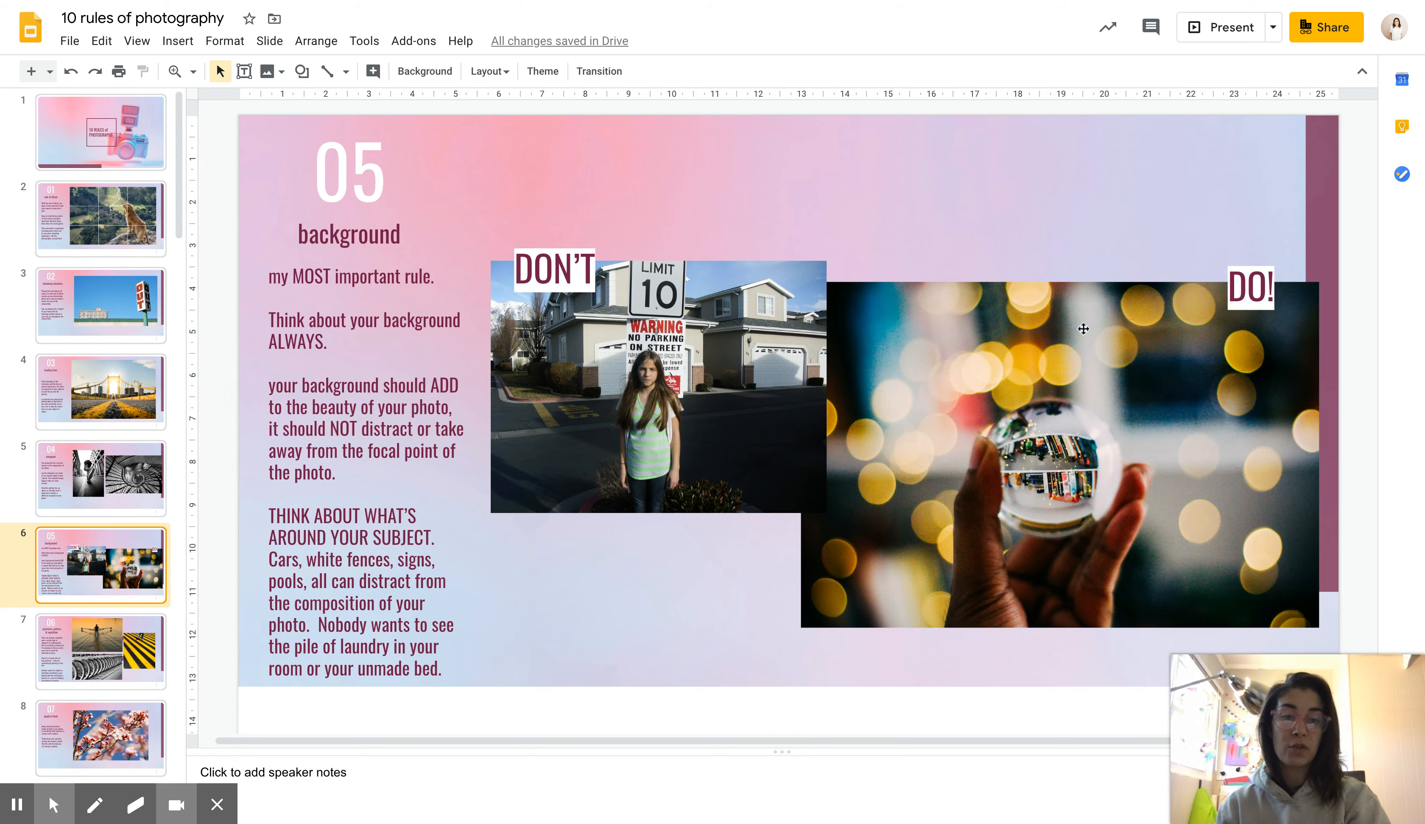
mouse_move(1253, 454)
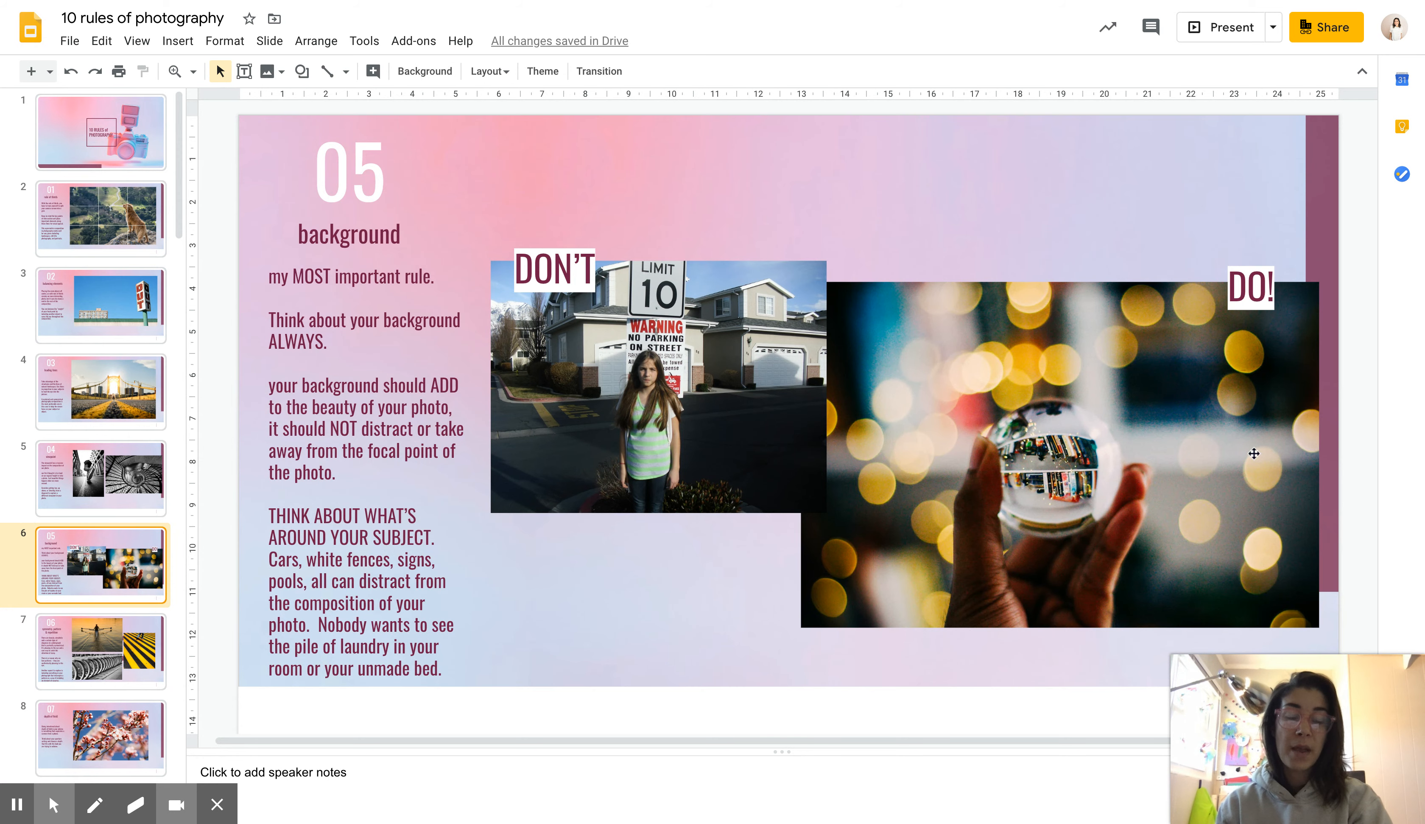
mouse_move(901, 350)
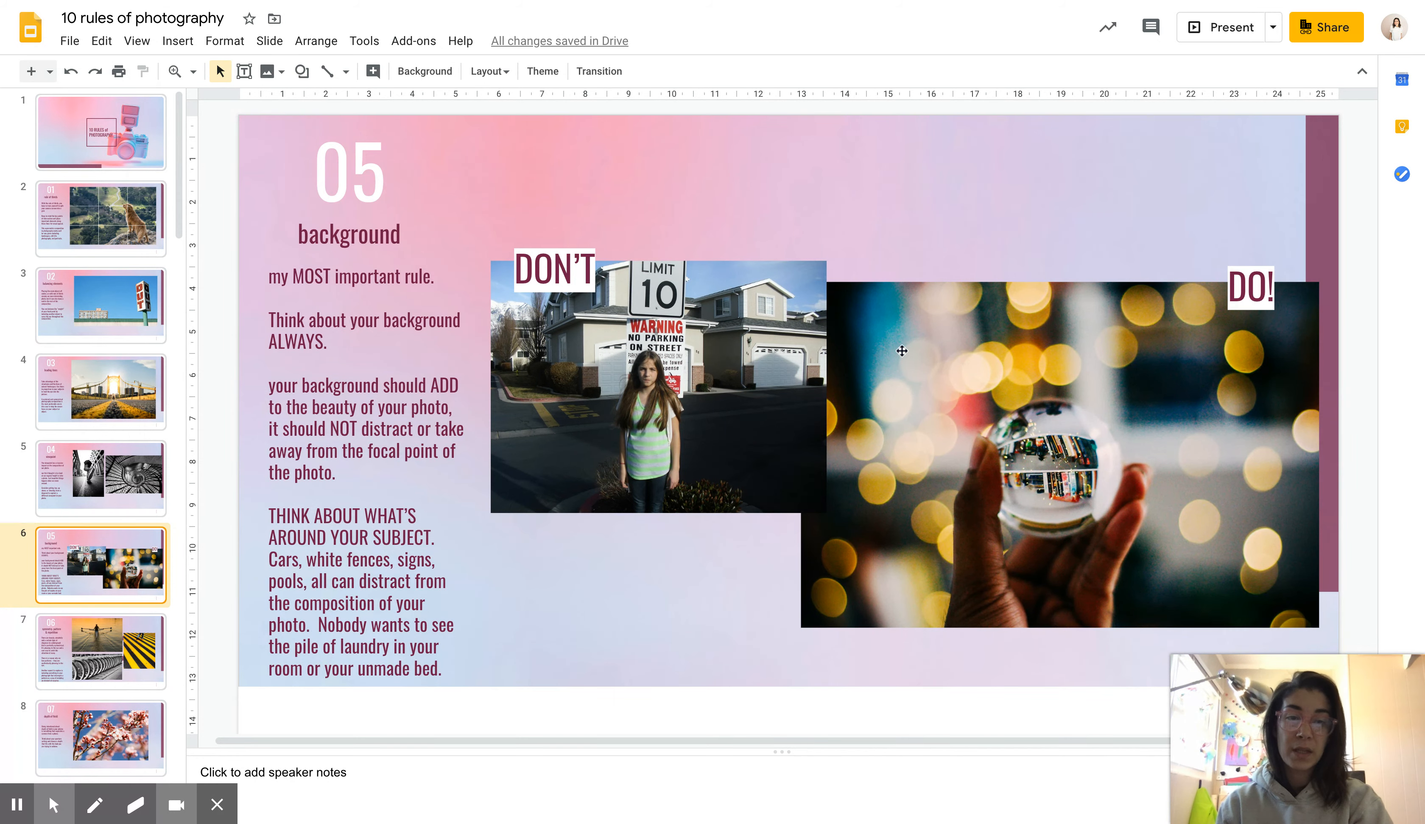
mouse_move(849, 430)
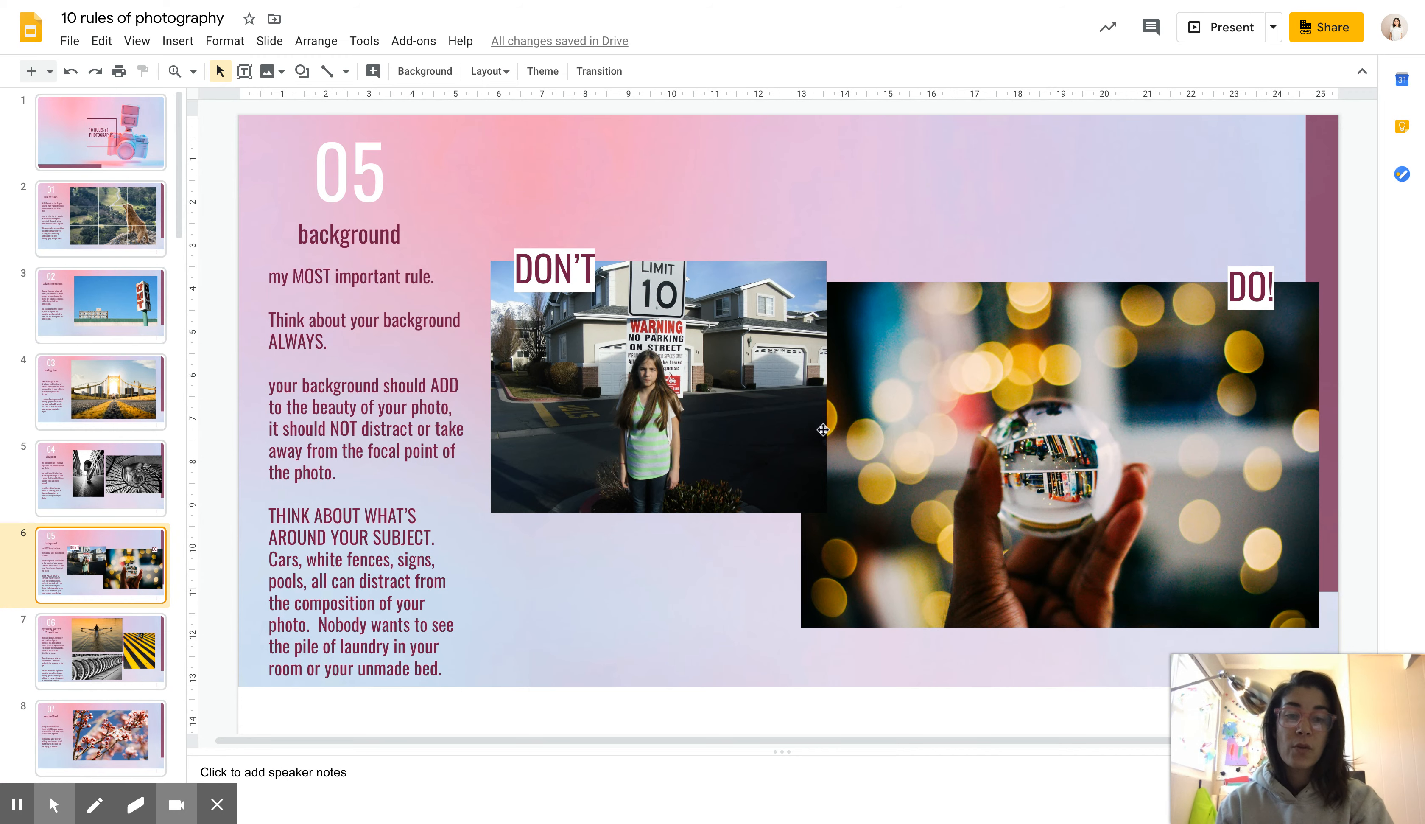
mouse_move(1082, 428)
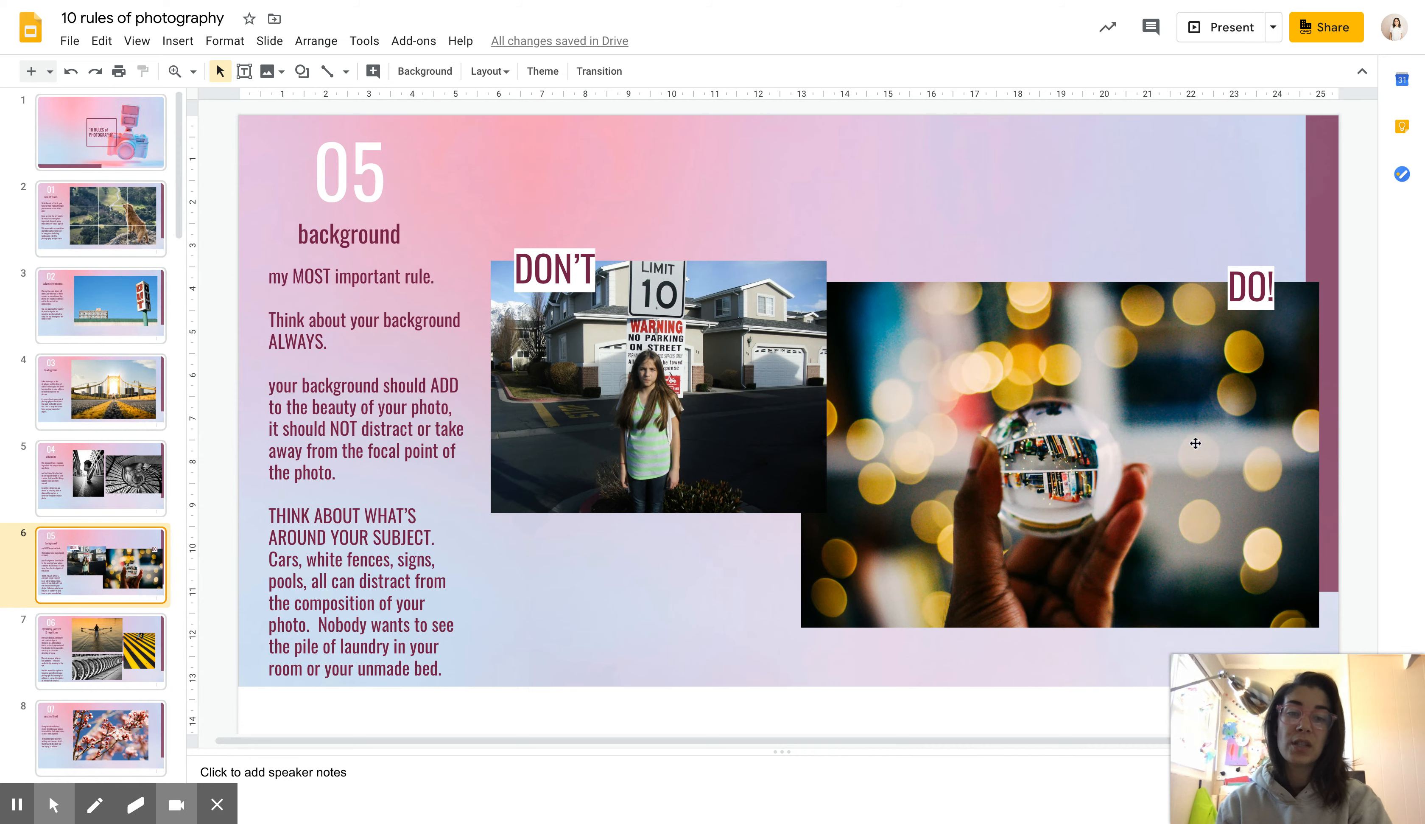
mouse_move(889, 403)
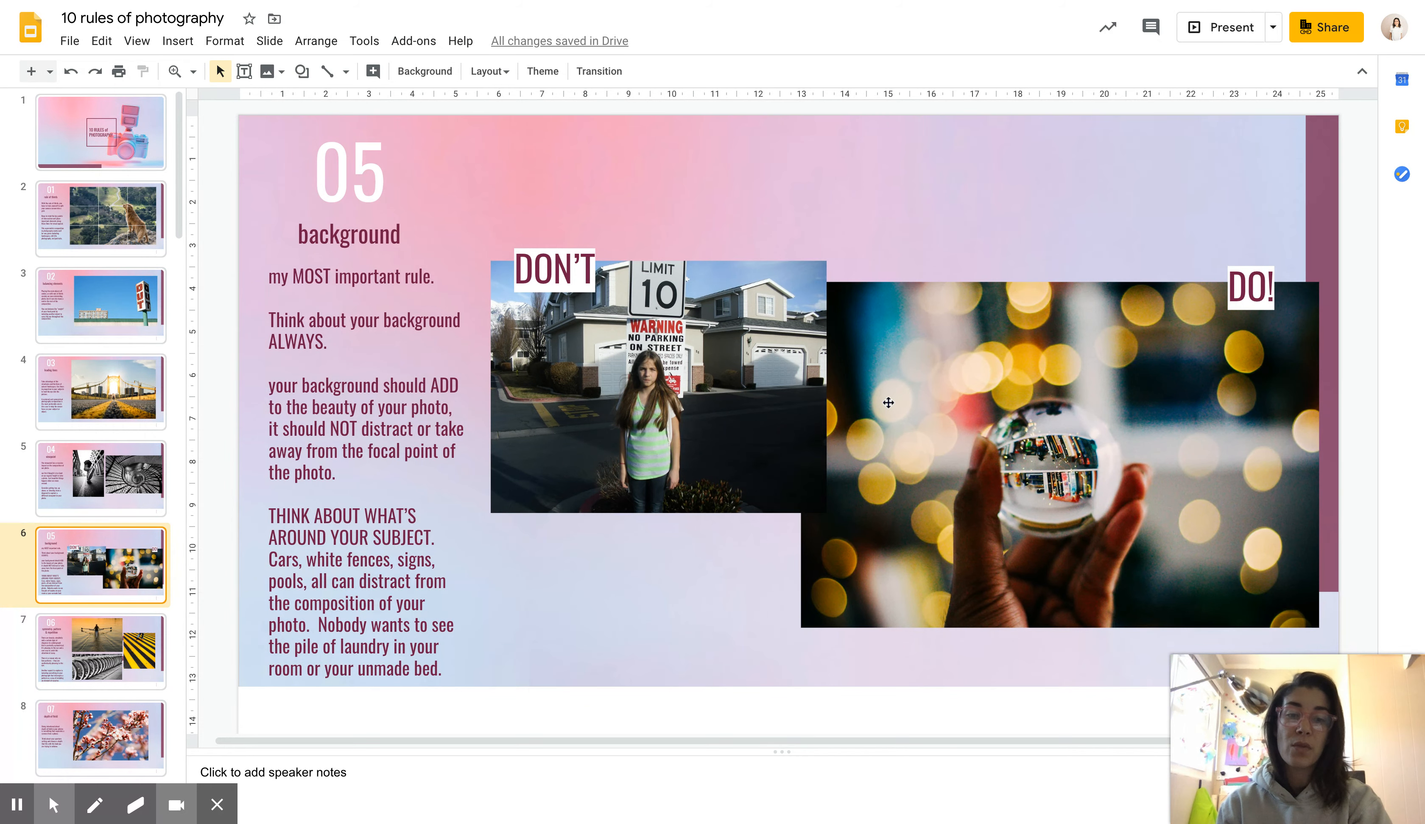
mouse_move(1048, 194)
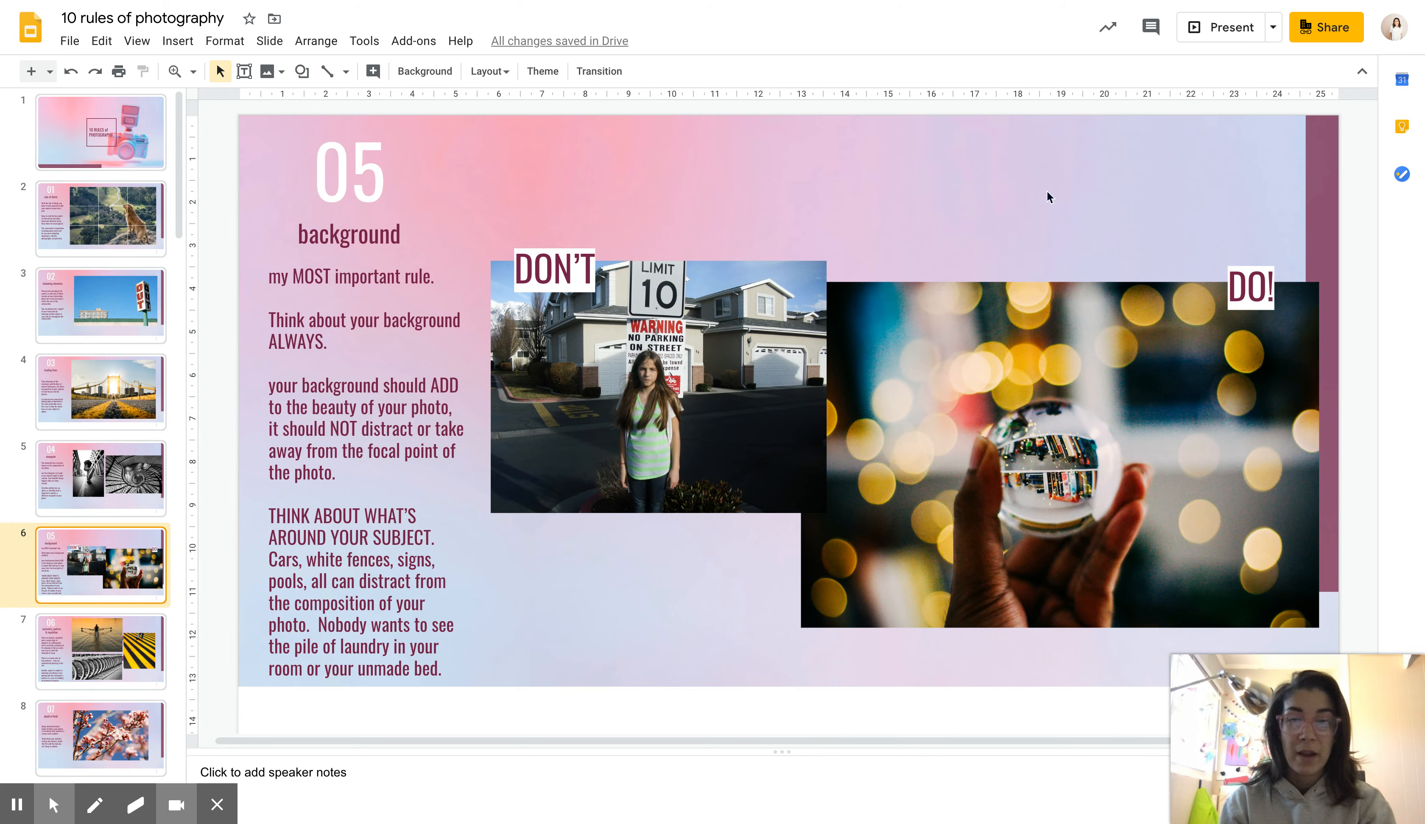
scroll(down, 3)
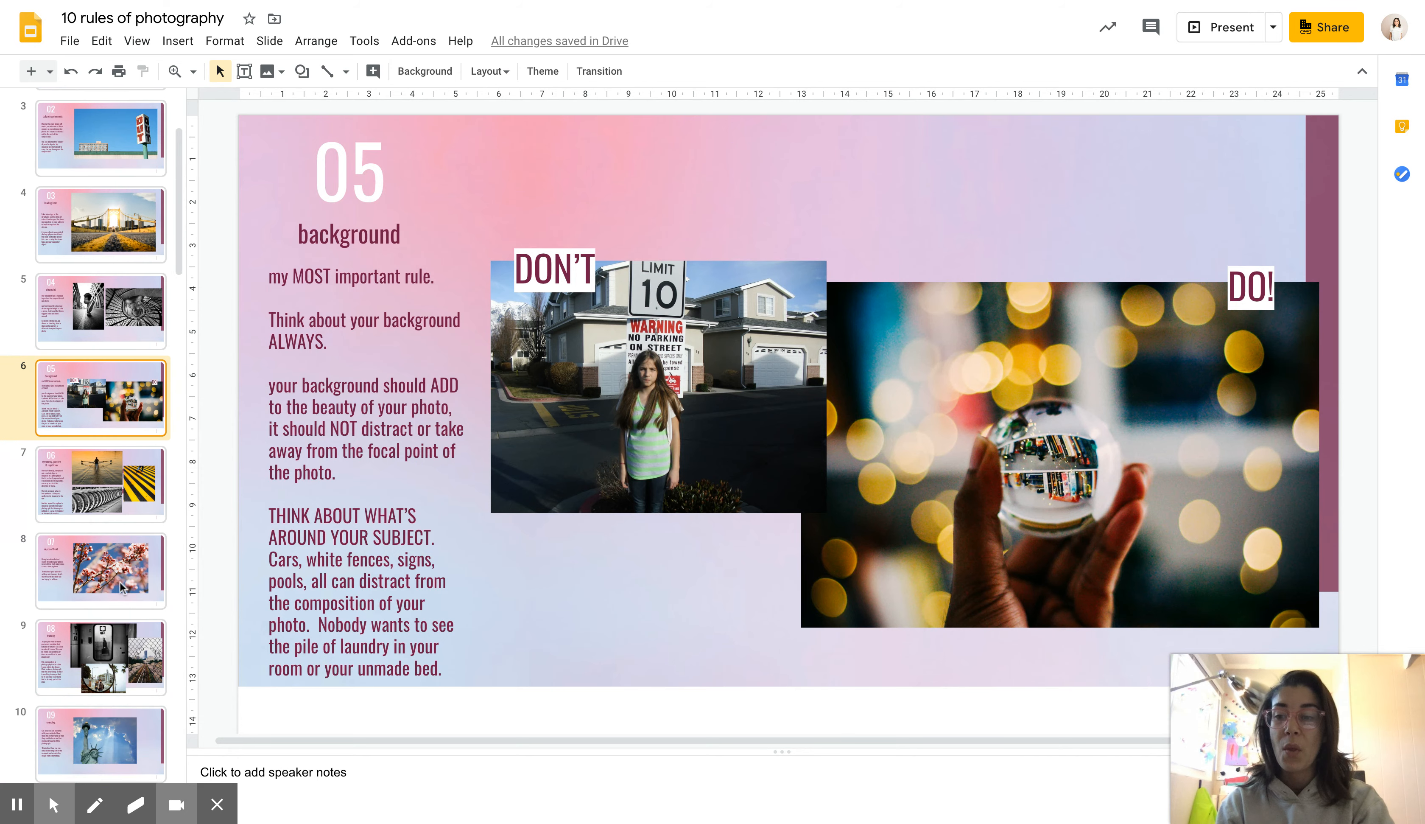
Show slide 7, rule 06 symmetry, then slide 8, rule 07 depth of field.
click(100, 465)
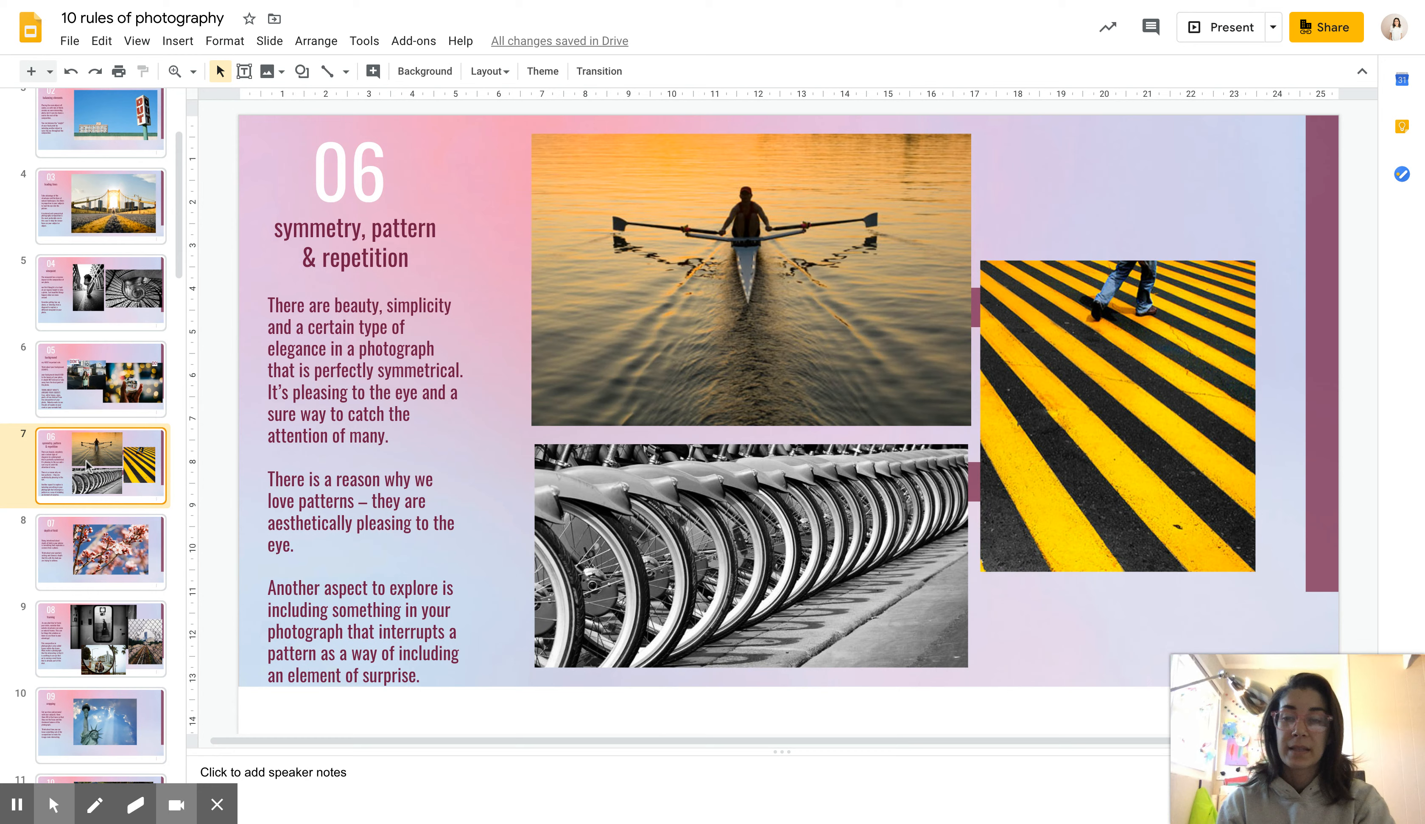
mouse_move(242, 726)
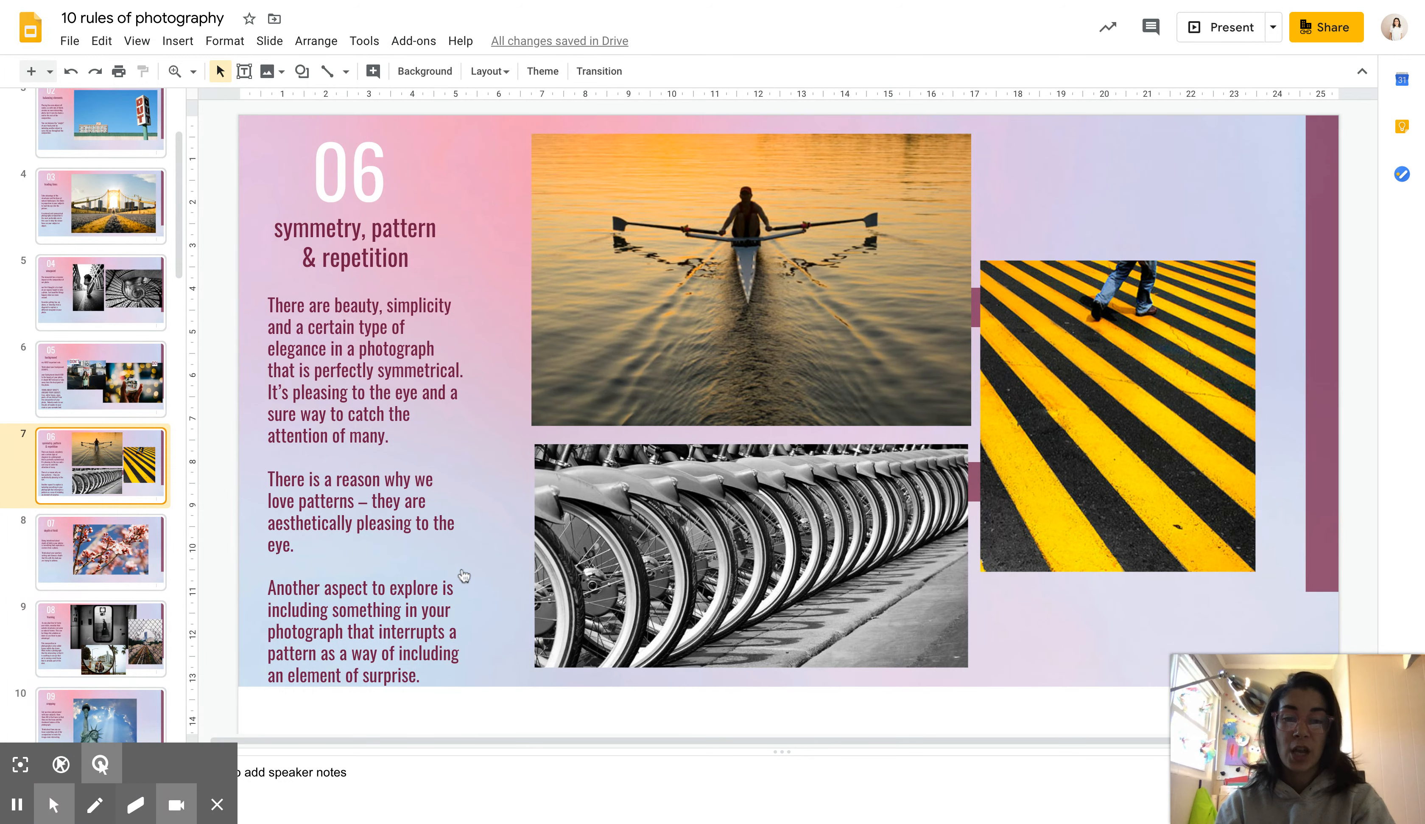
mouse_move(1090, 464)
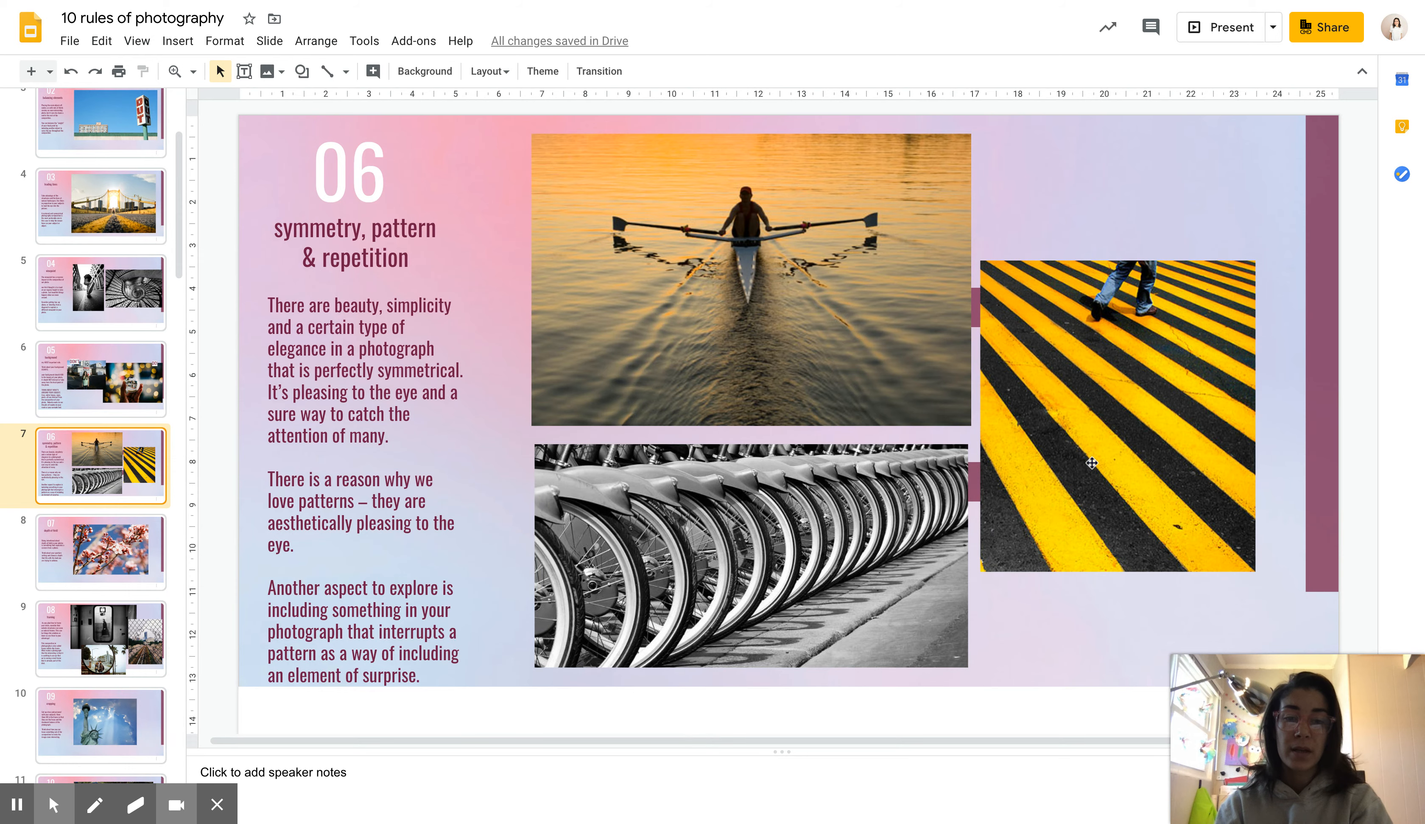
mouse_move(1234, 364)
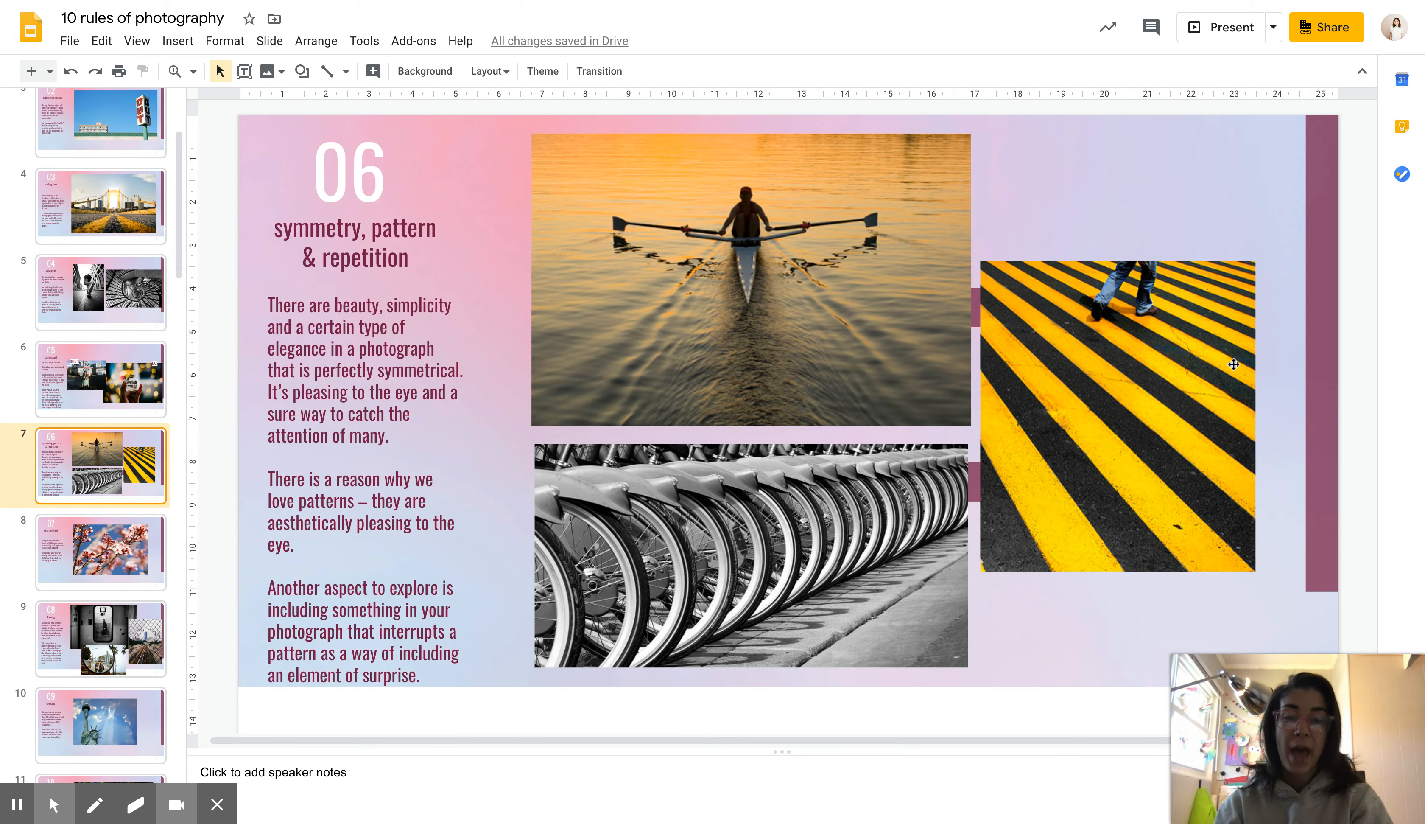
mouse_move(521, 641)
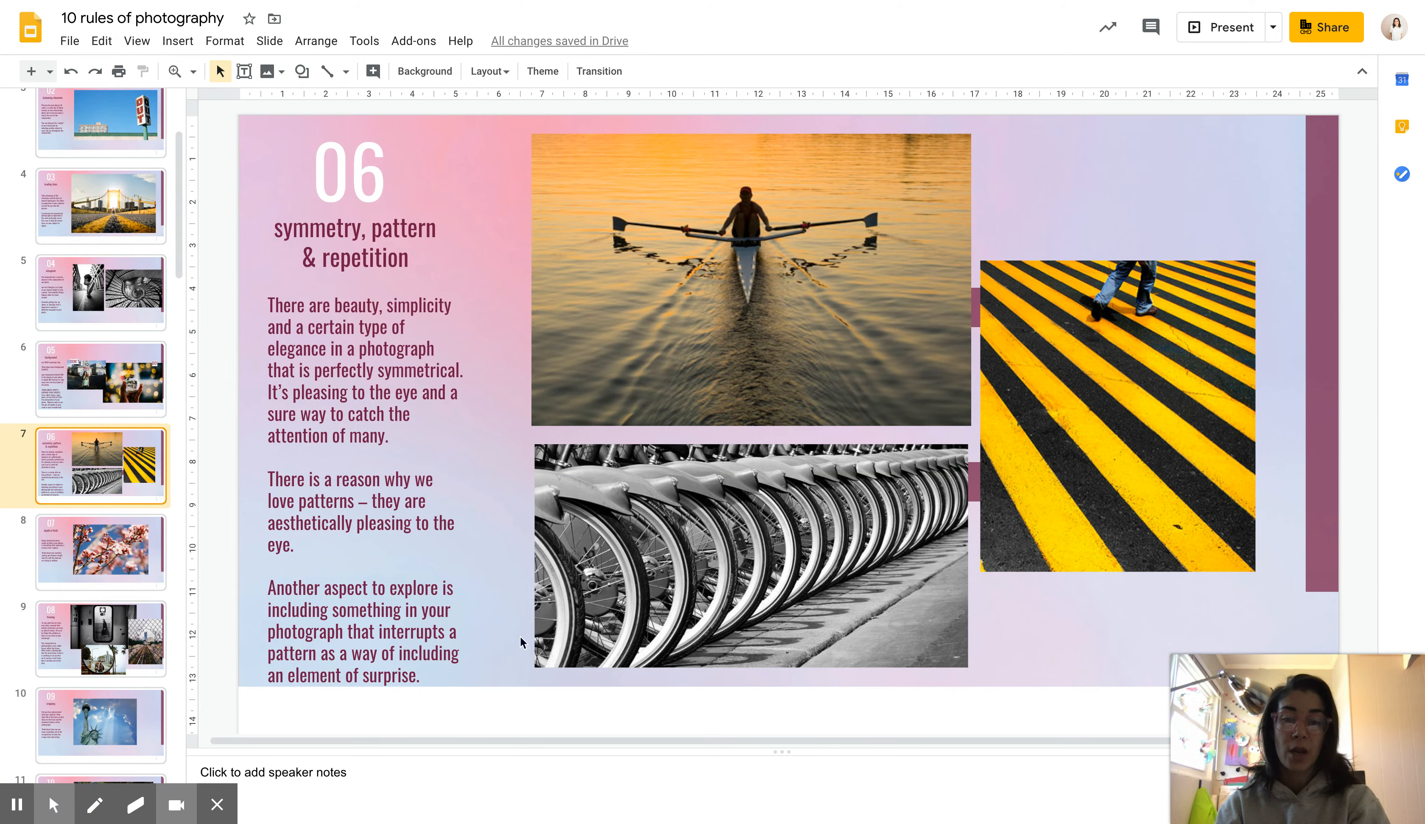
click(101, 552)
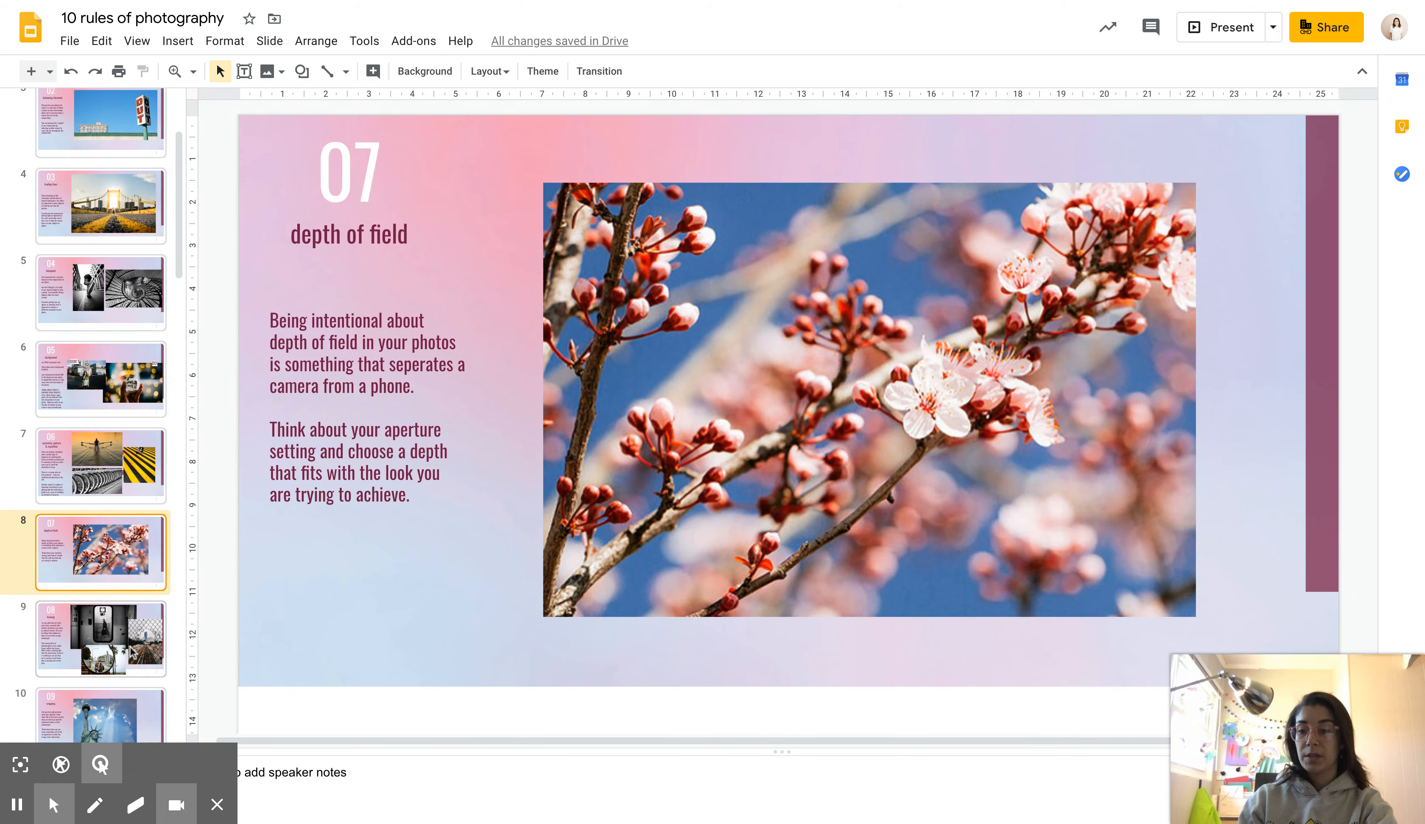
Show slide 9, rule 08 framing, with the frame-within-a-frame photos.
click(100, 638)
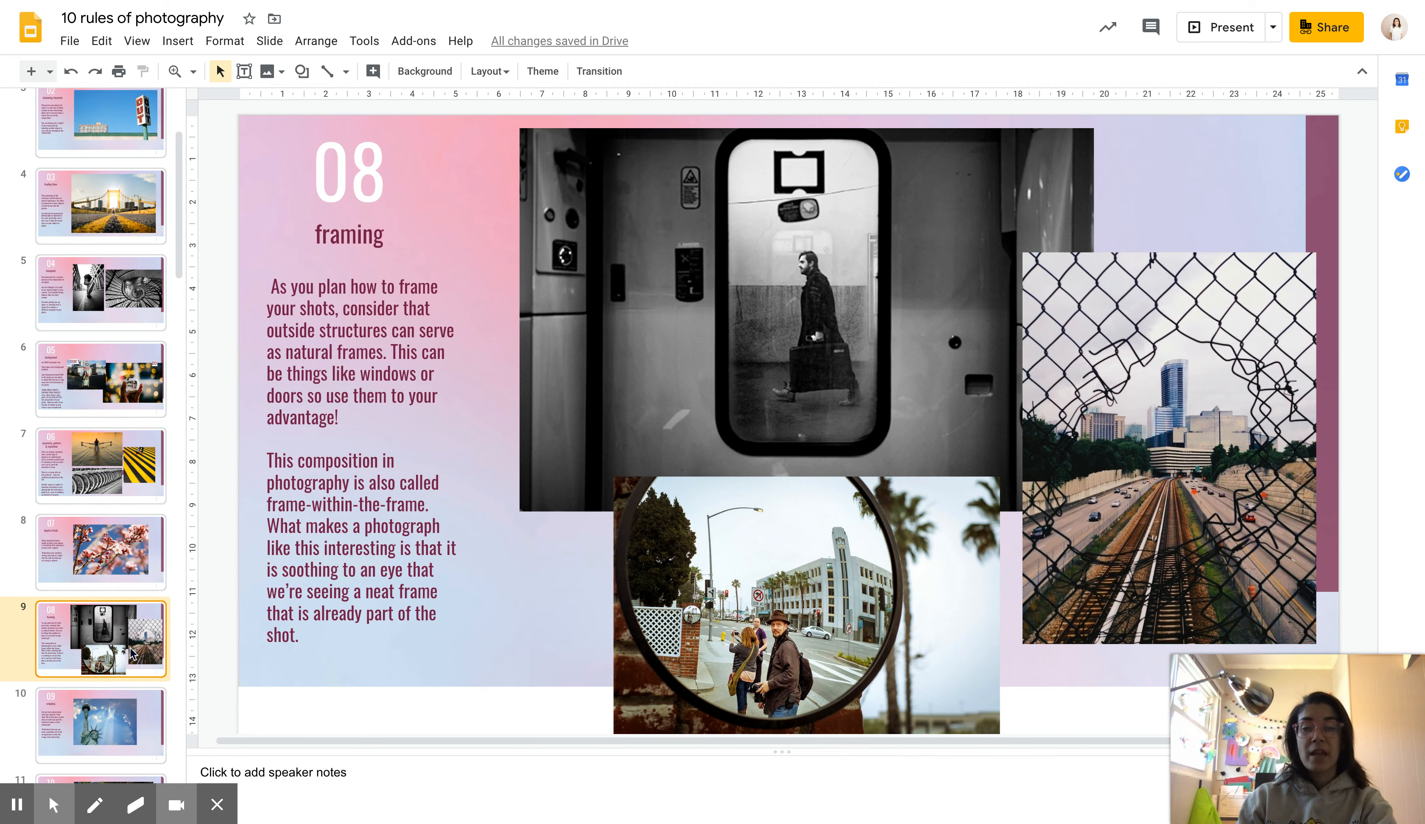
mouse_move(803, 427)
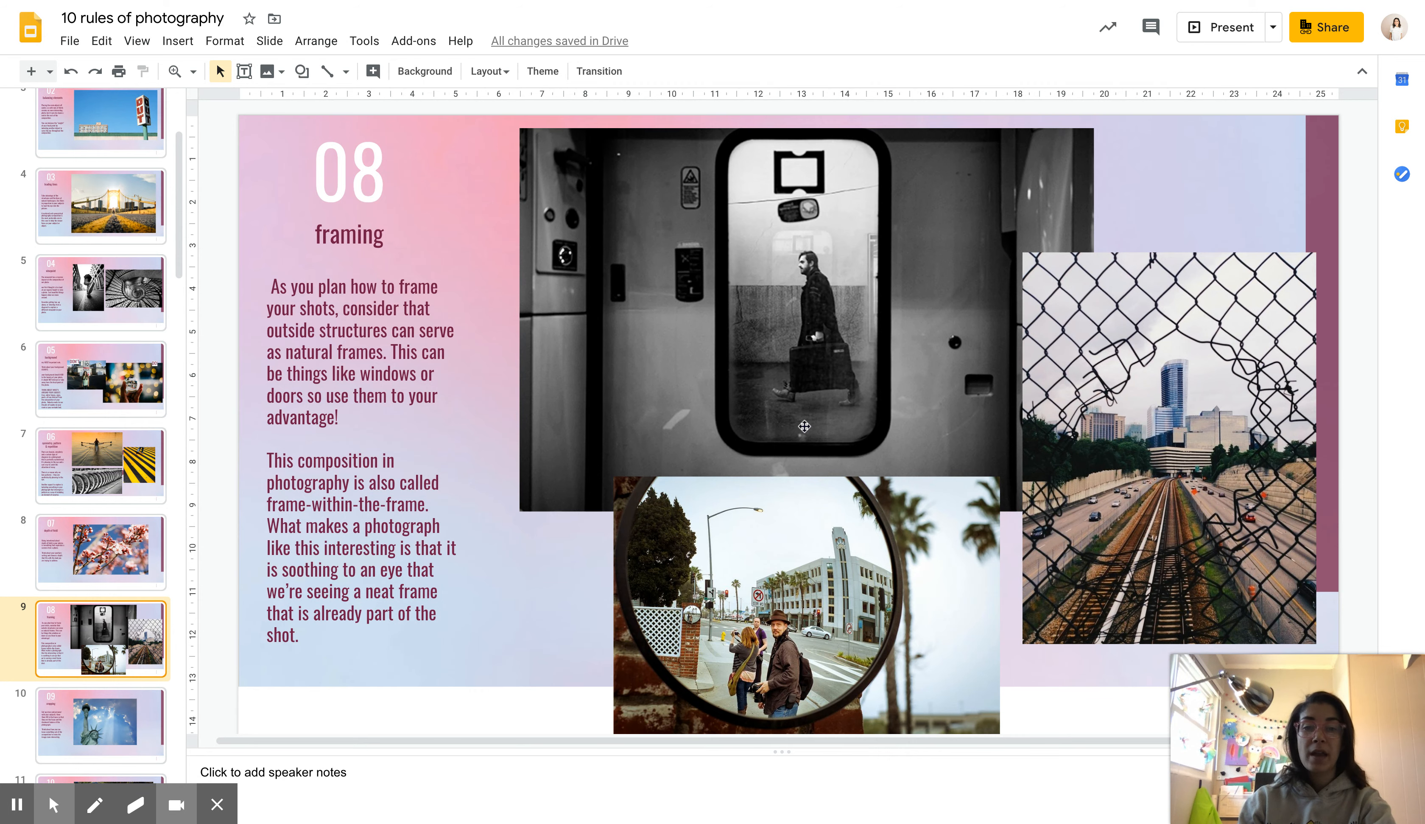
mouse_move(831, 237)
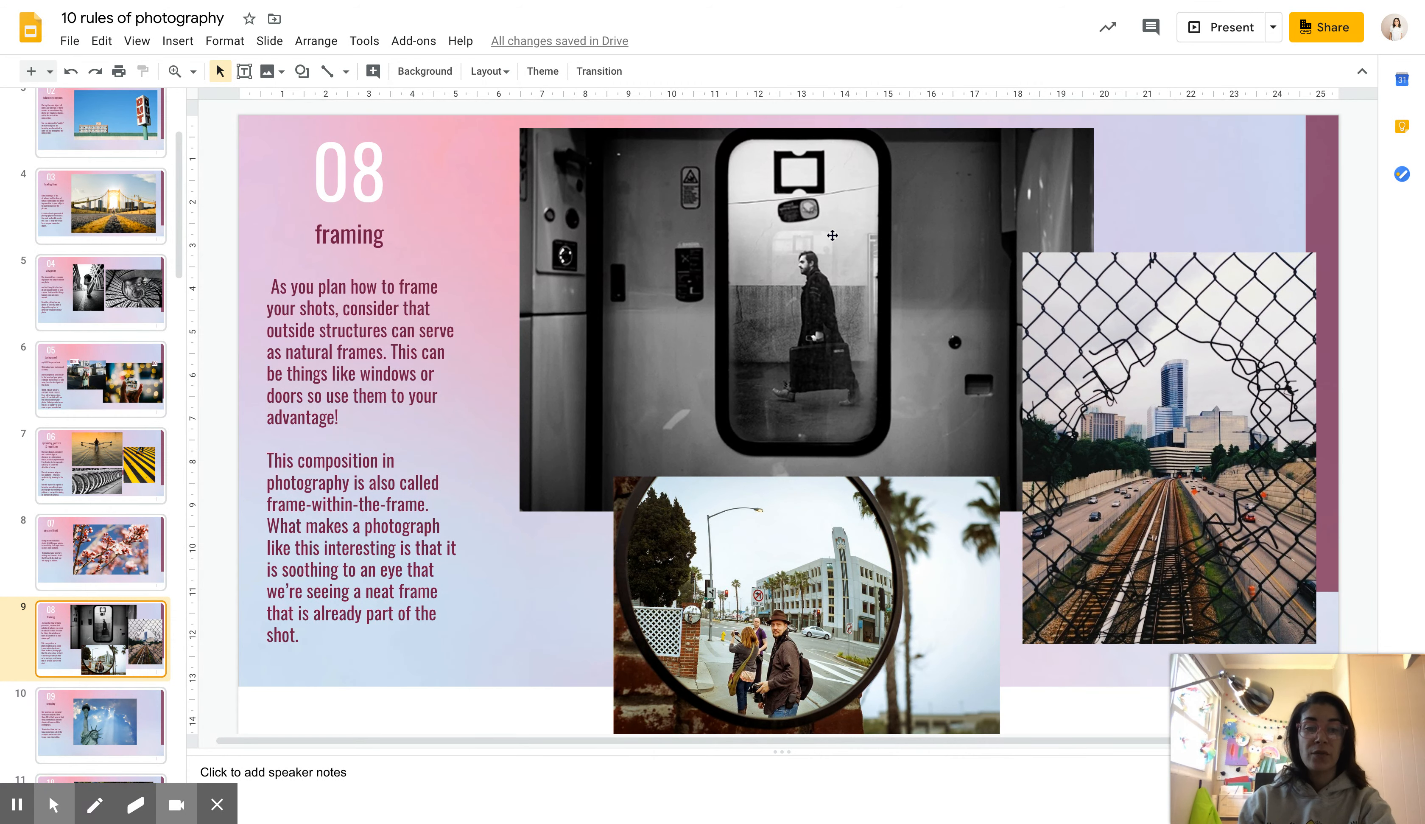
mouse_move(709, 332)
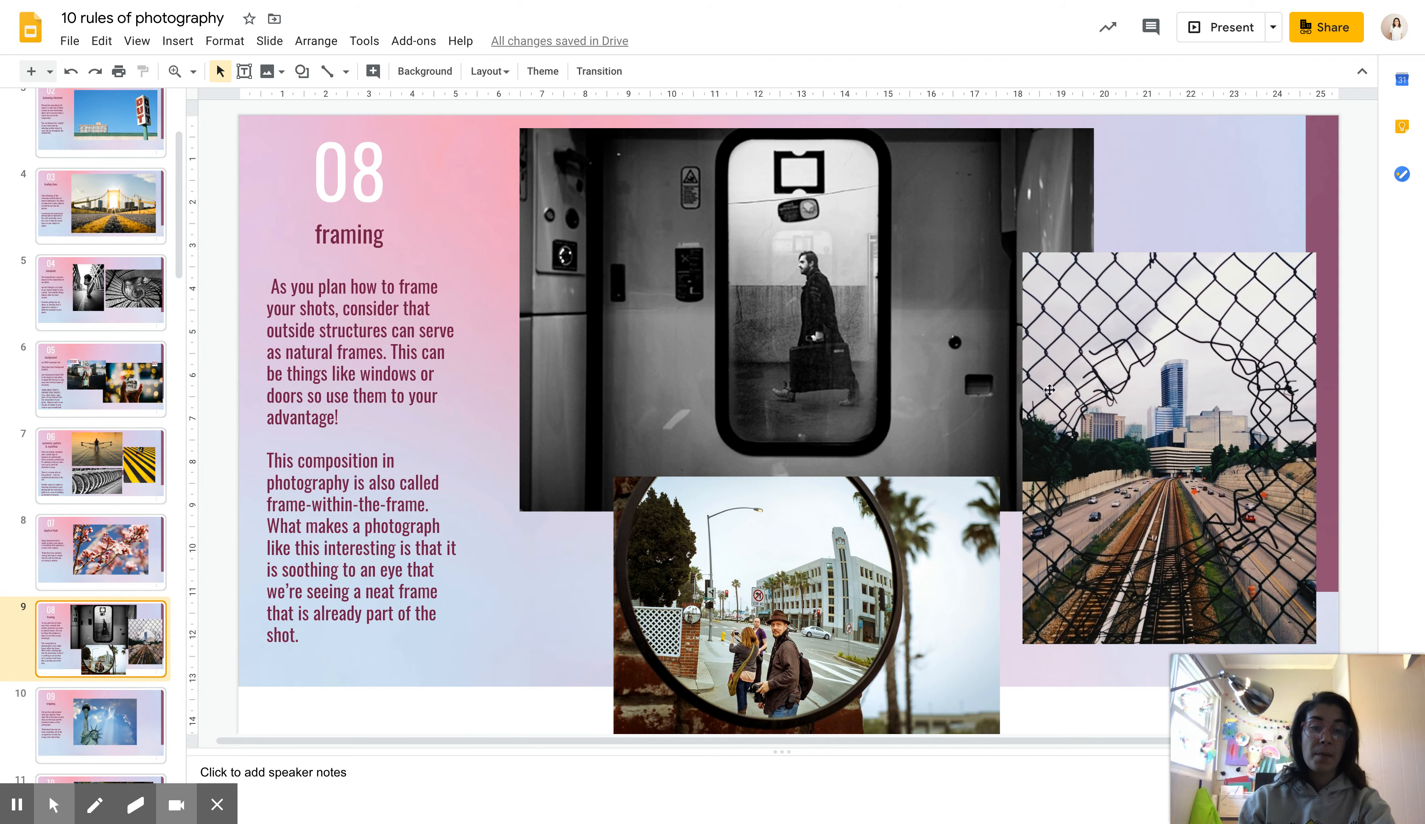
mouse_move(1168, 603)
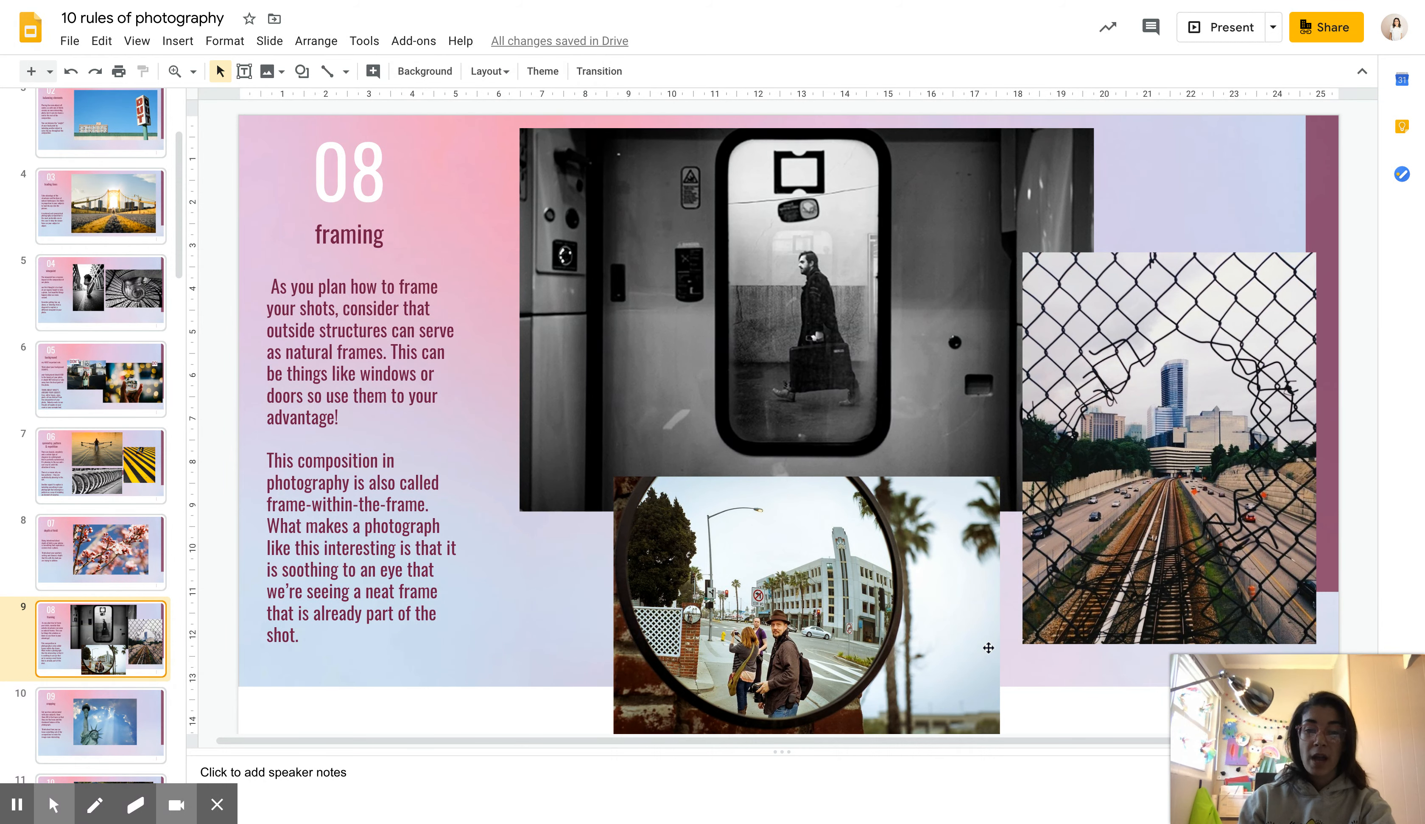
mouse_move(832, 581)
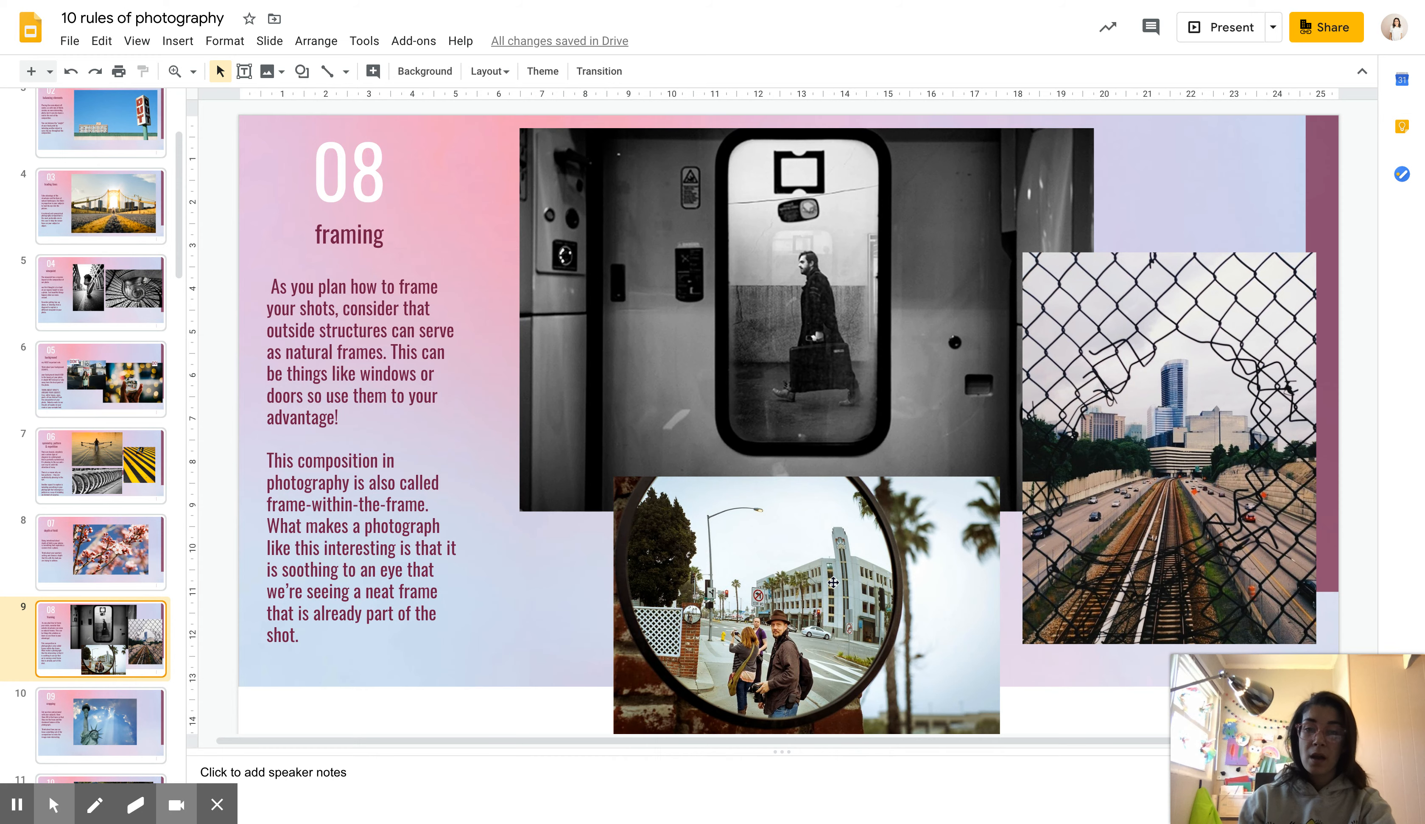
mouse_move(753, 522)
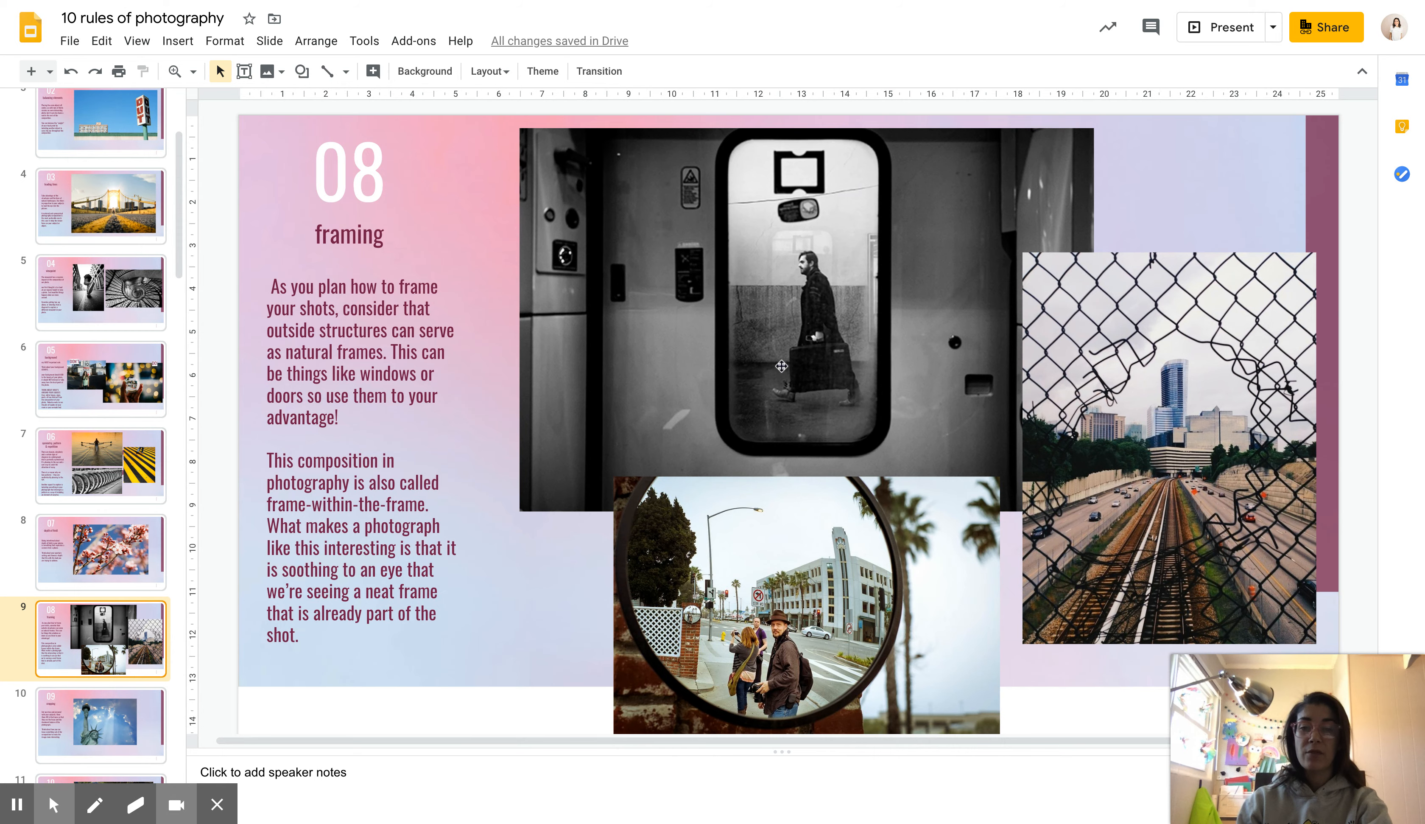
mouse_move(797, 115)
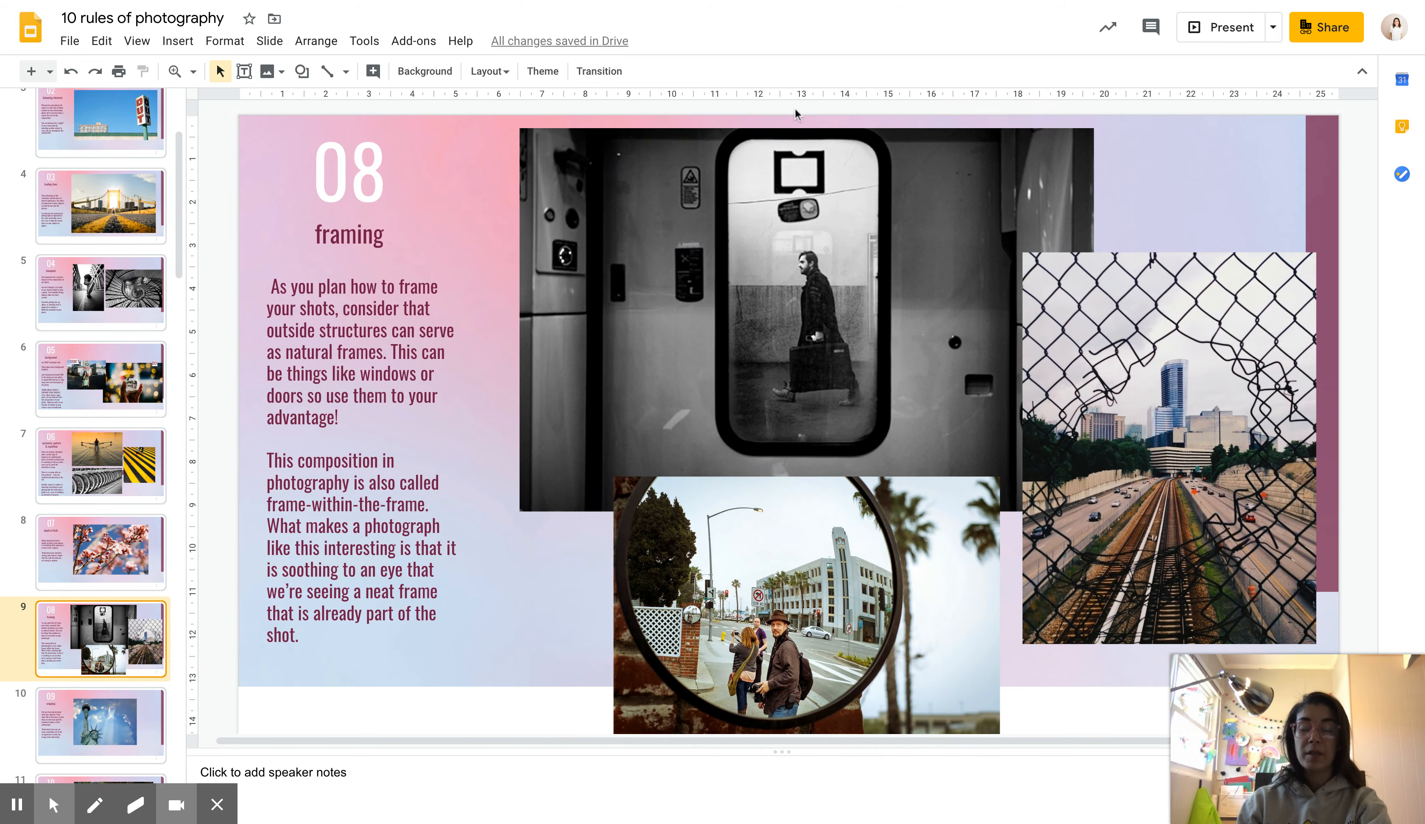
mouse_move(54, 804)
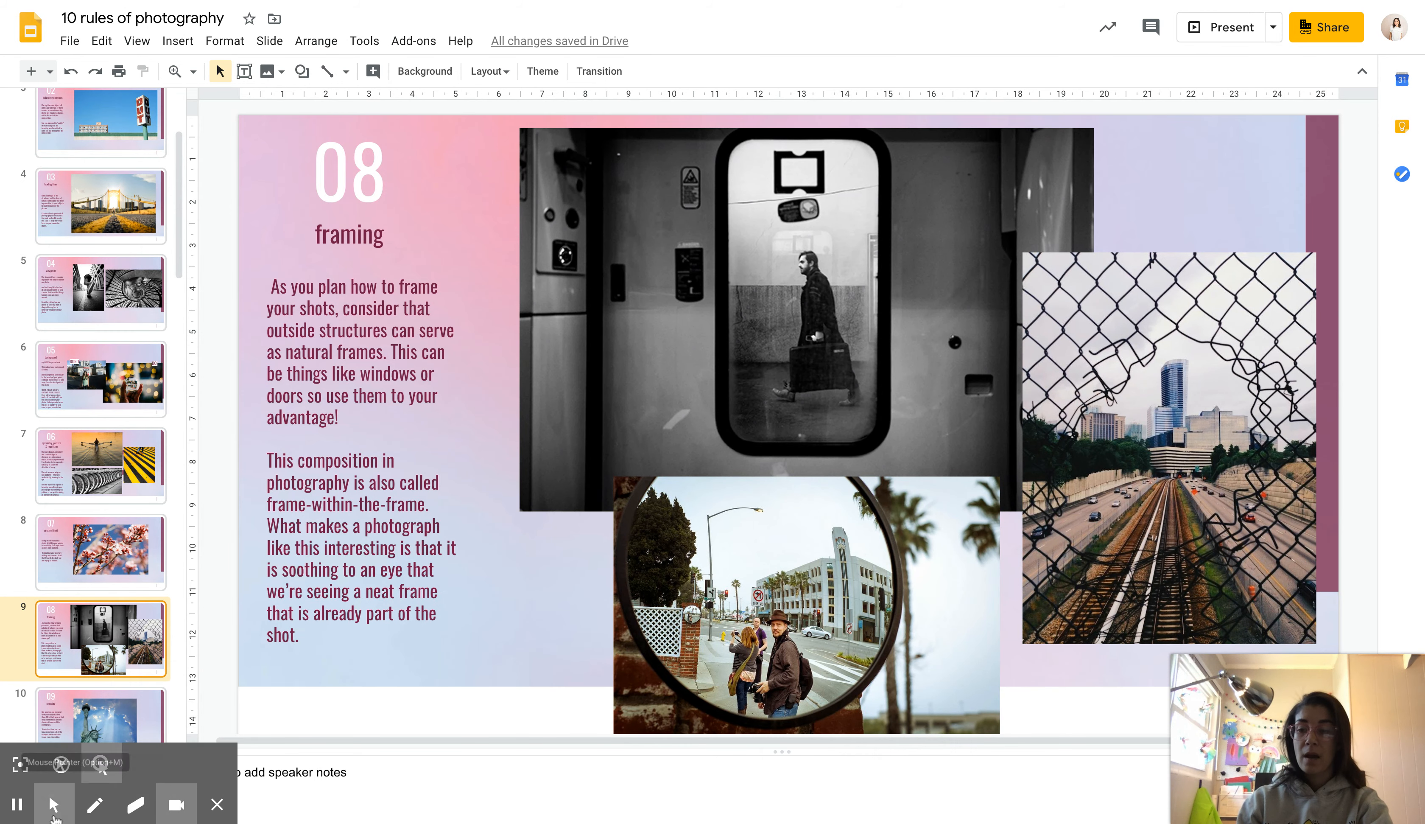
click(100, 568)
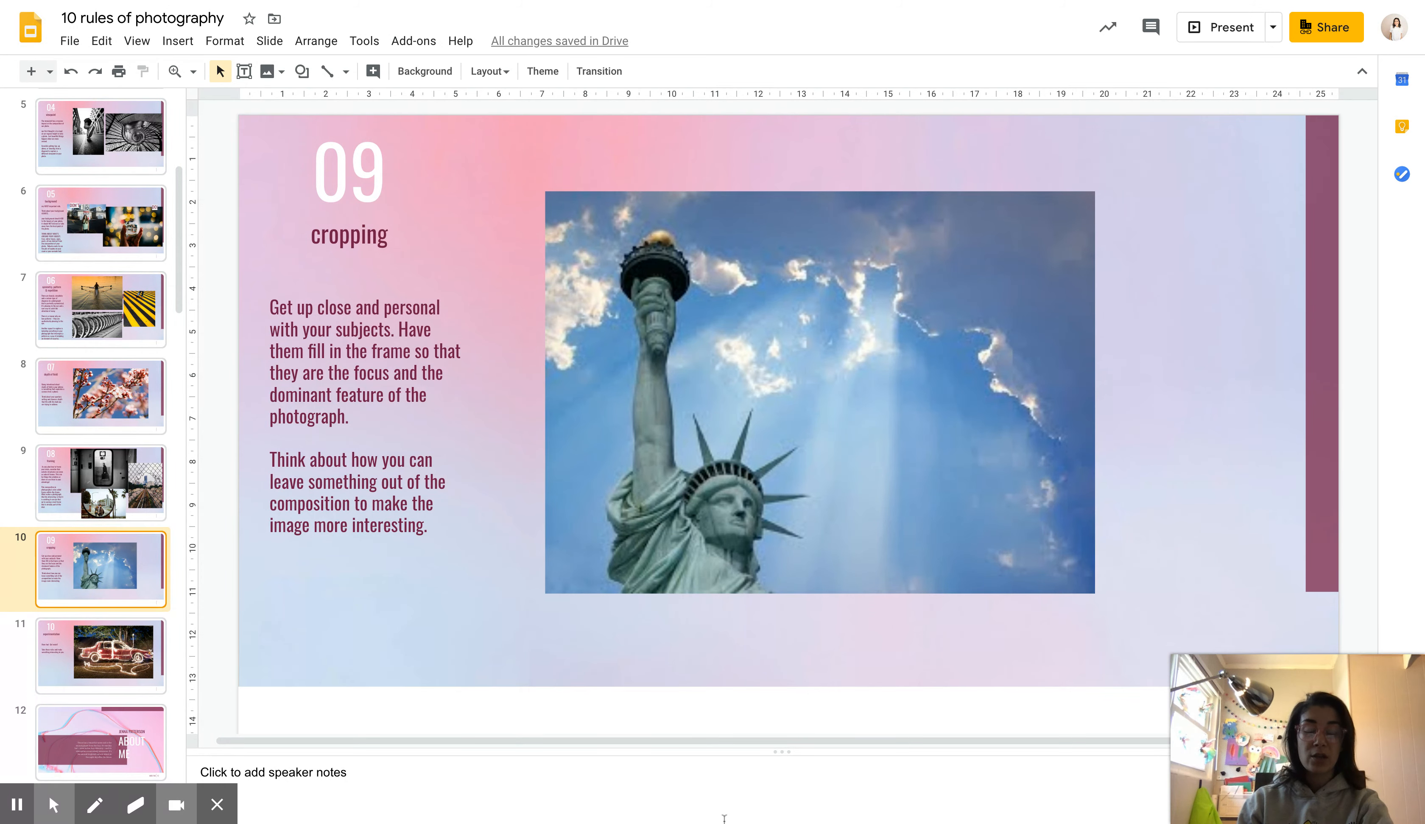
mouse_move(724, 567)
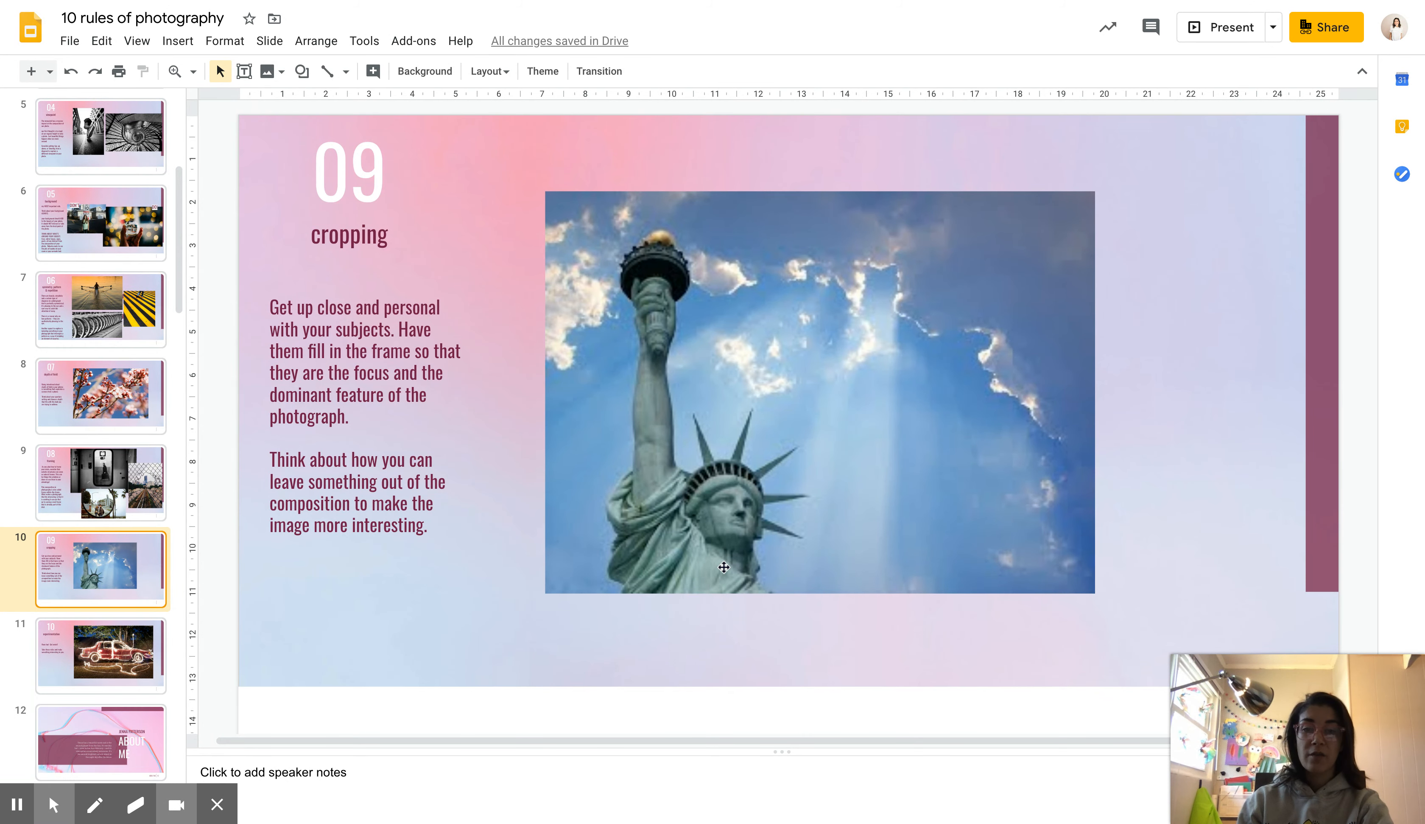
mouse_move(858, 607)
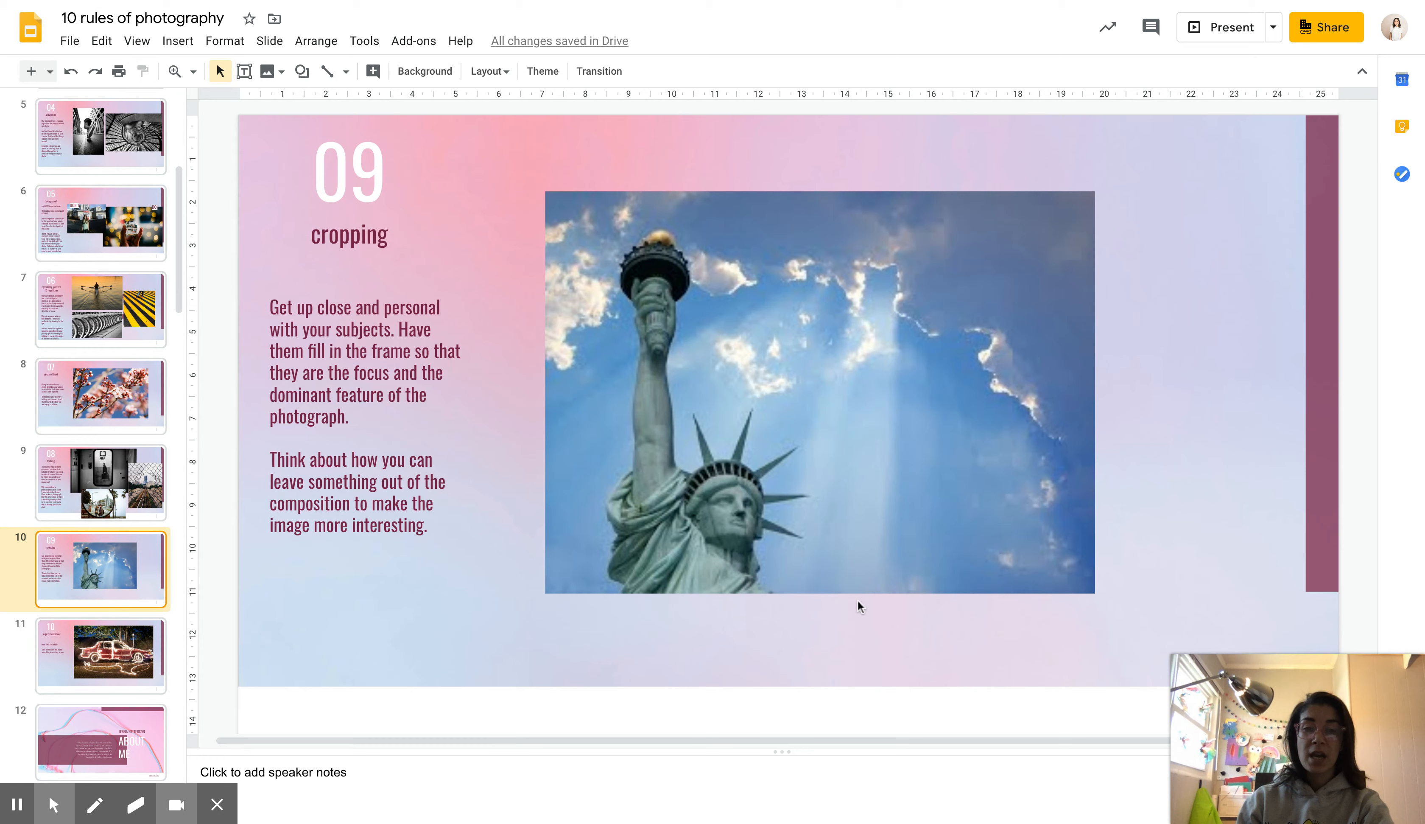
mouse_move(948, 158)
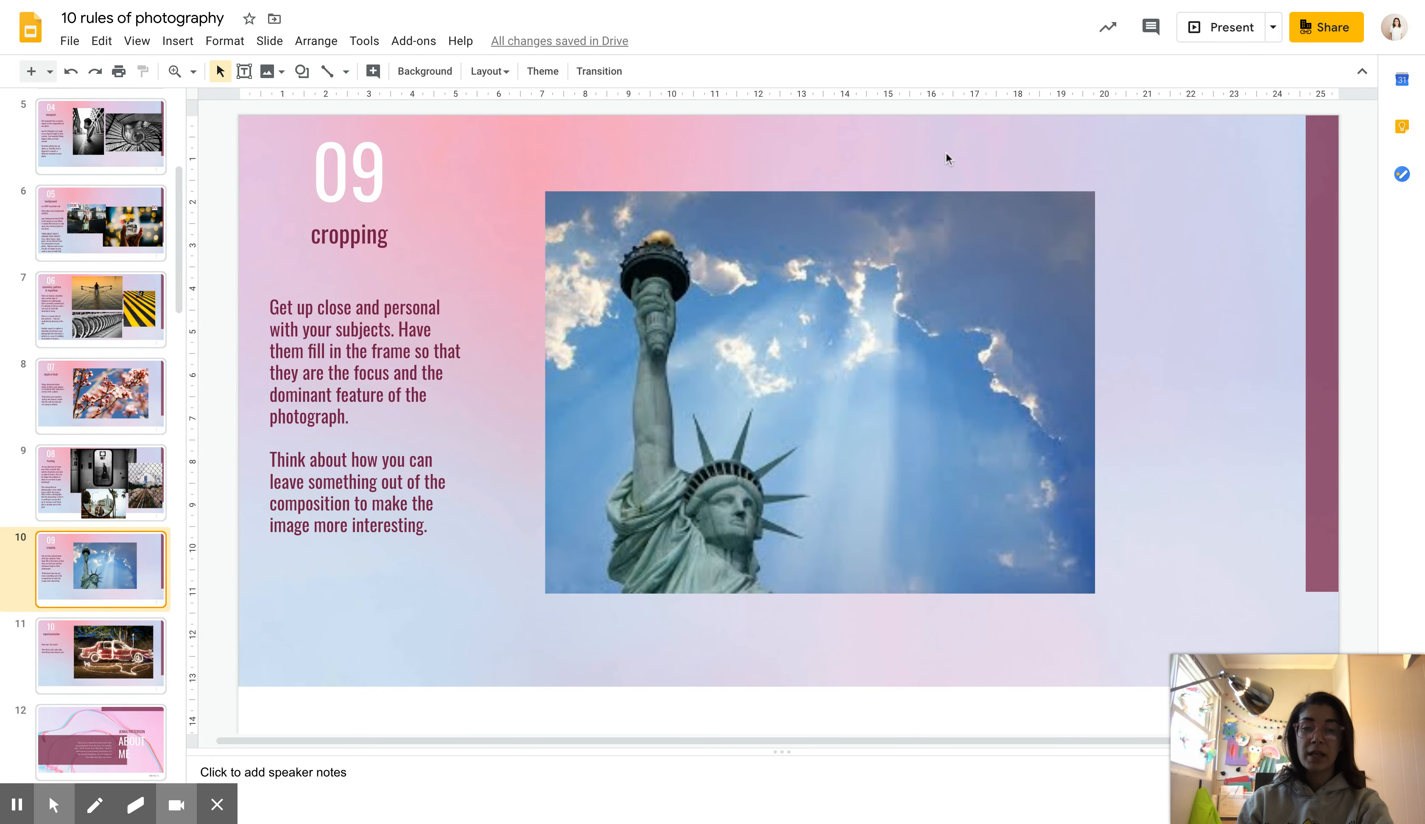
mouse_move(835, 383)
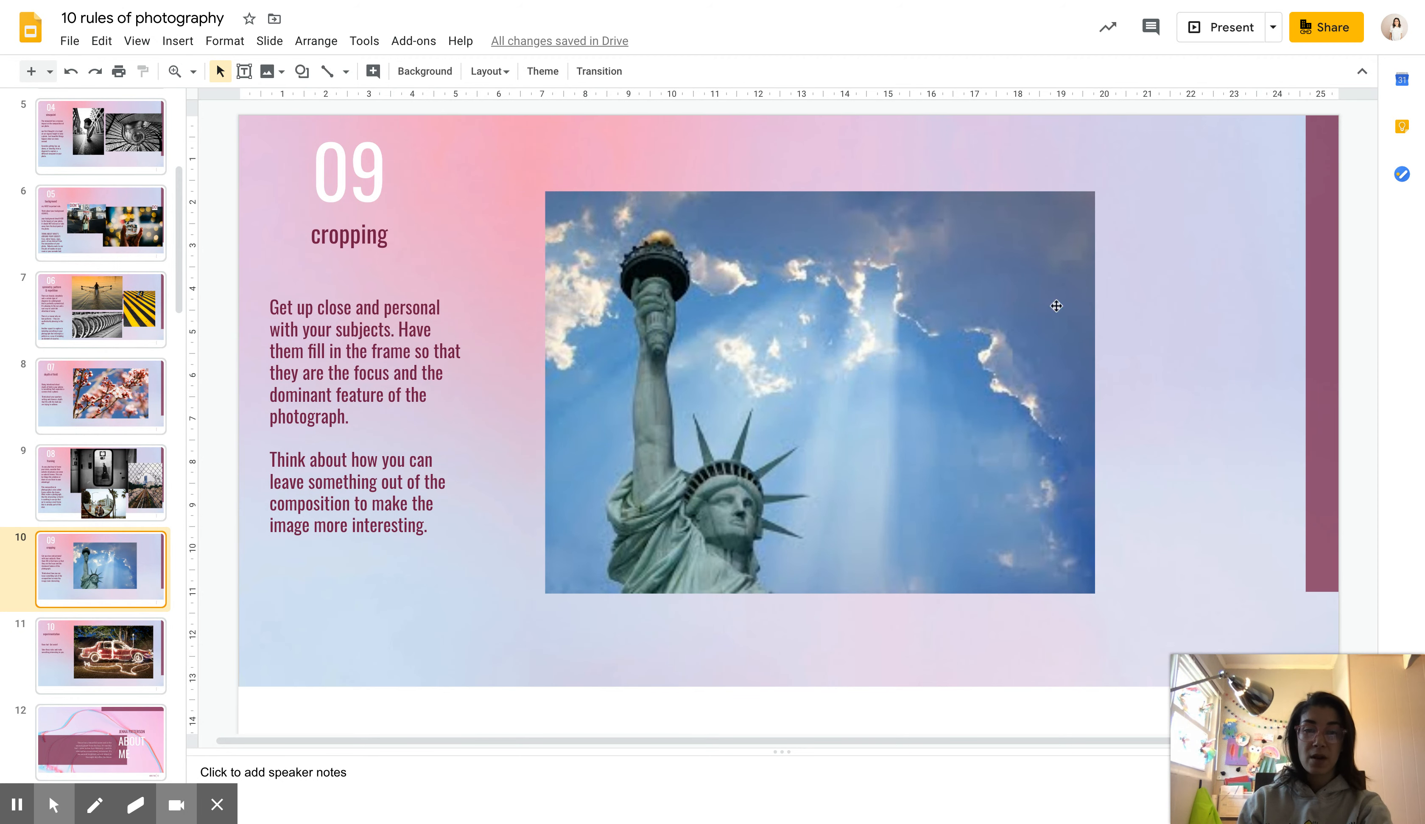
mouse_move(1036, 562)
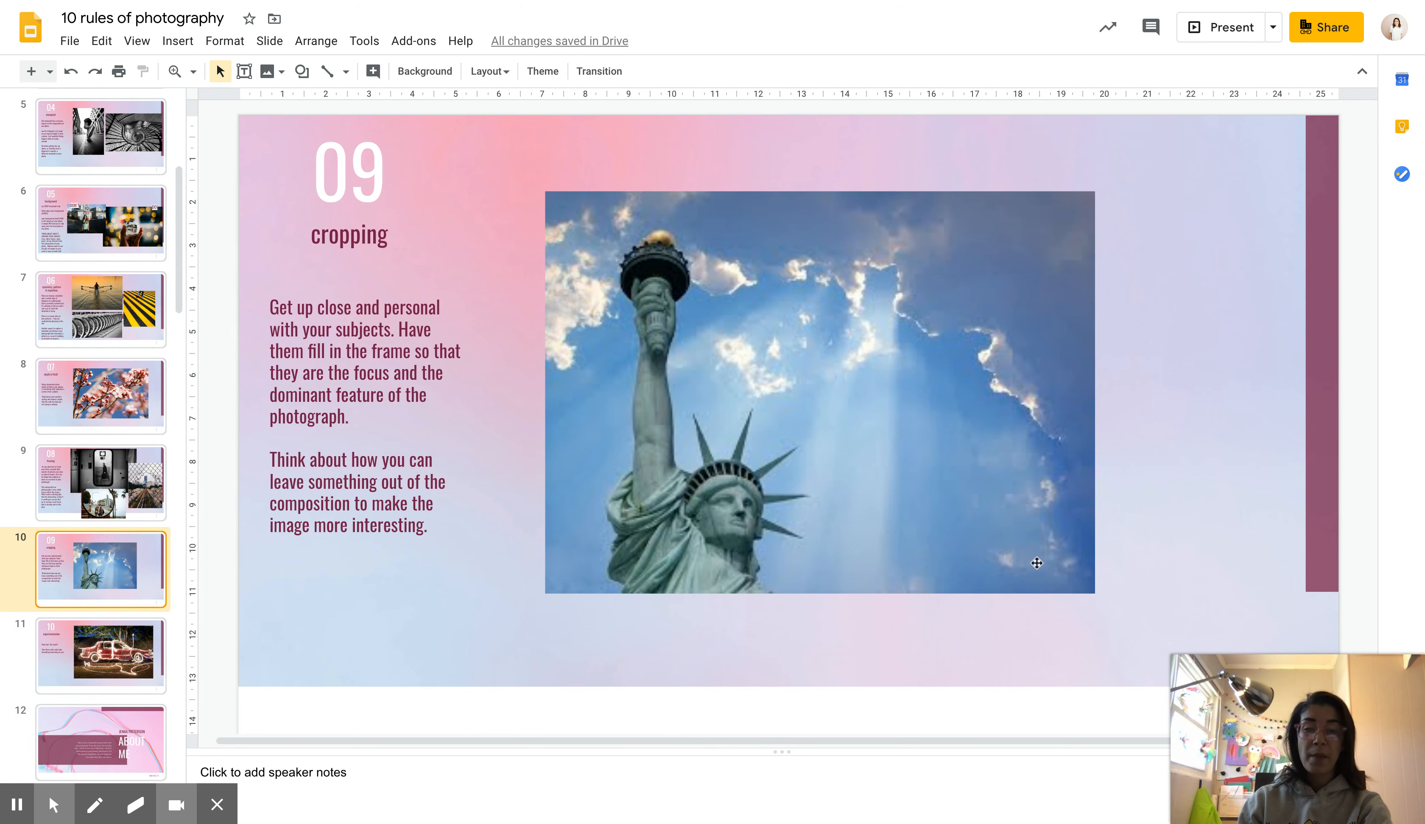
mouse_move(690, 619)
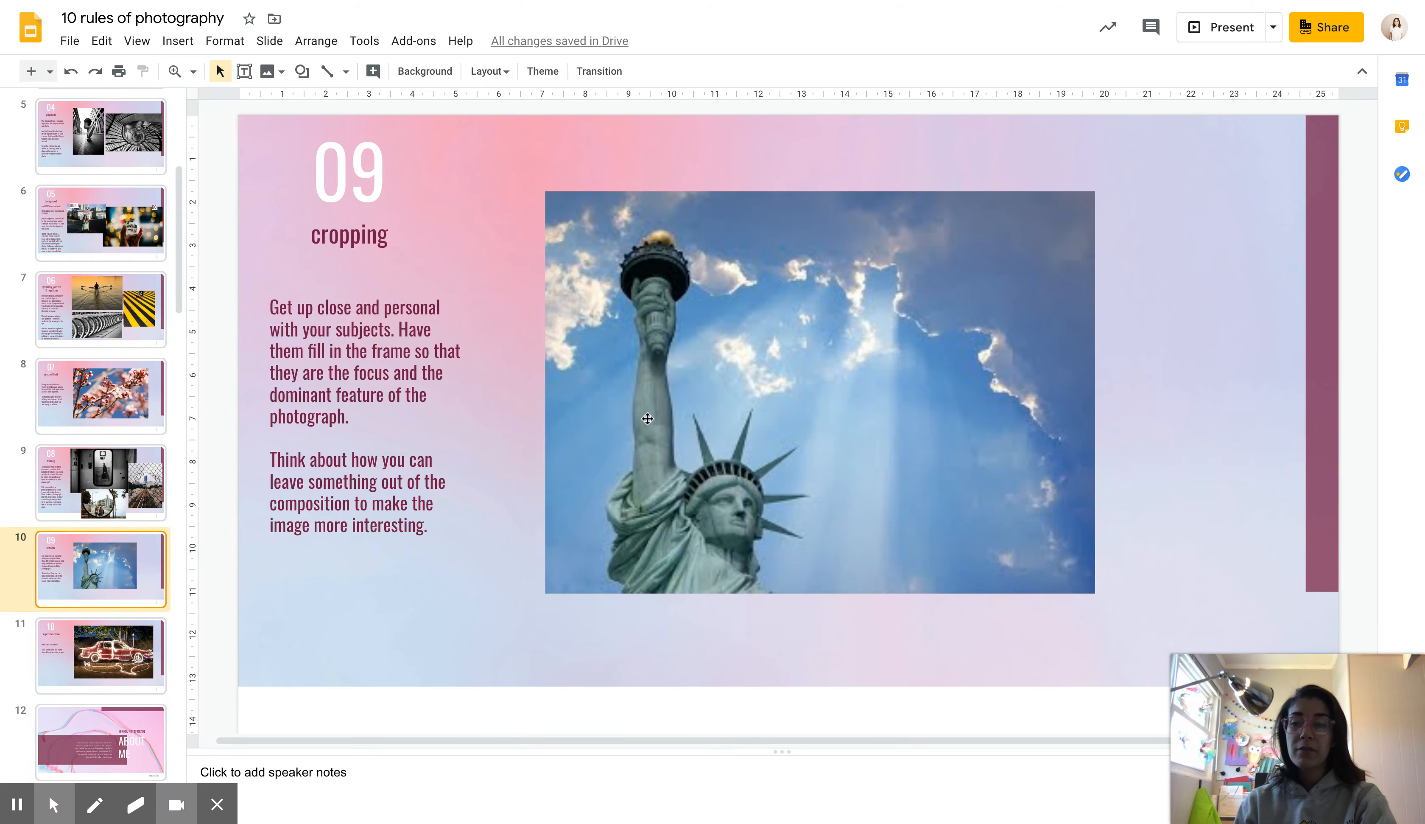
Show slide 11, rule 10 experimentation, with the light-painted car photo.
click(100, 655)
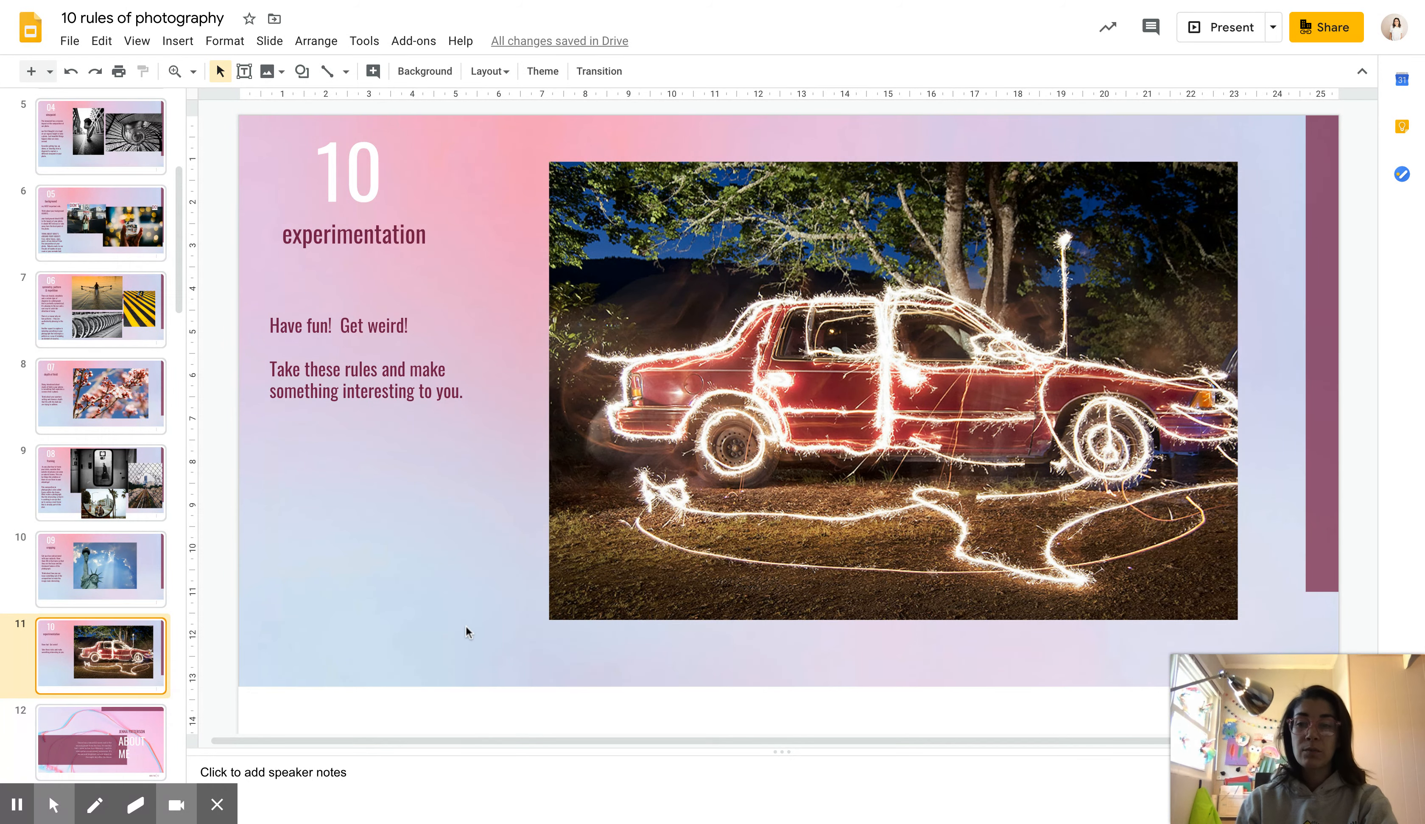
mouse_move(471, 645)
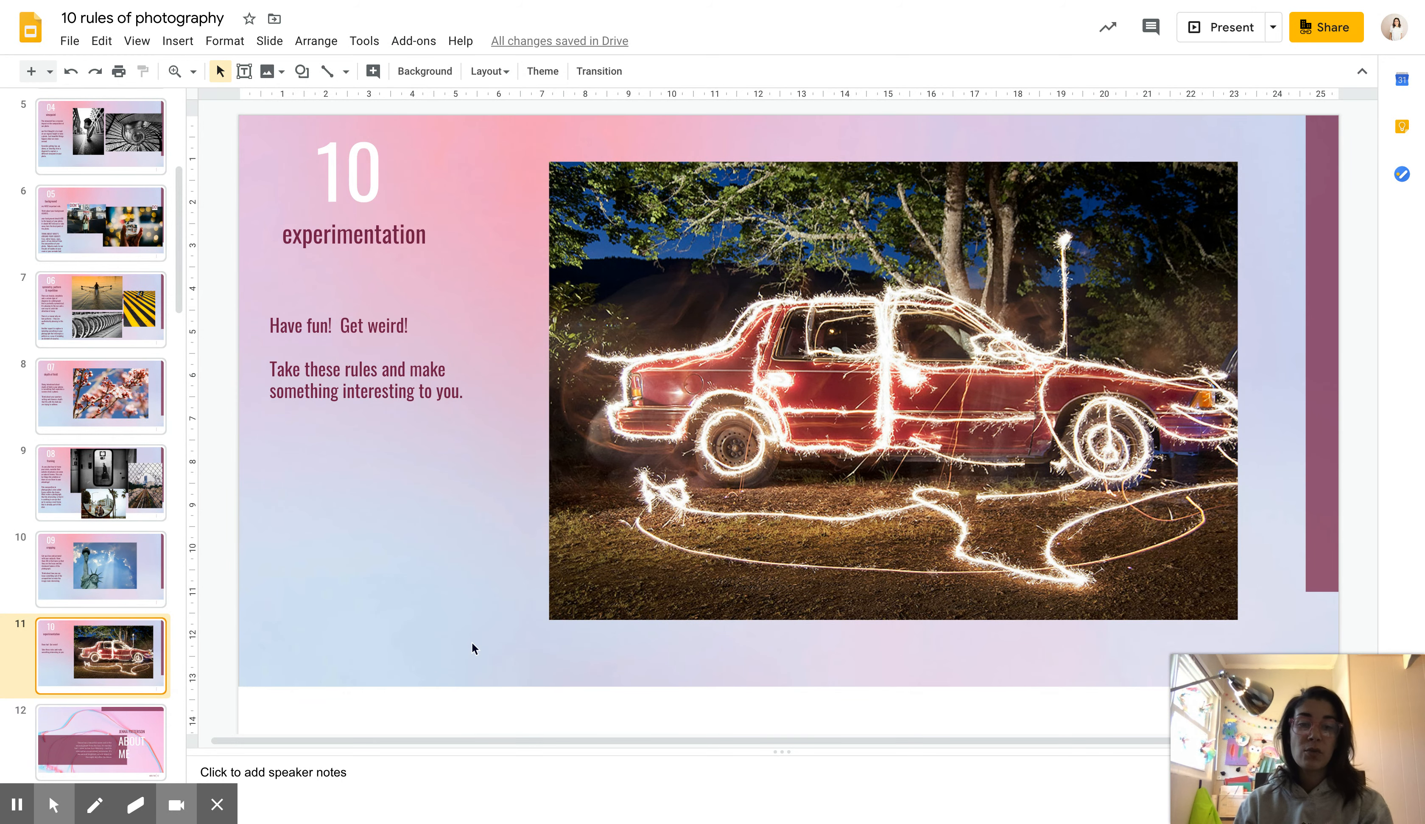
mouse_move(806, 658)
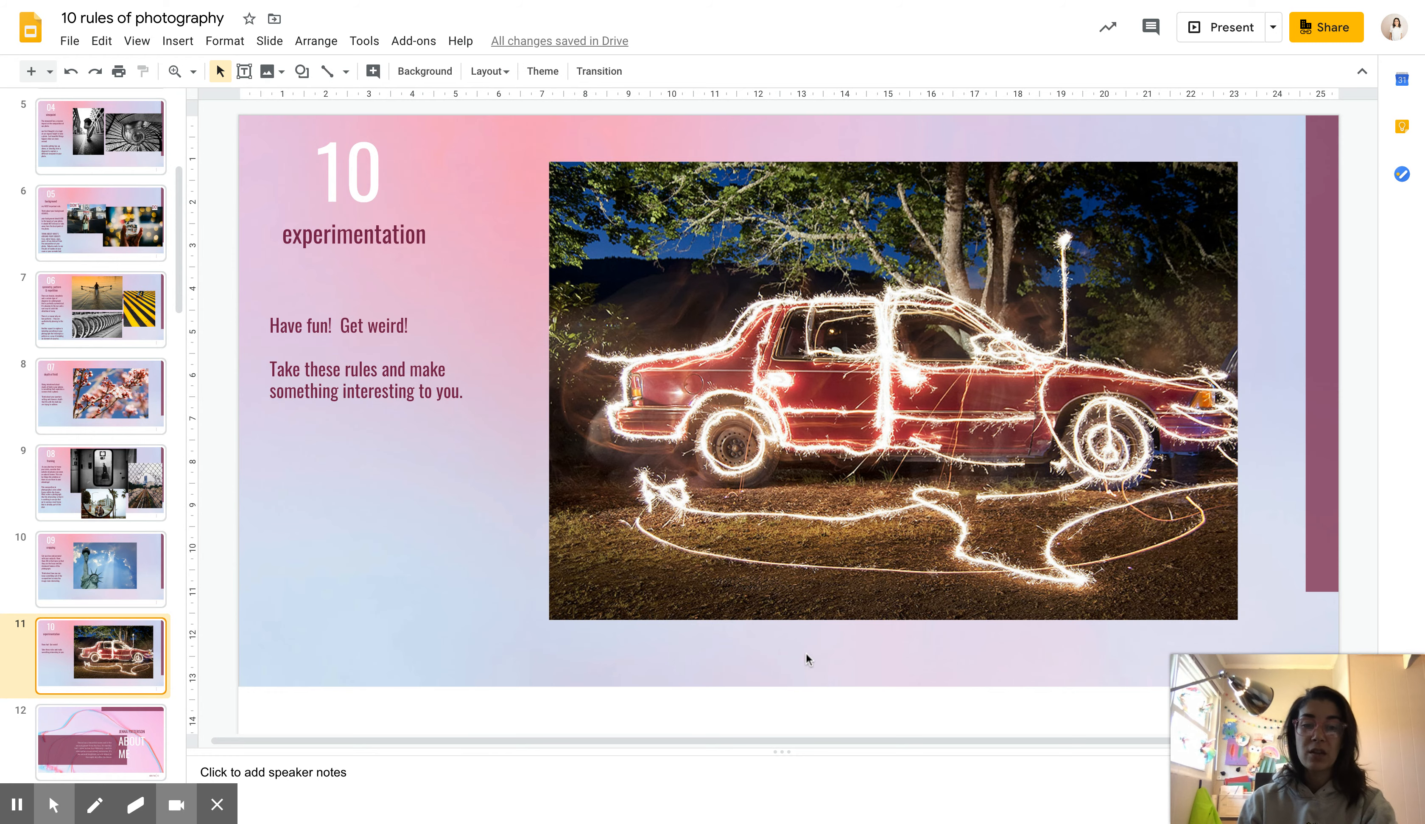
mouse_move(818, 634)
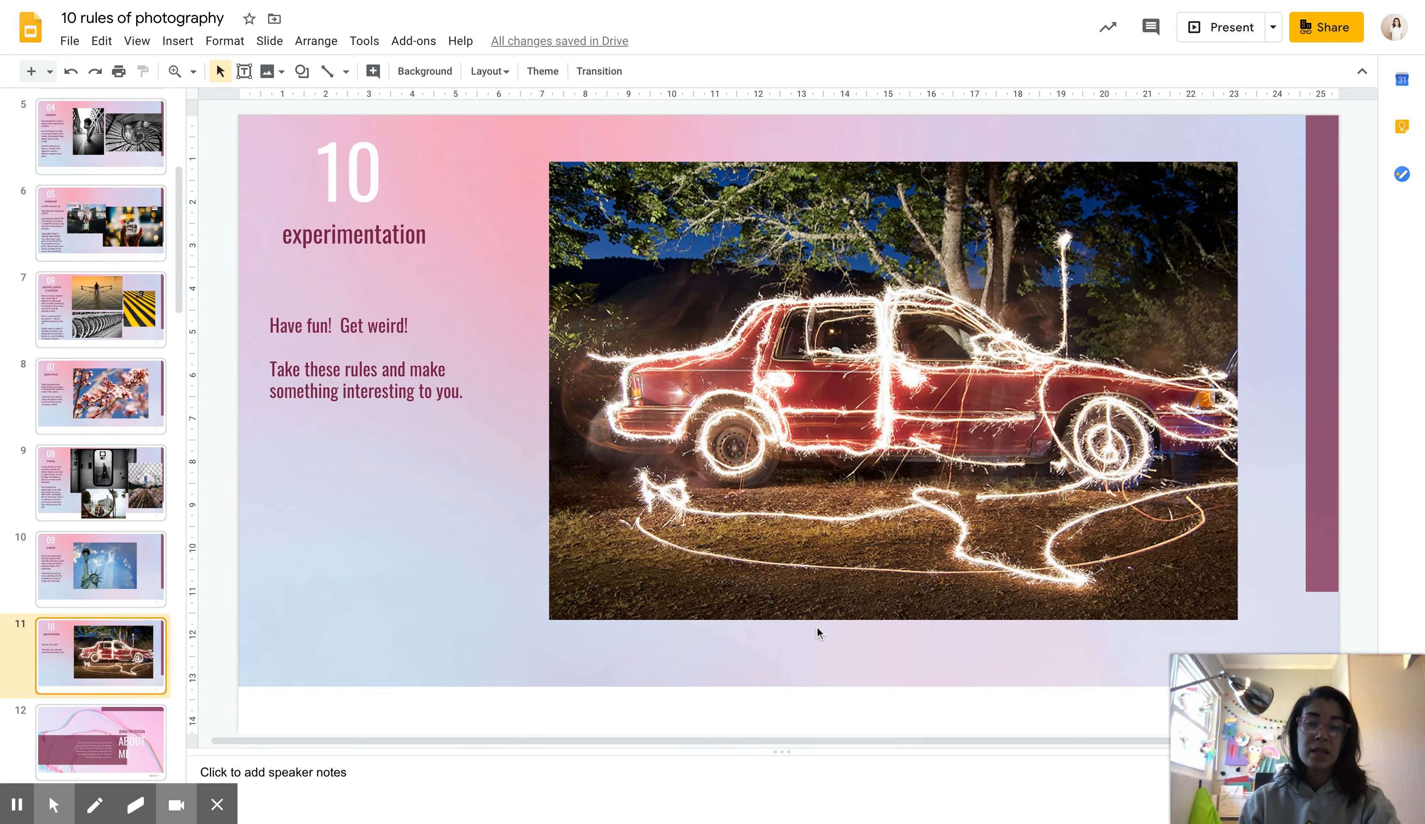
mouse_move(1087, 571)
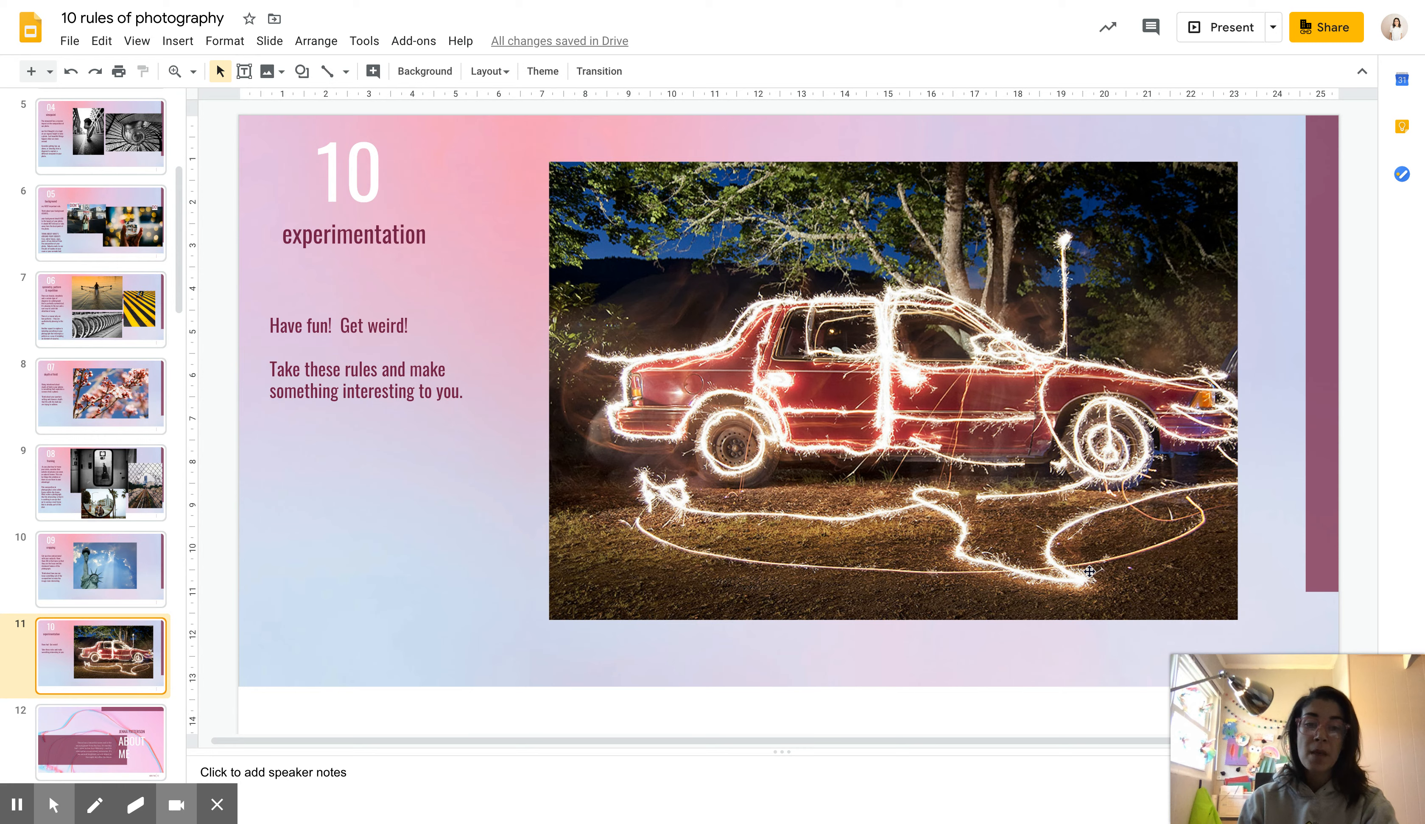
mouse_move(965, 398)
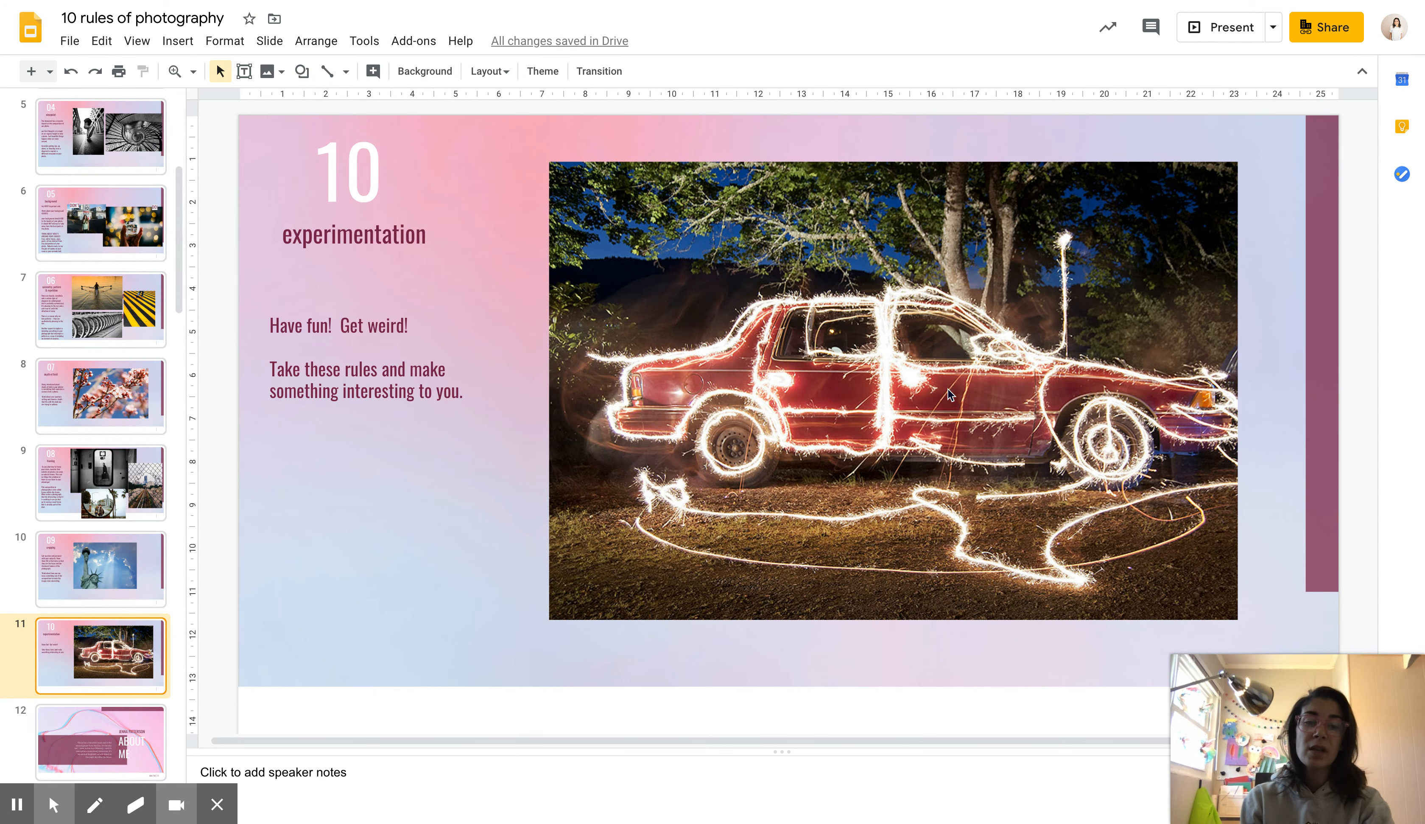
mouse_move(1353, 353)
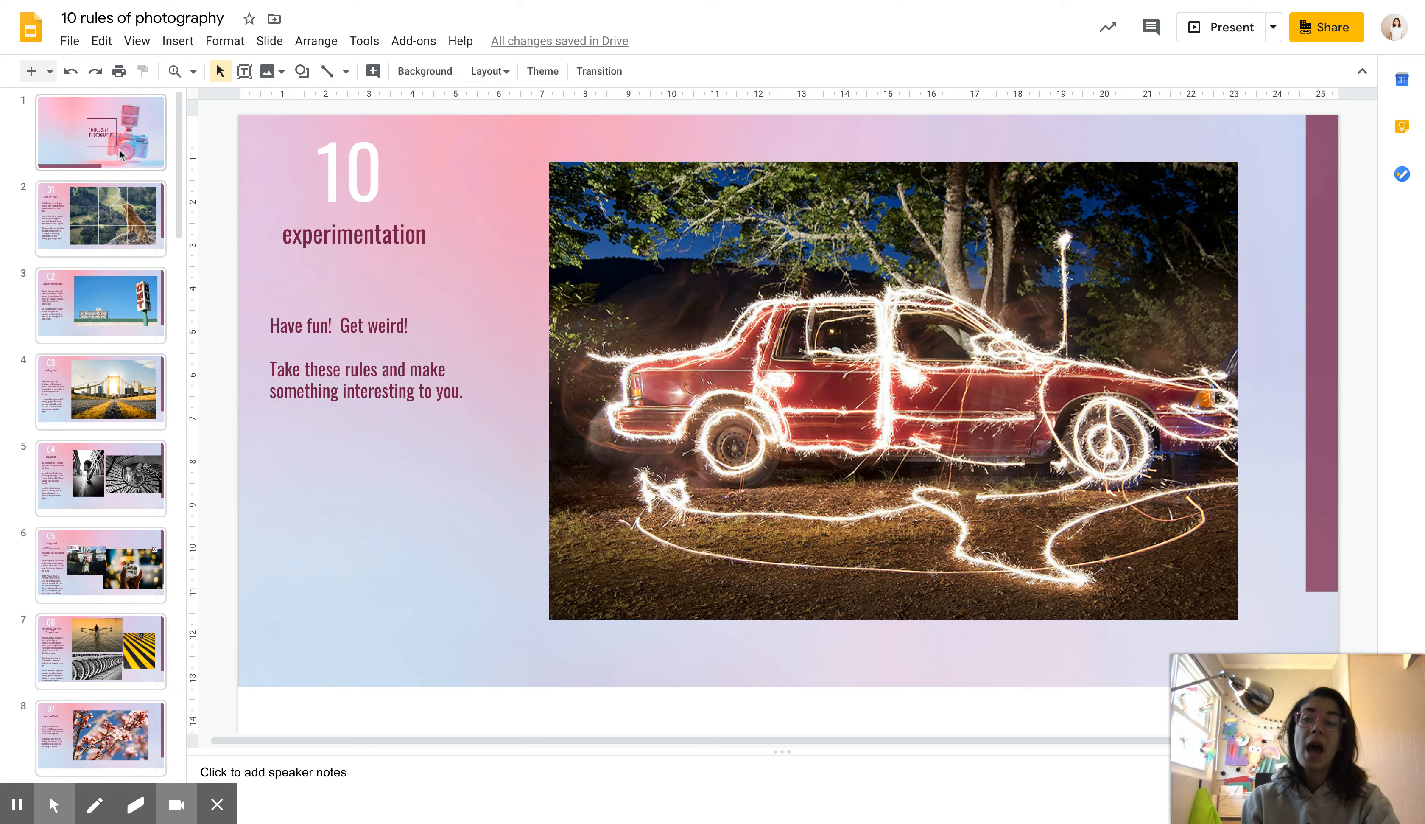
scroll(down, 3)
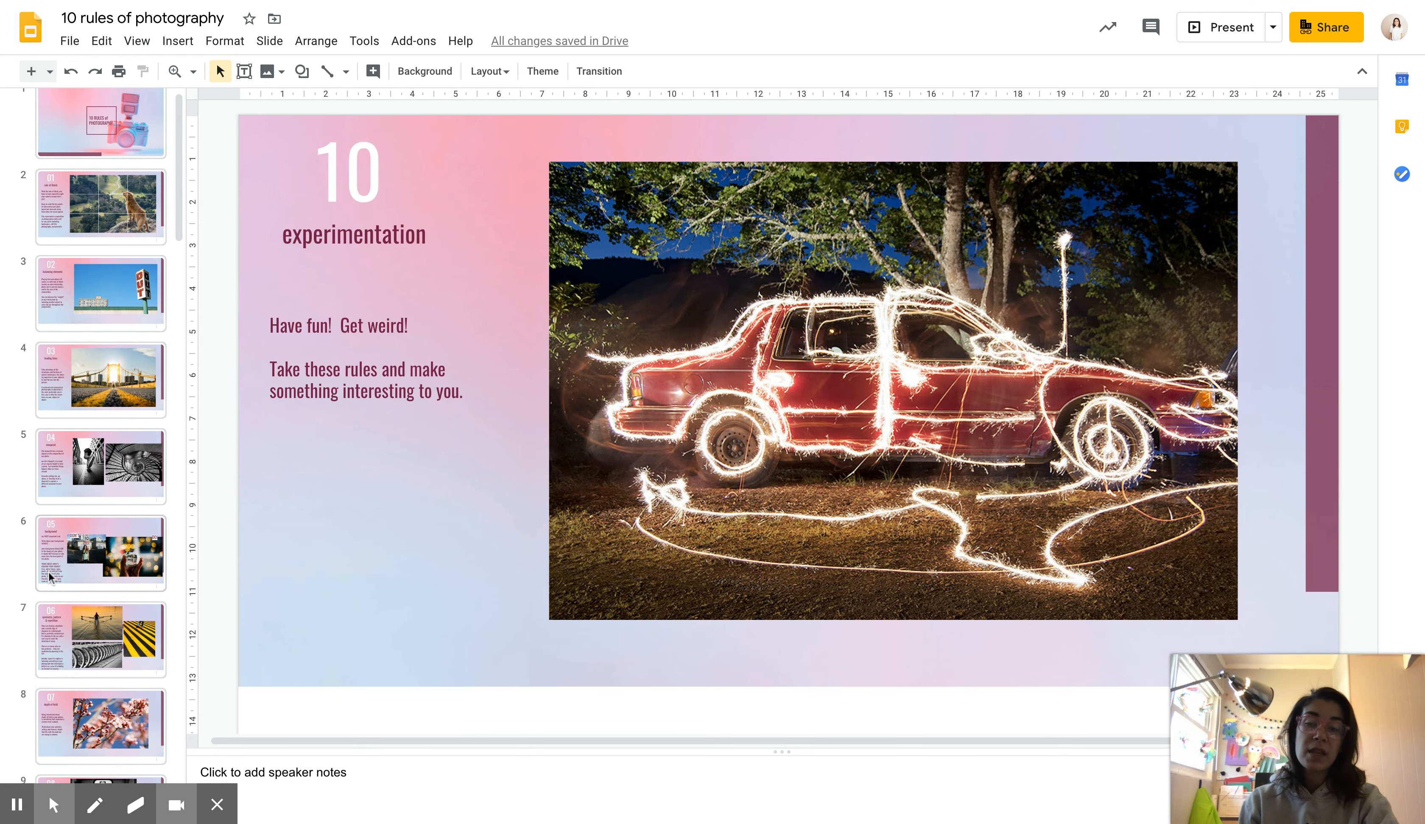
scroll(down, 3)
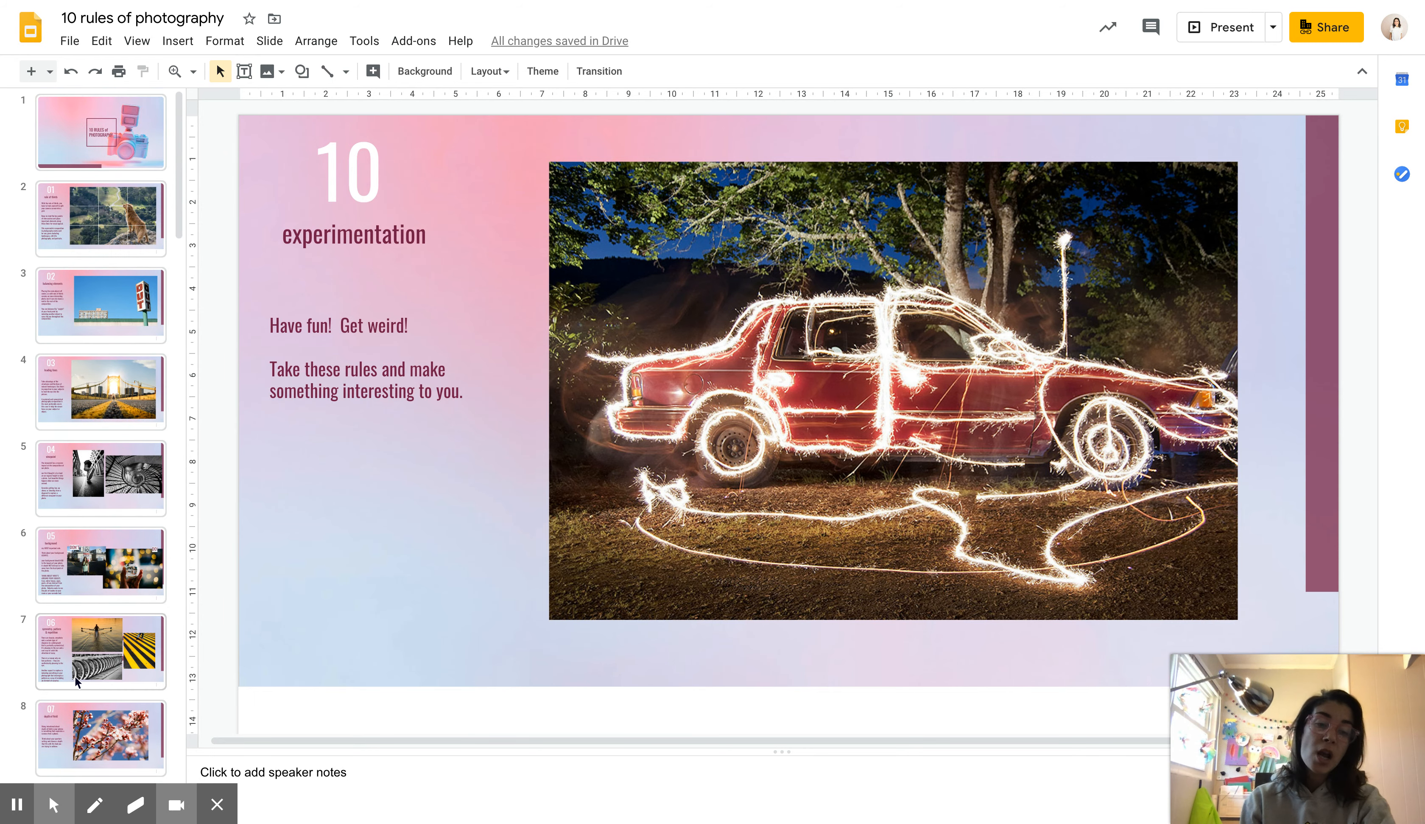
click(100, 478)
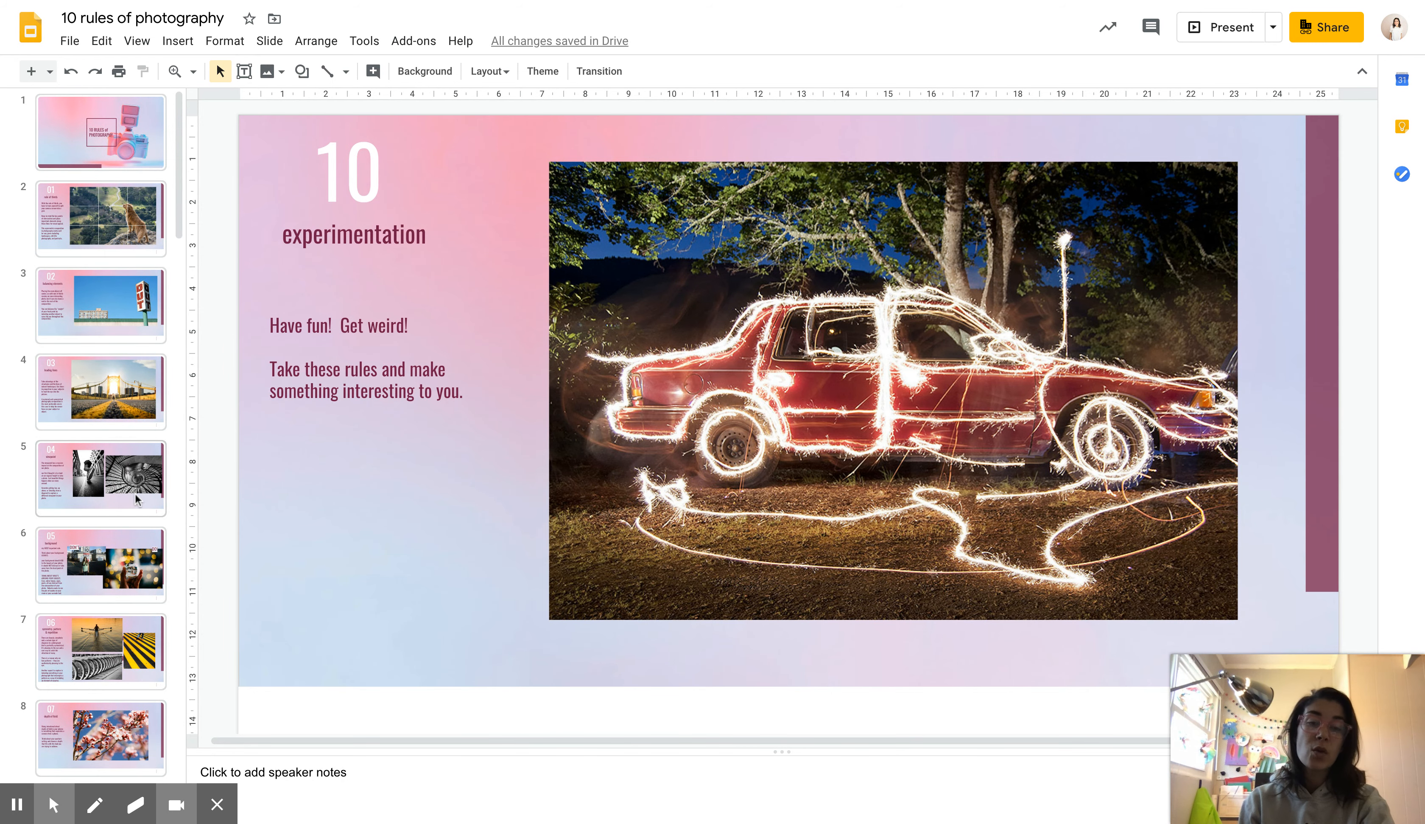